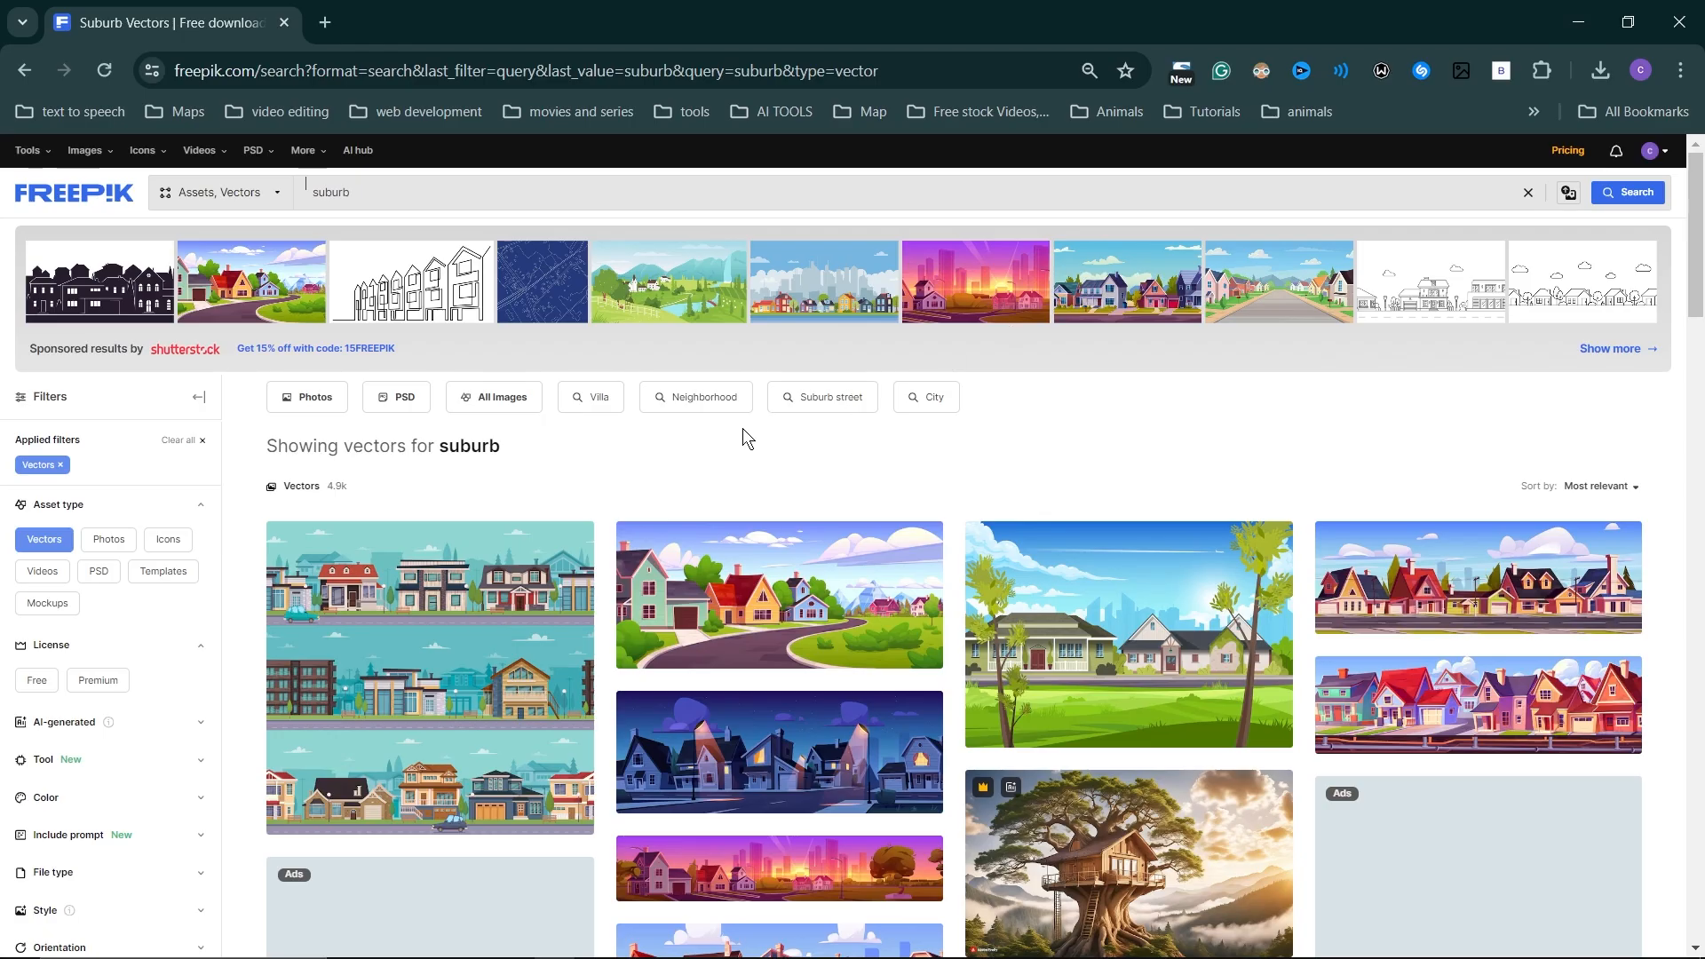
# In Artboard Options set the artboard to 1920 px wide by 1080 px high
pyautogui.scroll(-3)
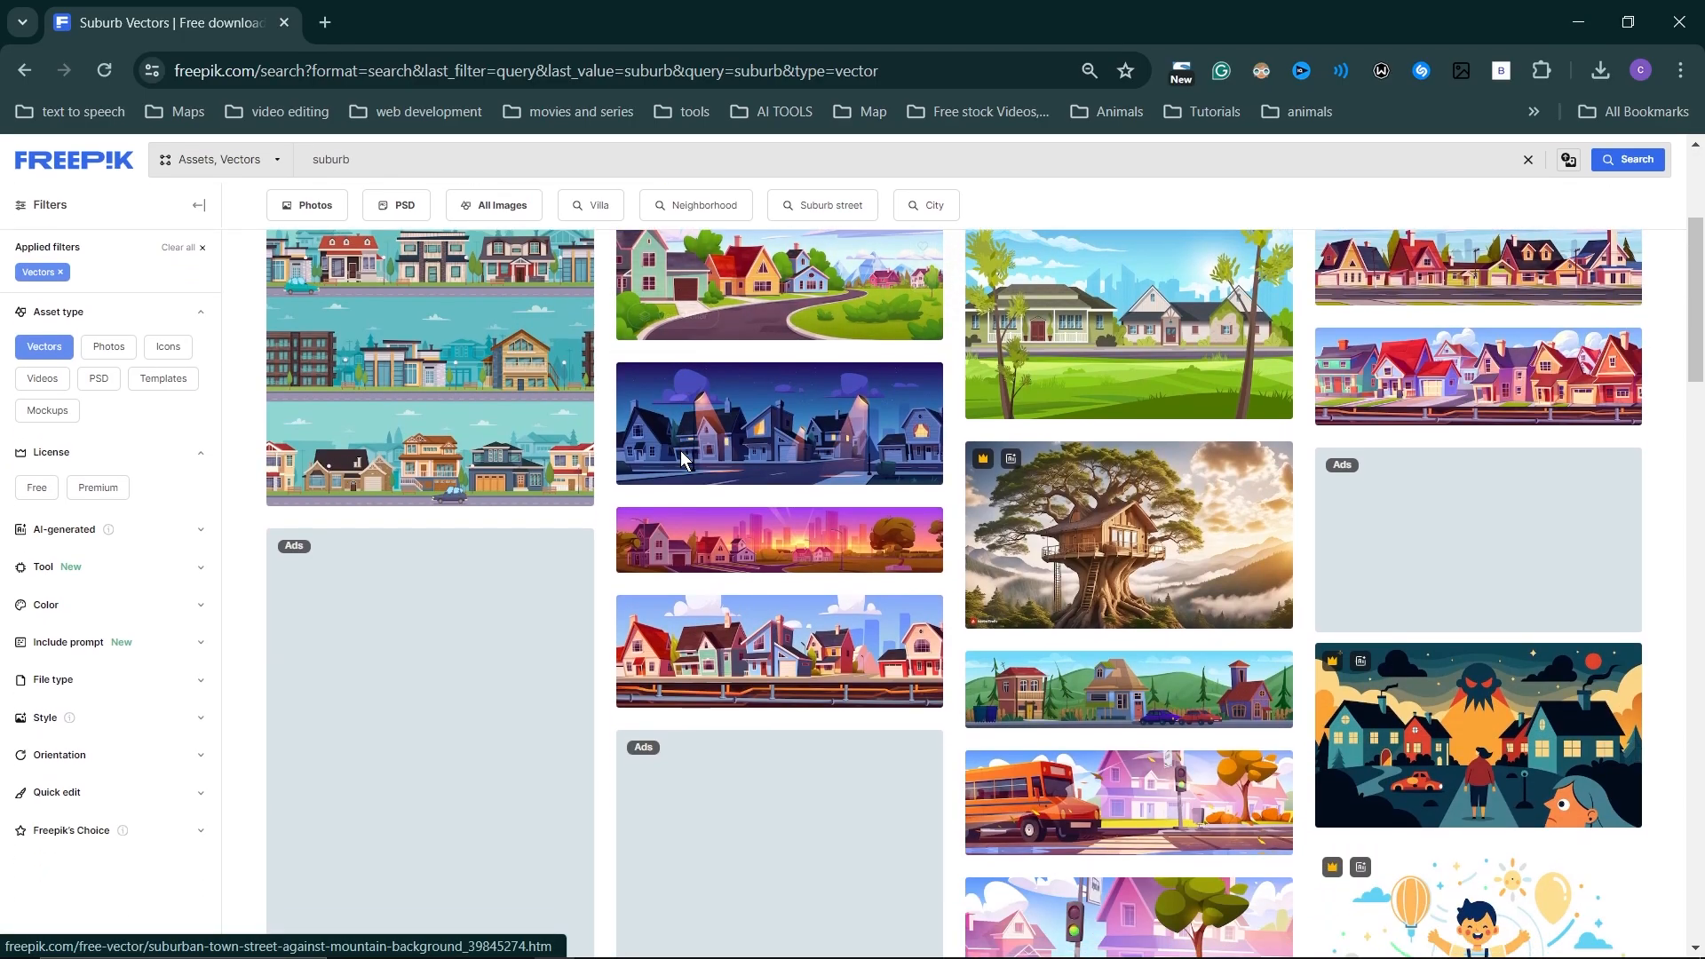
pyautogui.scroll(-3)
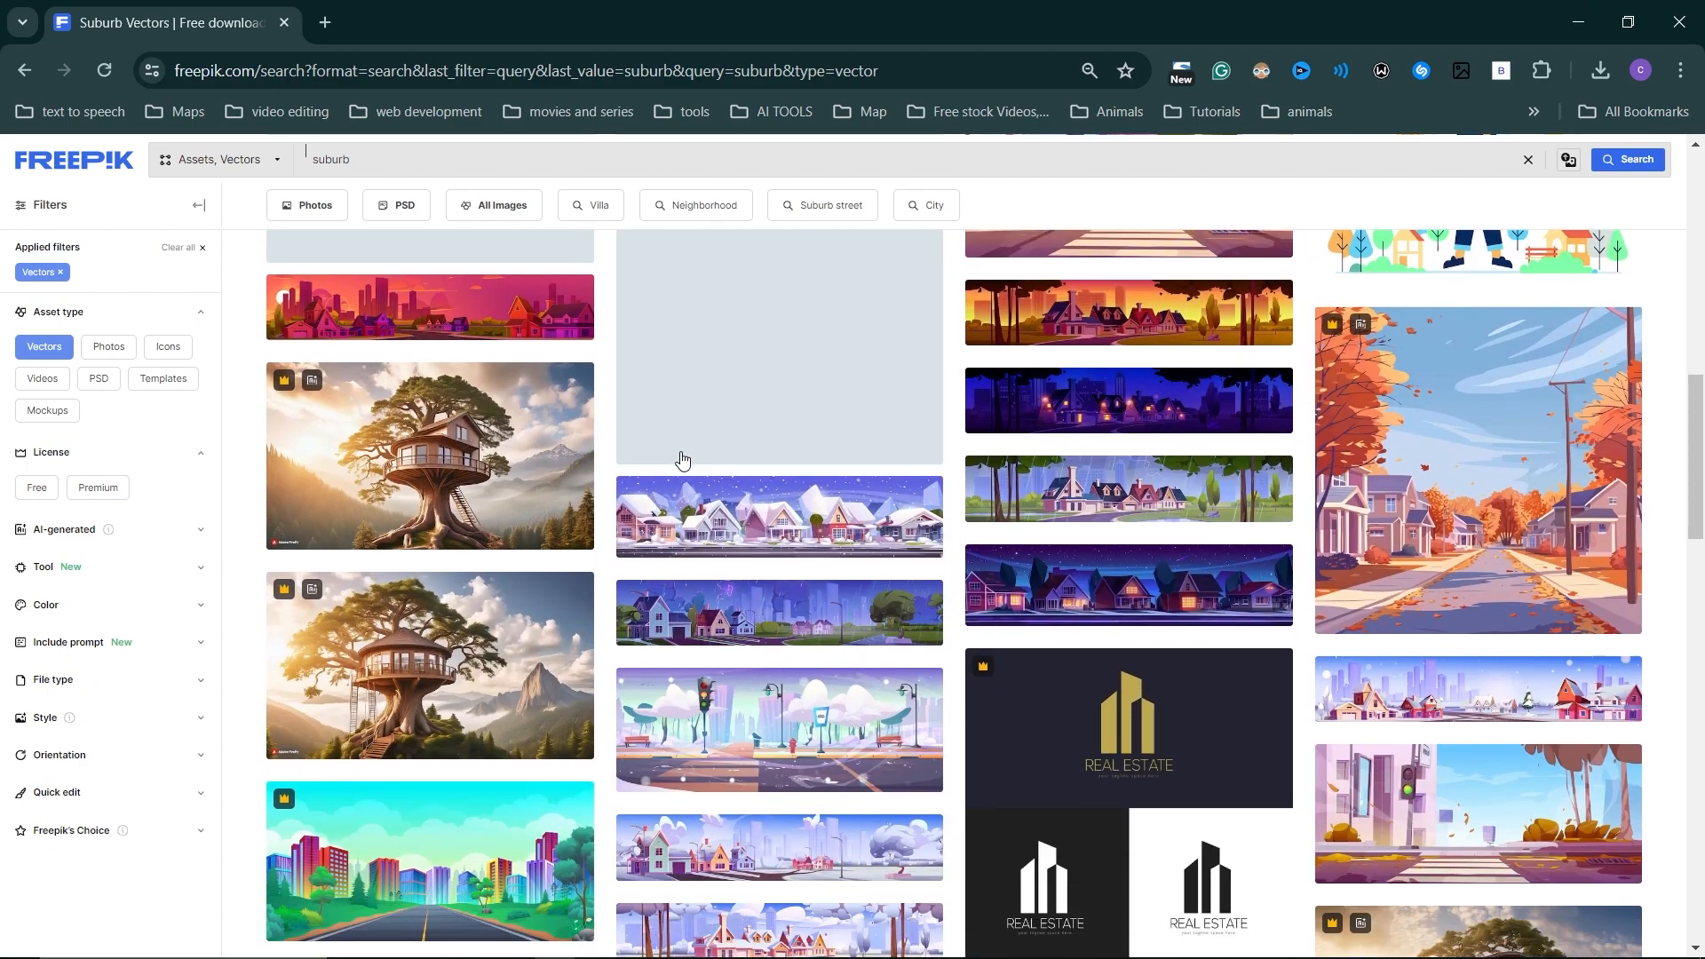
pyautogui.scroll(-3)
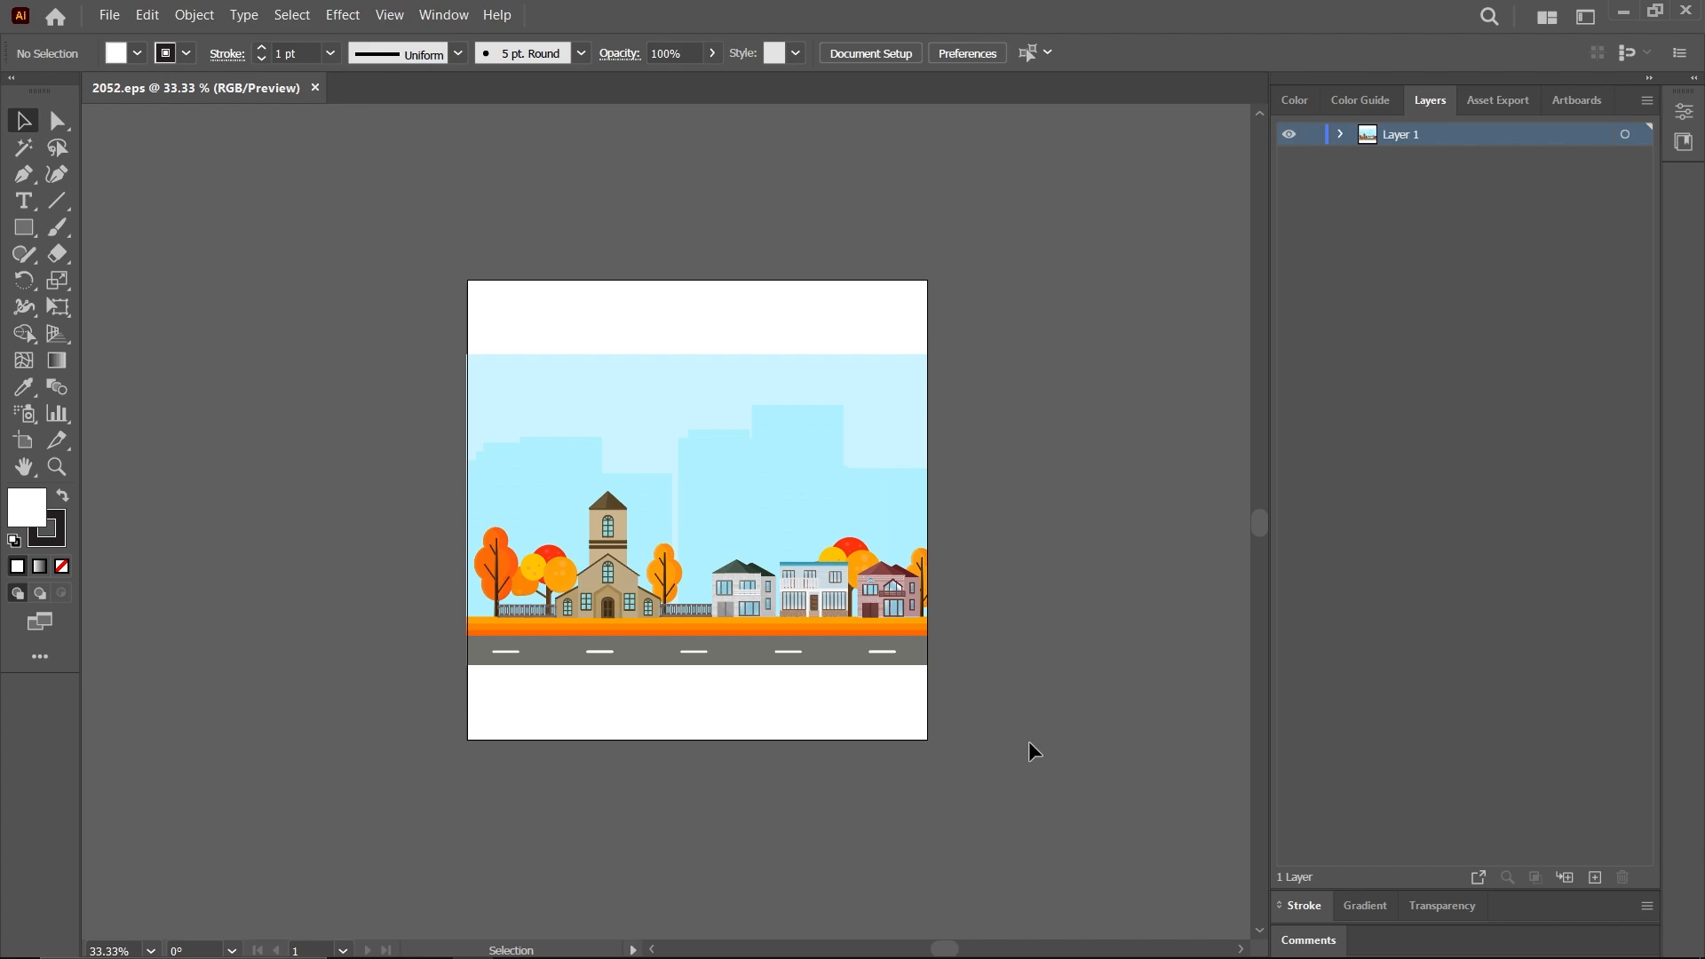
pyautogui.moveTo(517, 252)
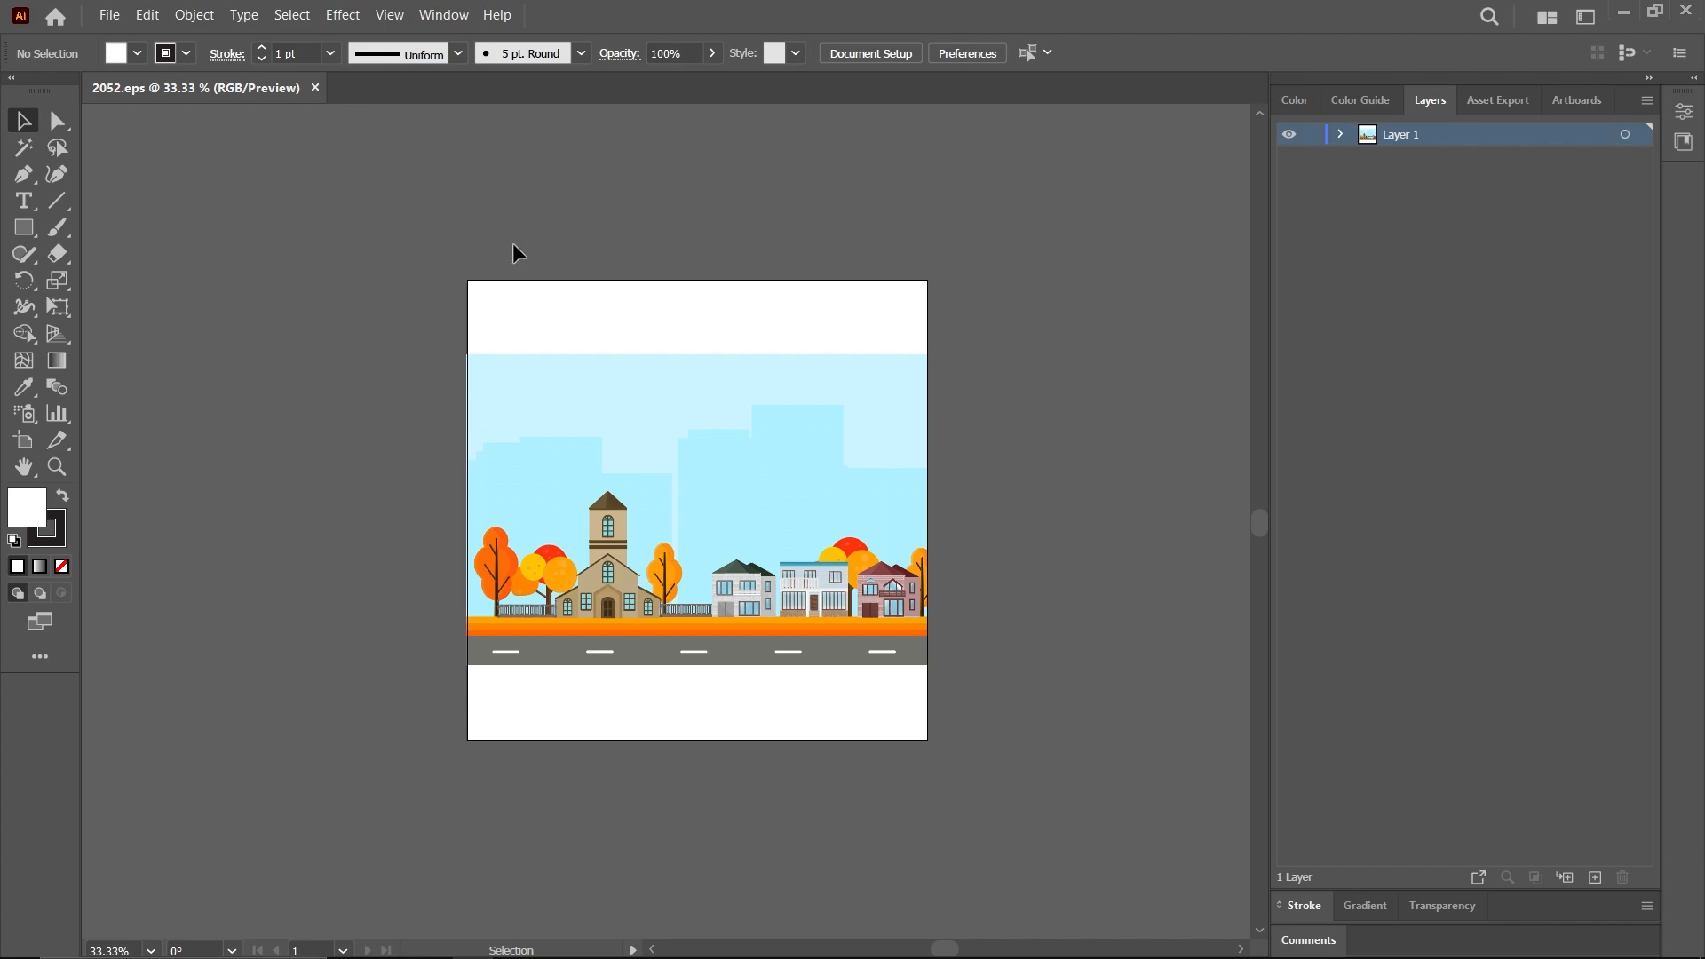
pyautogui.moveTo(430, 177)
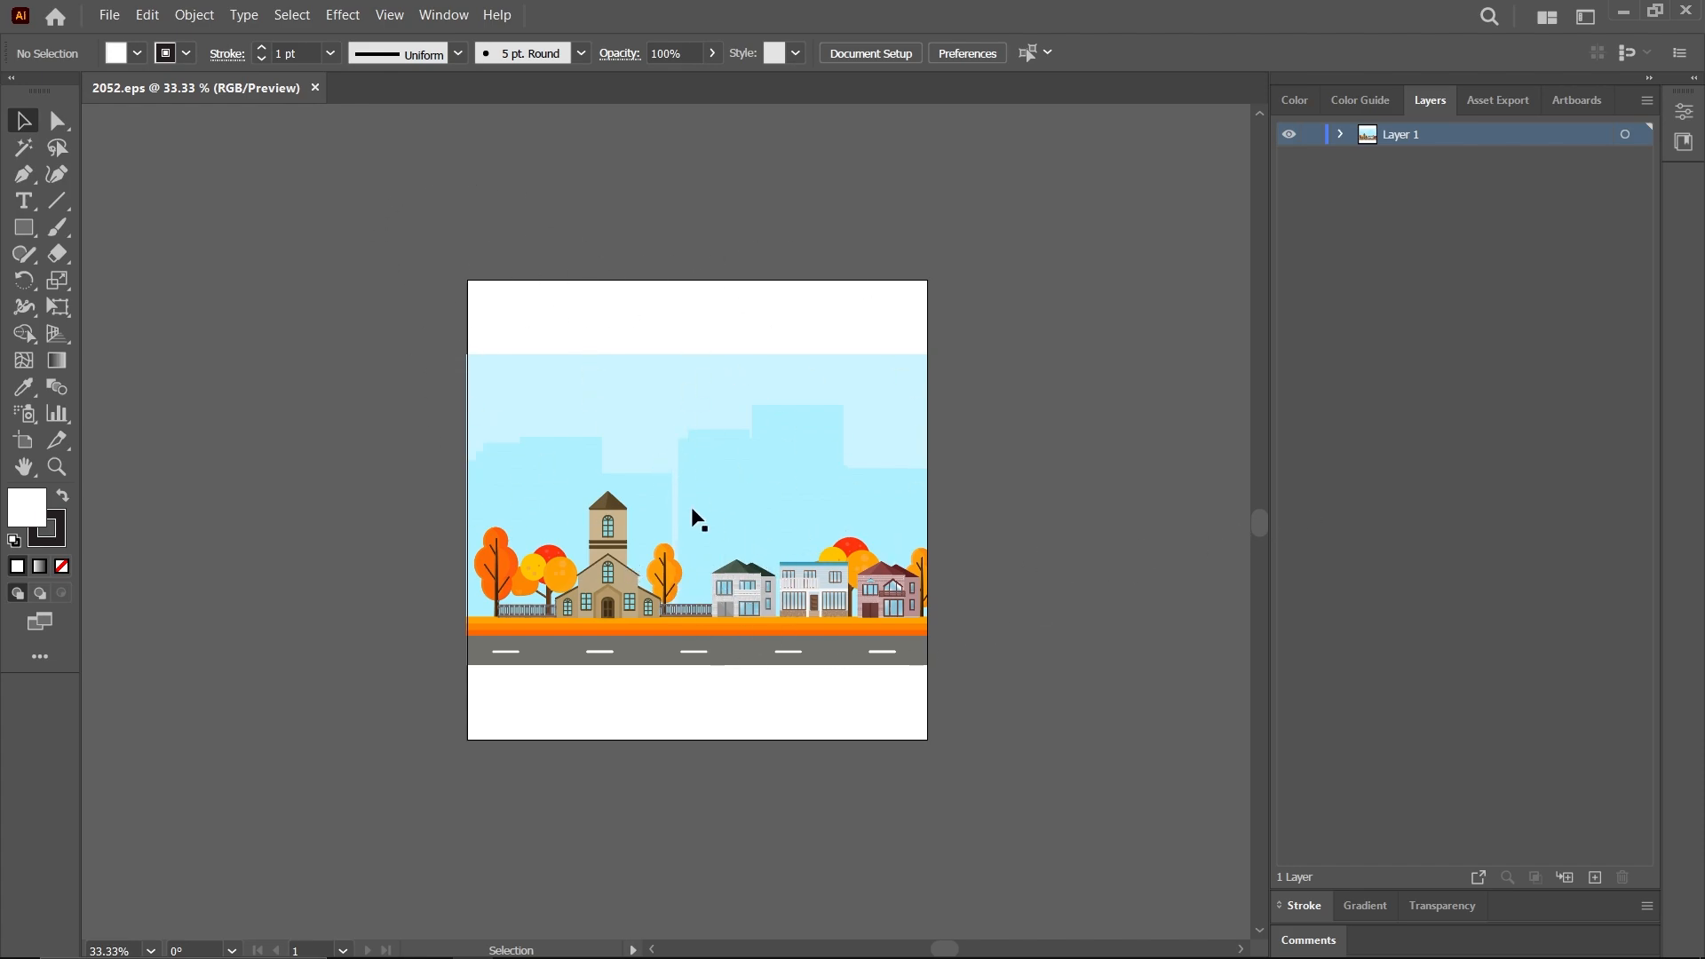
pyautogui.moveTo(1481, 297)
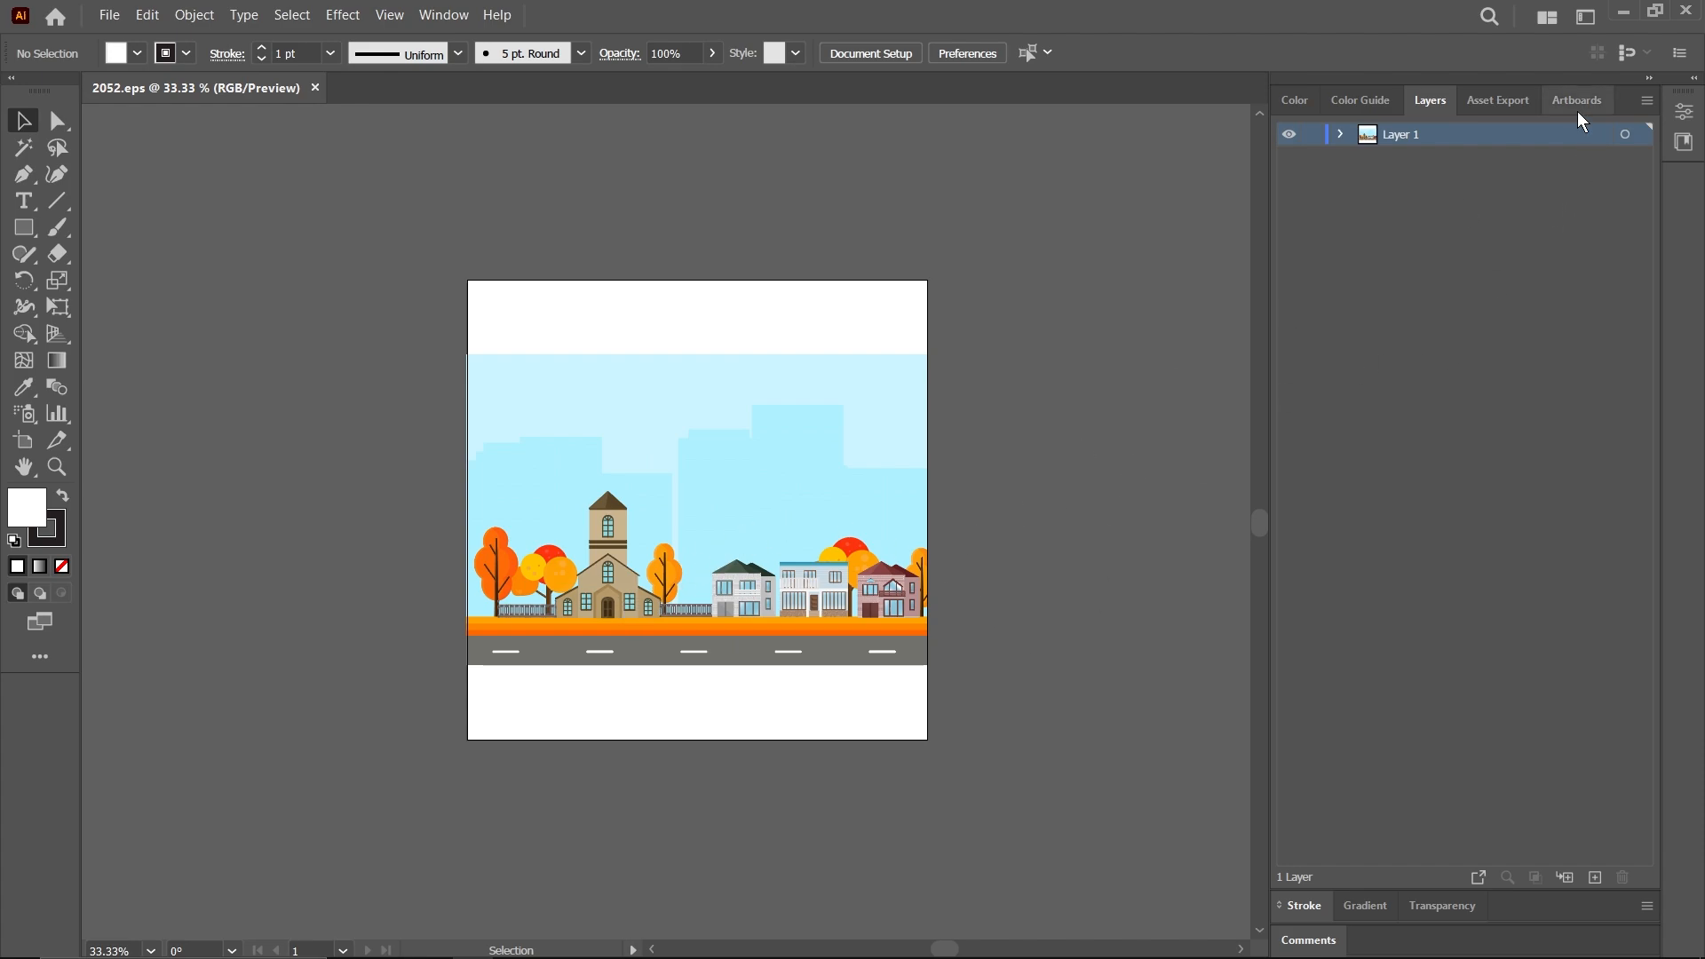
pyautogui.click(1577, 99)
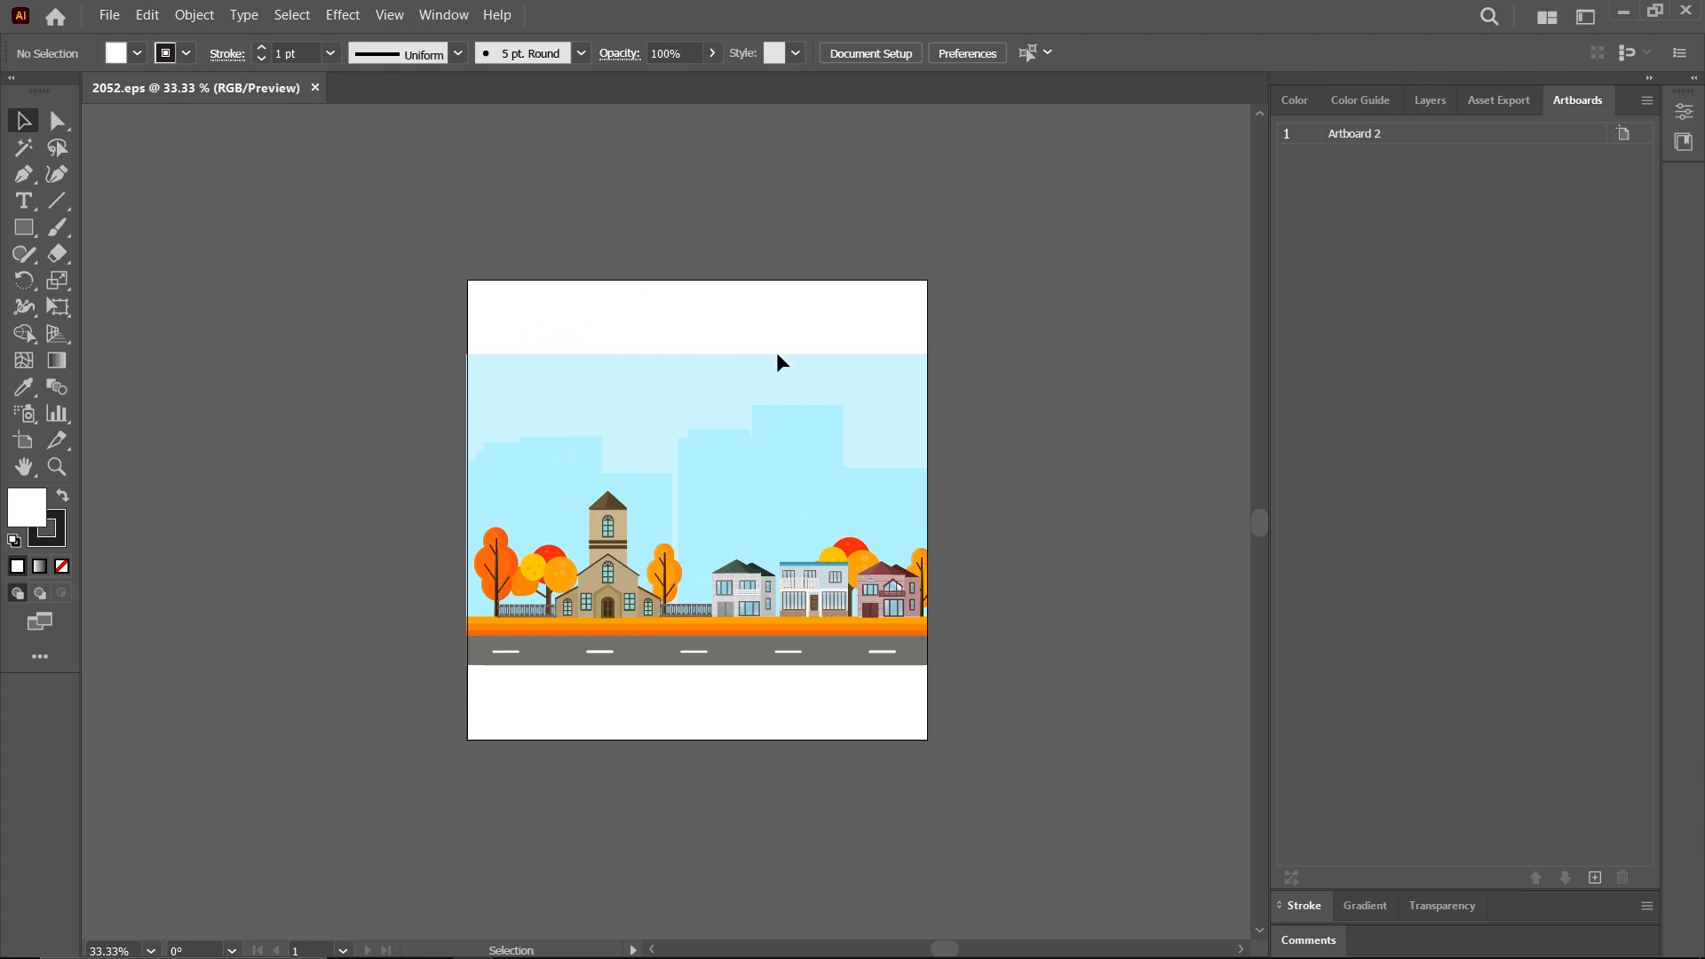
pyautogui.moveTo(1572, 124)
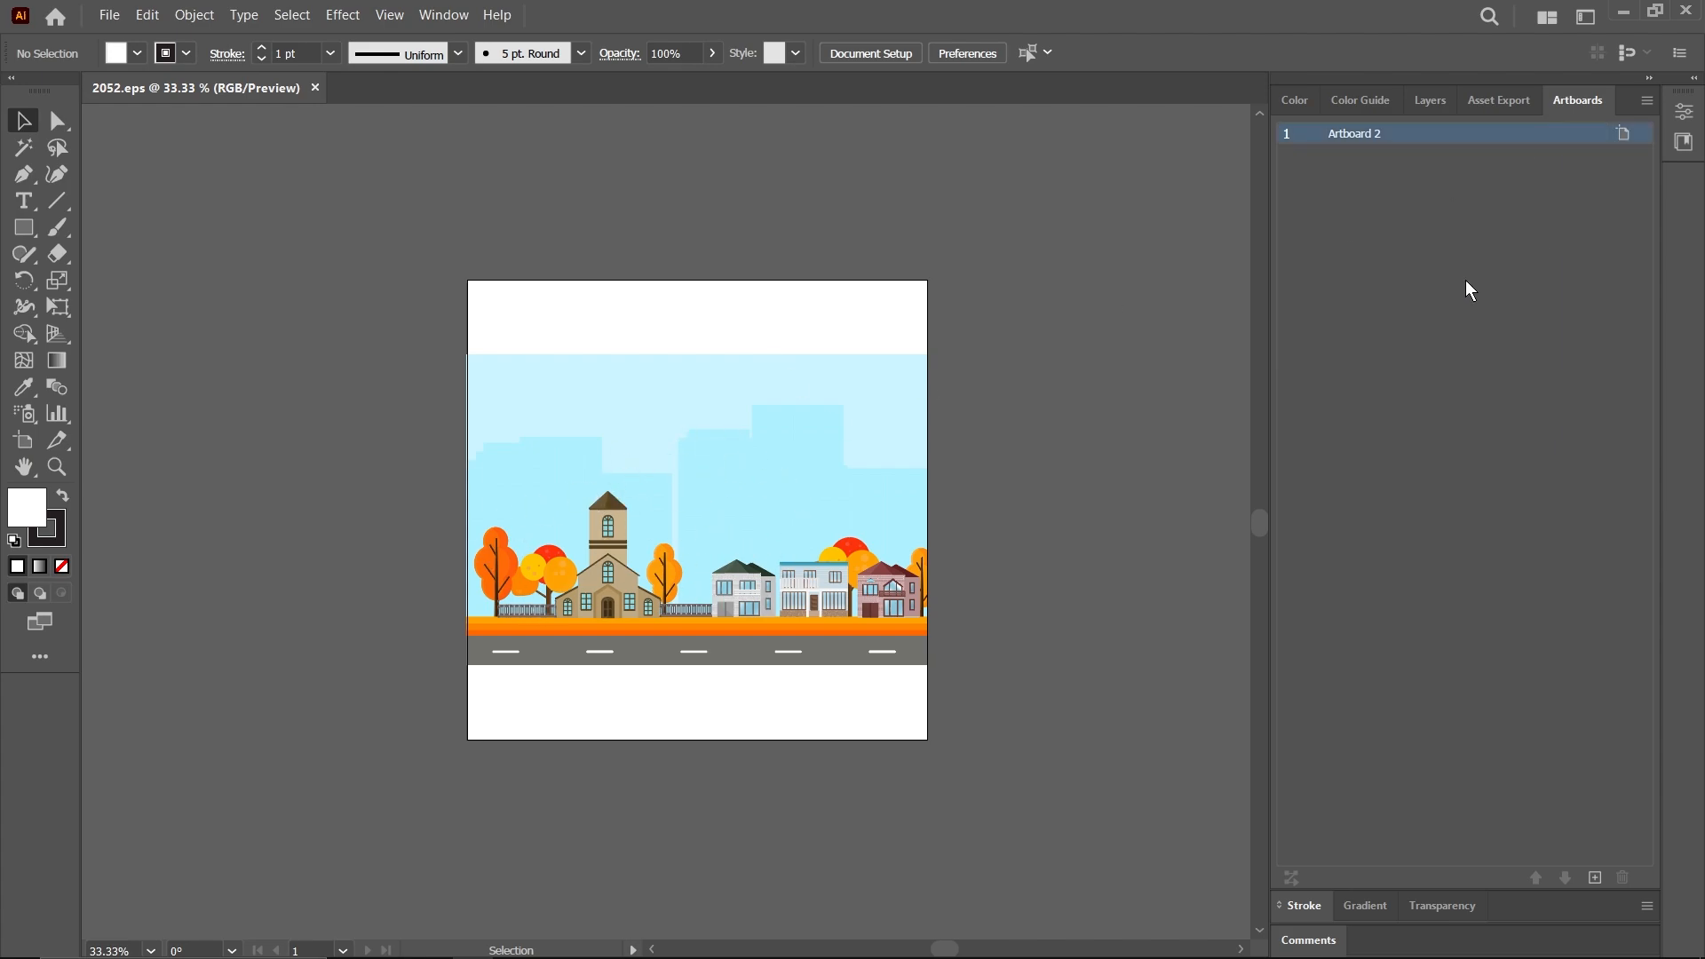
pyautogui.moveTo(902, 355)
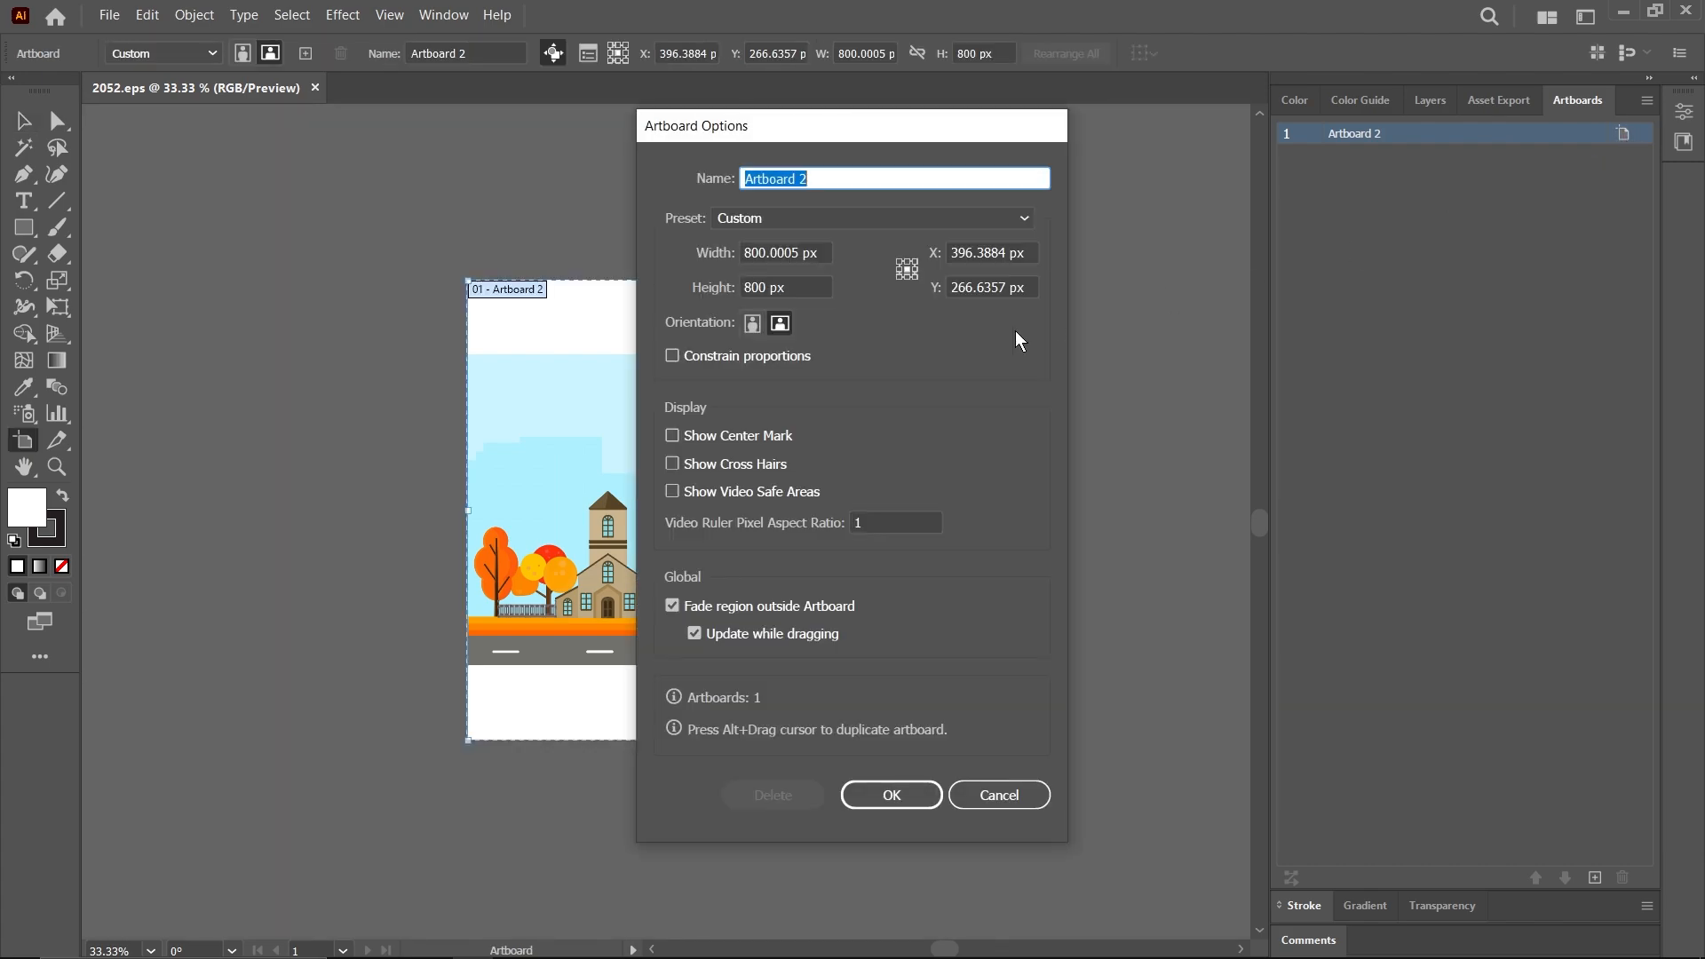
pyautogui.click(783, 252)
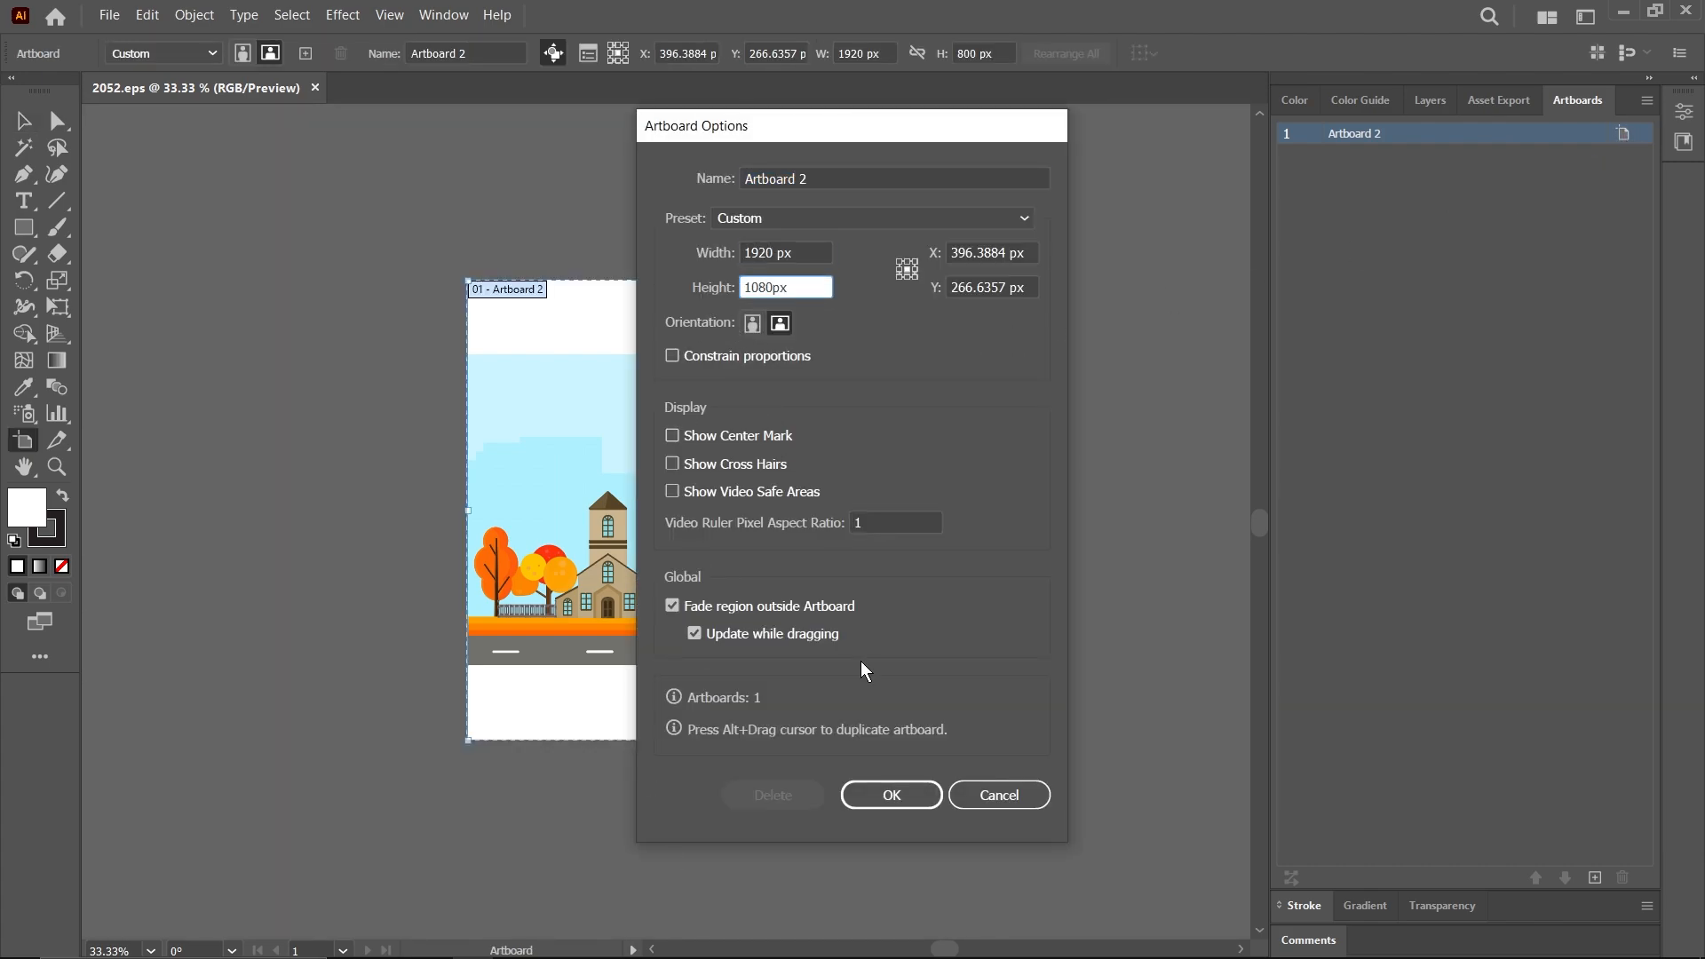
pyautogui.click(890, 794)
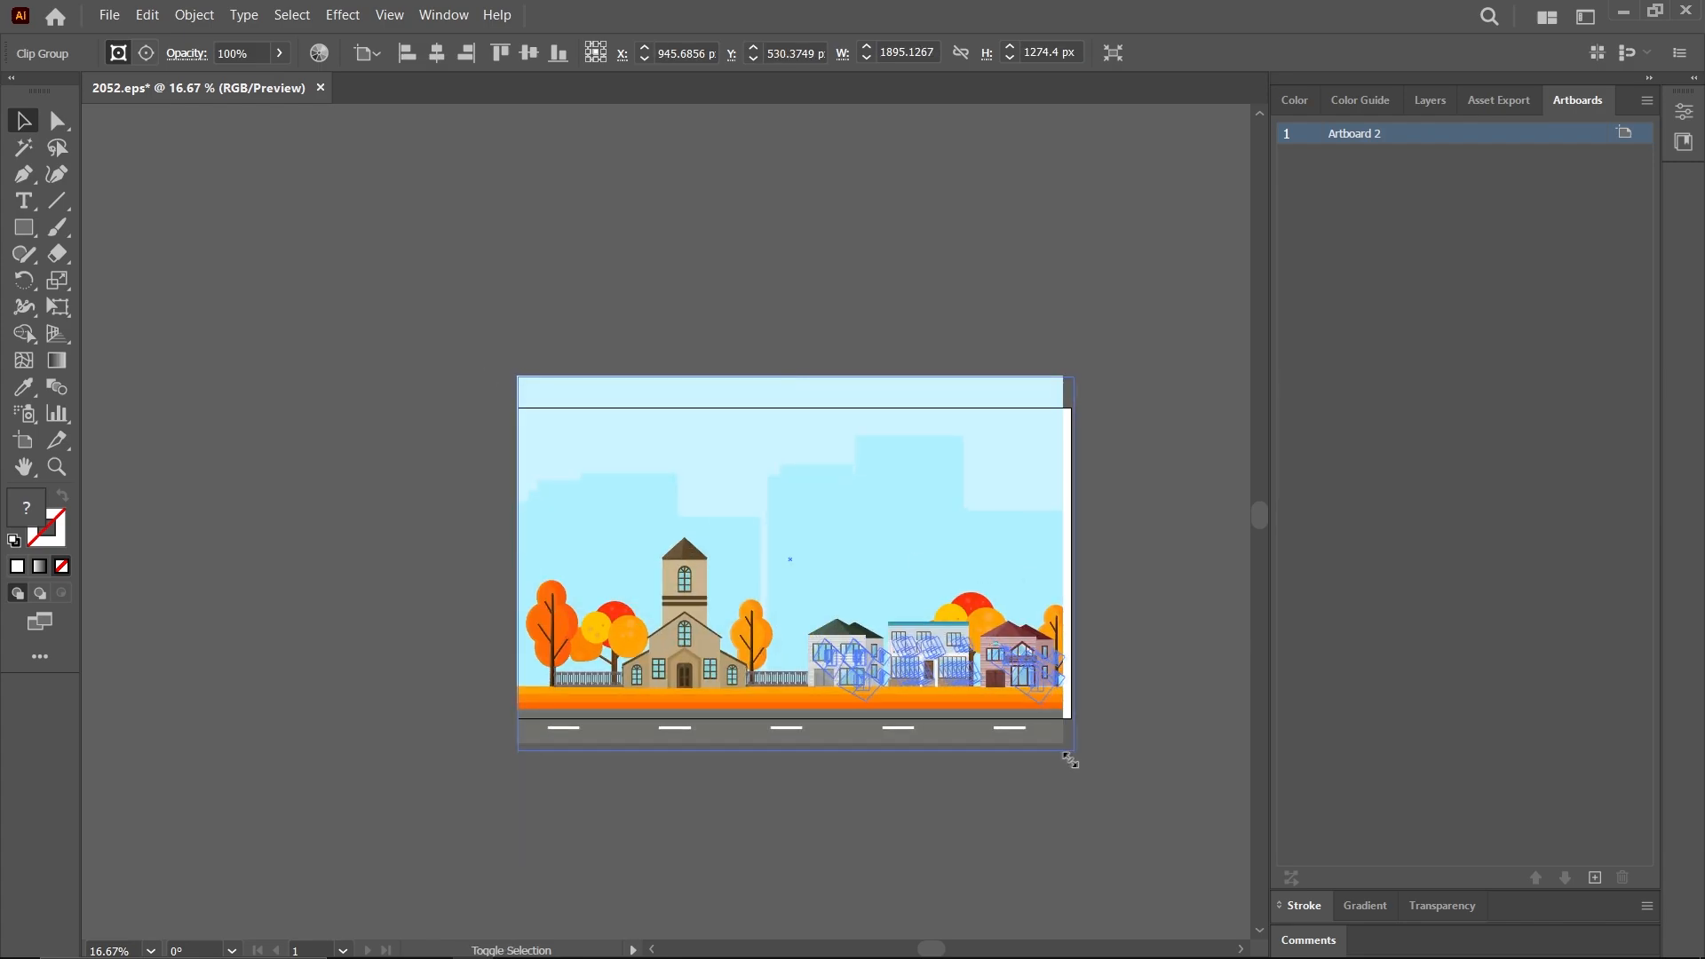
# Enlarge the suburb clip group by its corner handle until it covers the widescreen artboard
pyautogui.moveTo(1071, 750); pyautogui.dragTo(1071, 750)
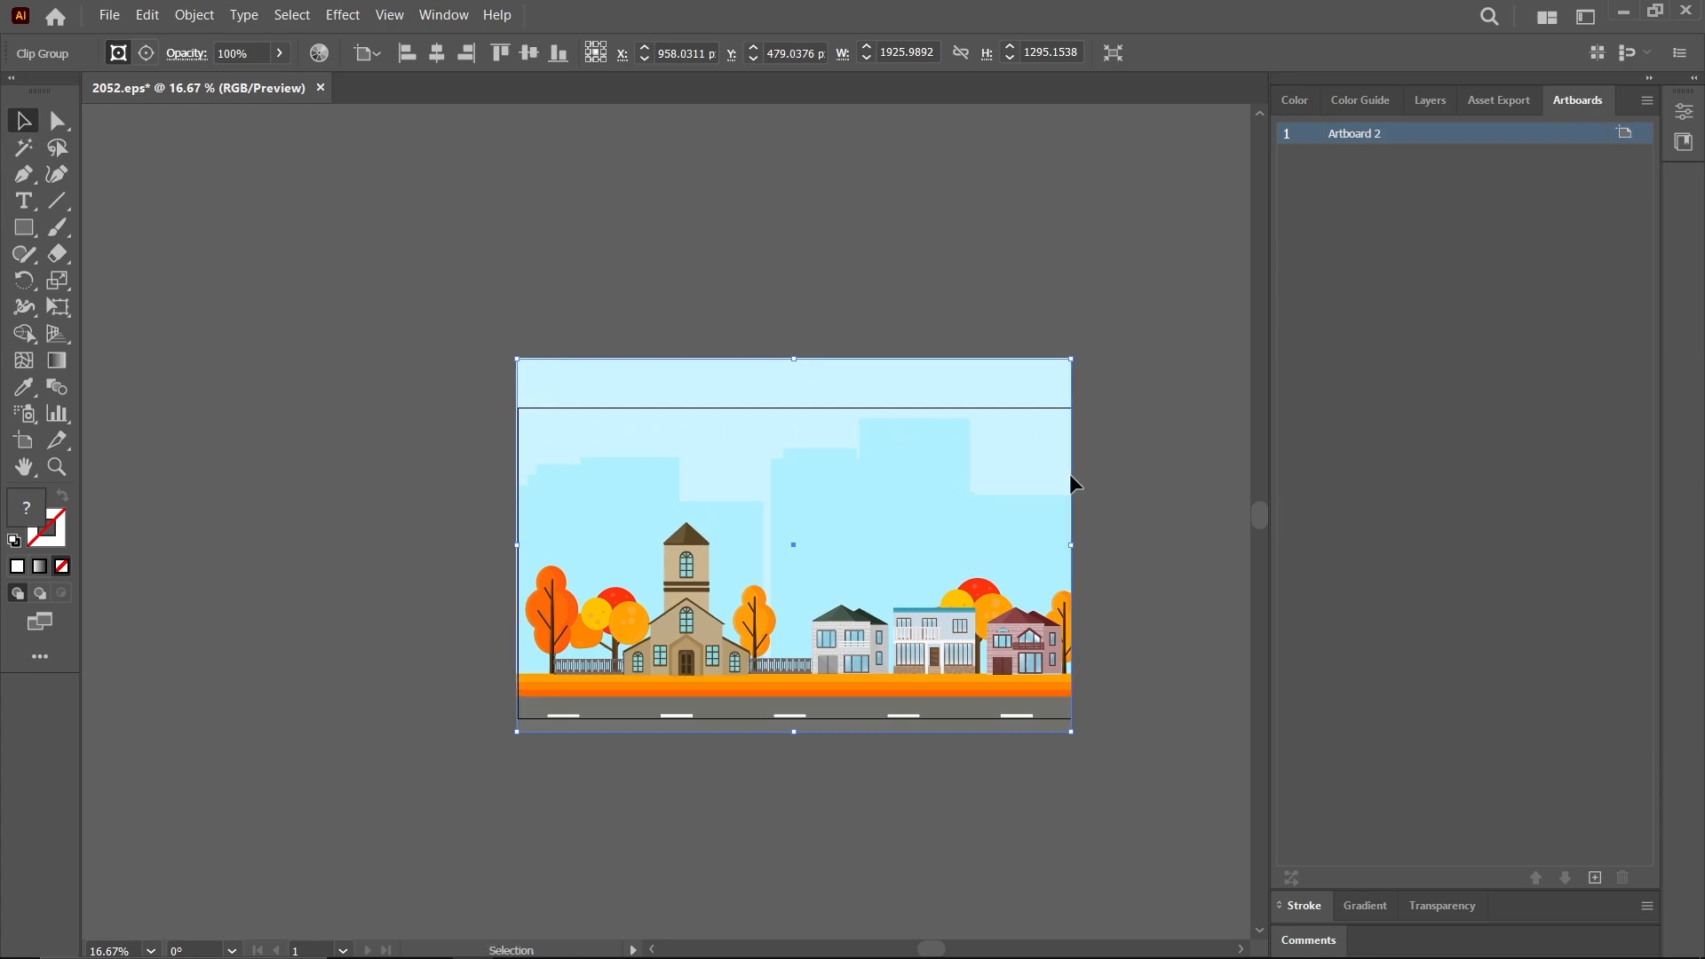
pyautogui.click(1181, 849)
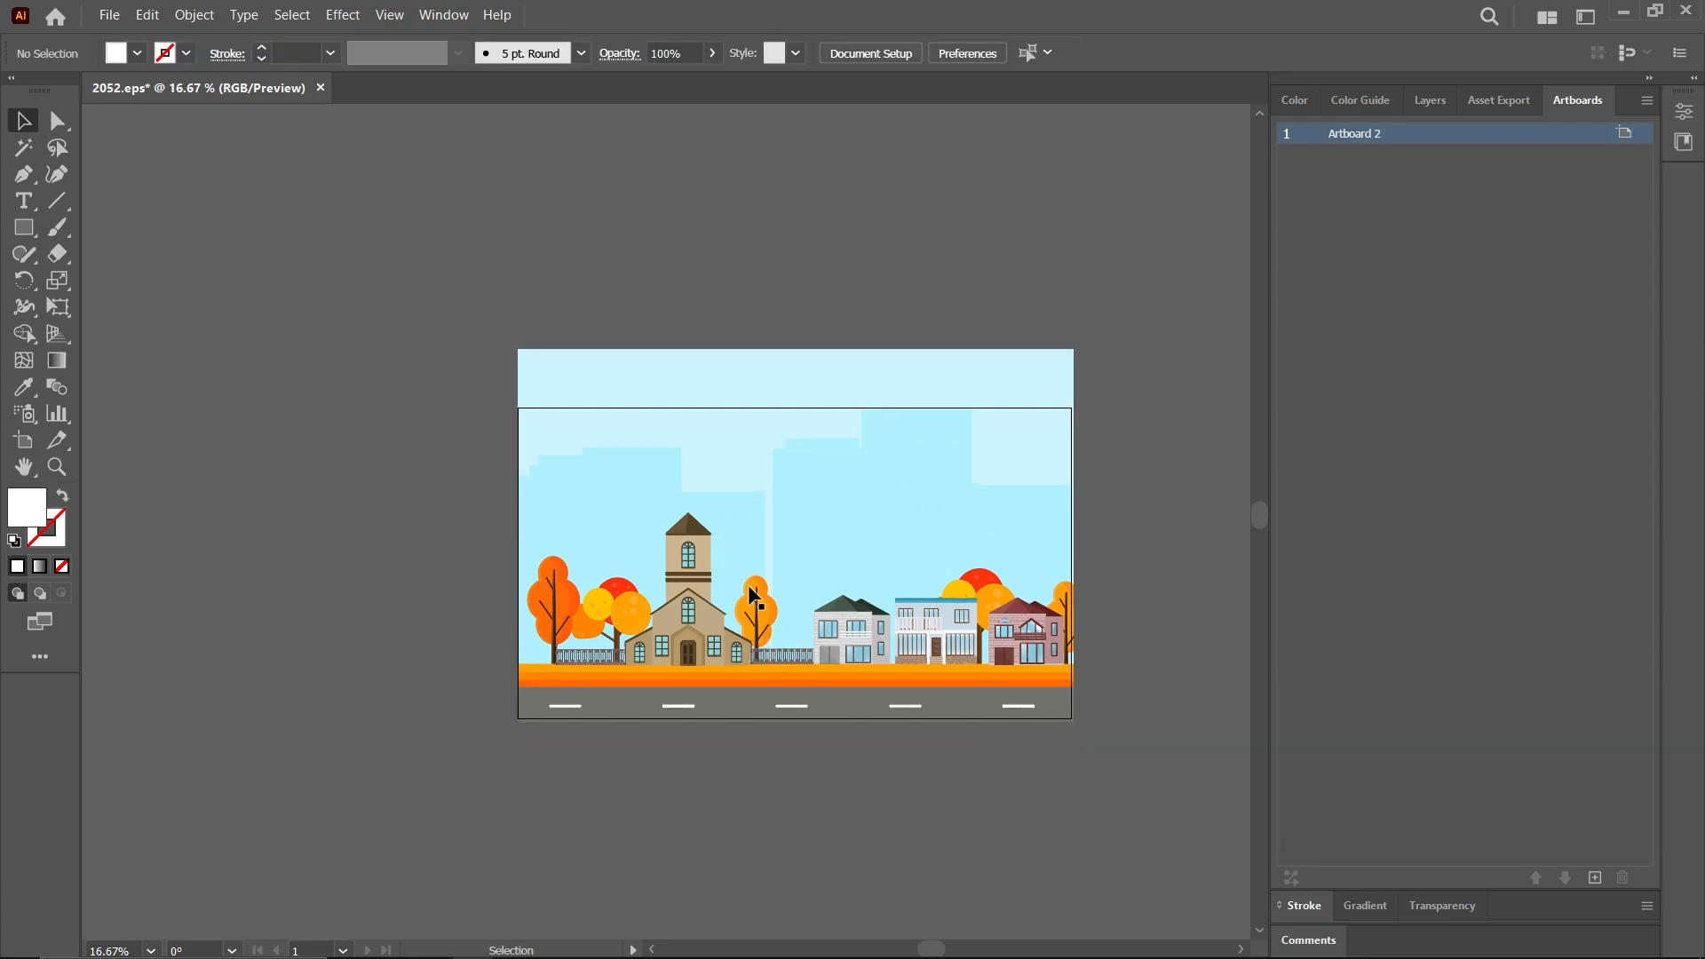
pyautogui.moveTo(526, 468)
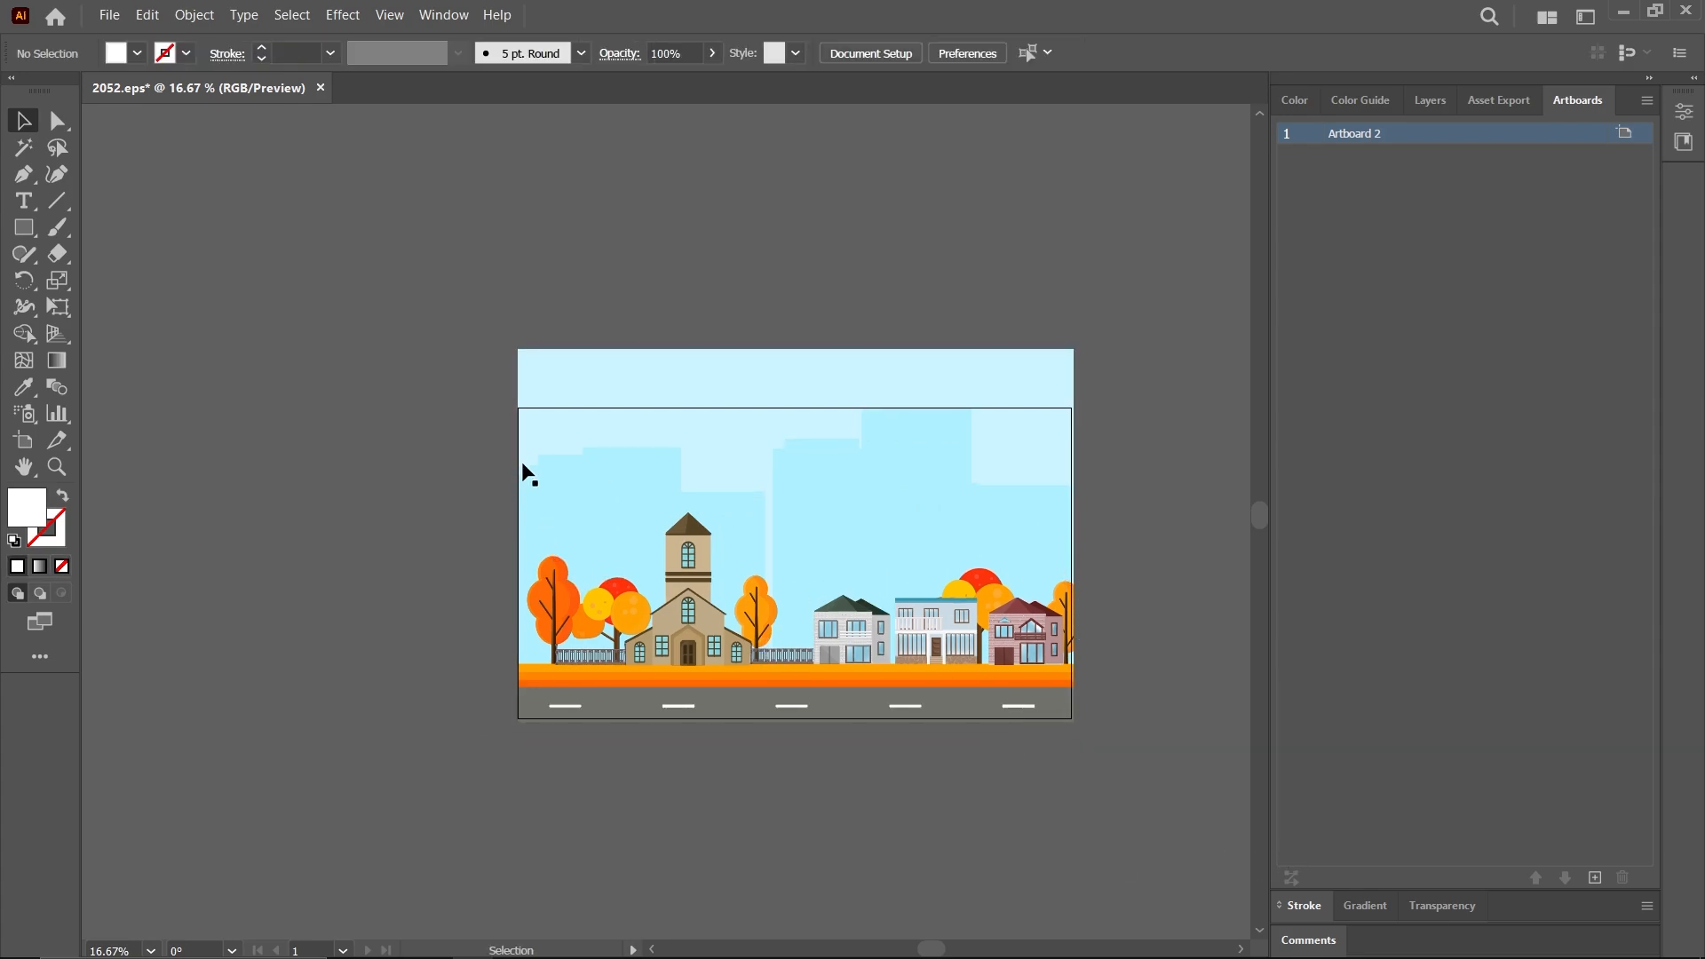
pyautogui.moveTo(538, 487)
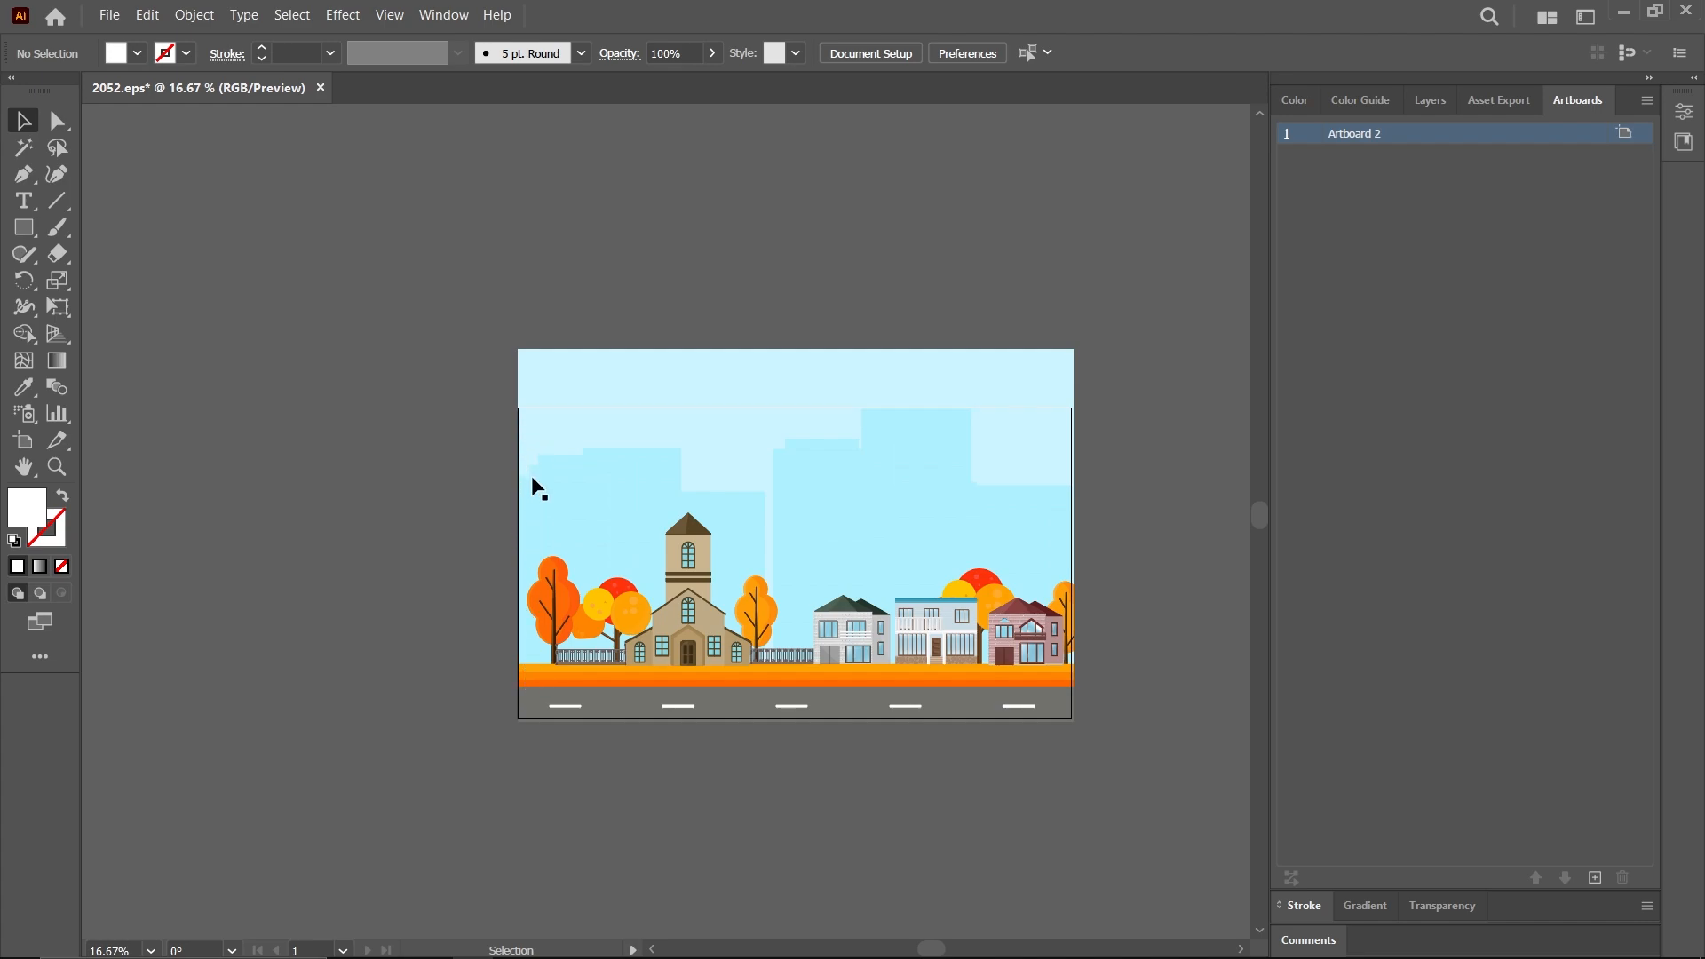
pyautogui.moveTo(1073, 666)
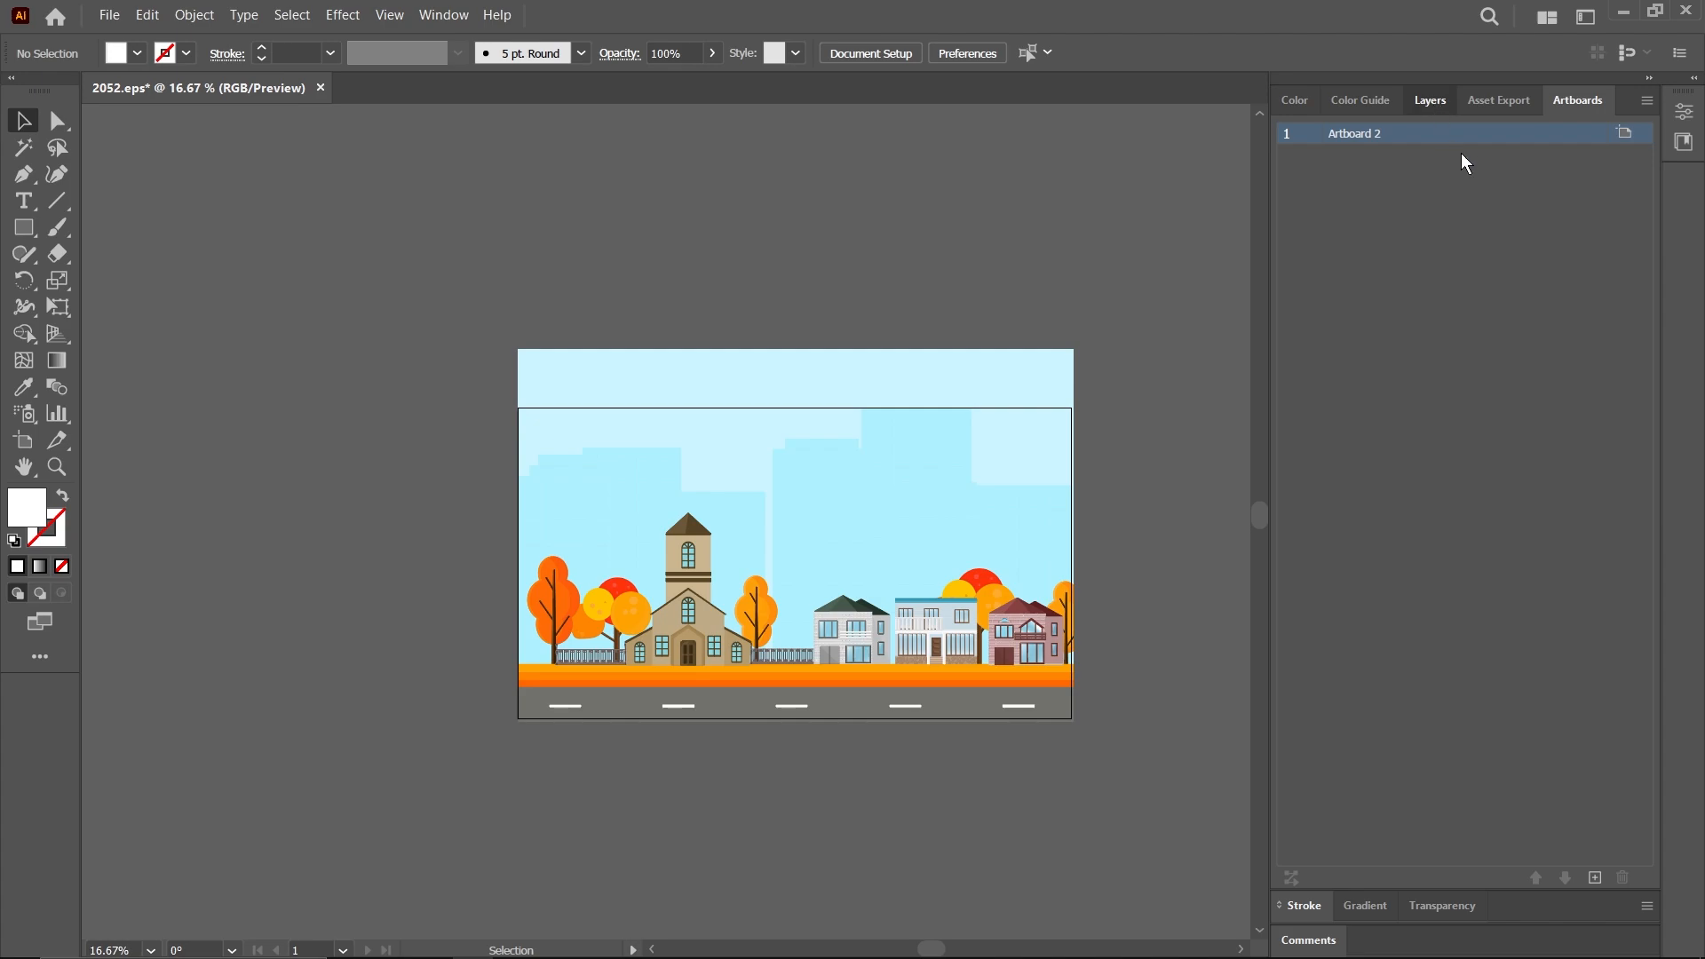
# Release the clipping mask by selecting and deleting the clip group's masking rectangle
pyautogui.click(1430, 100)
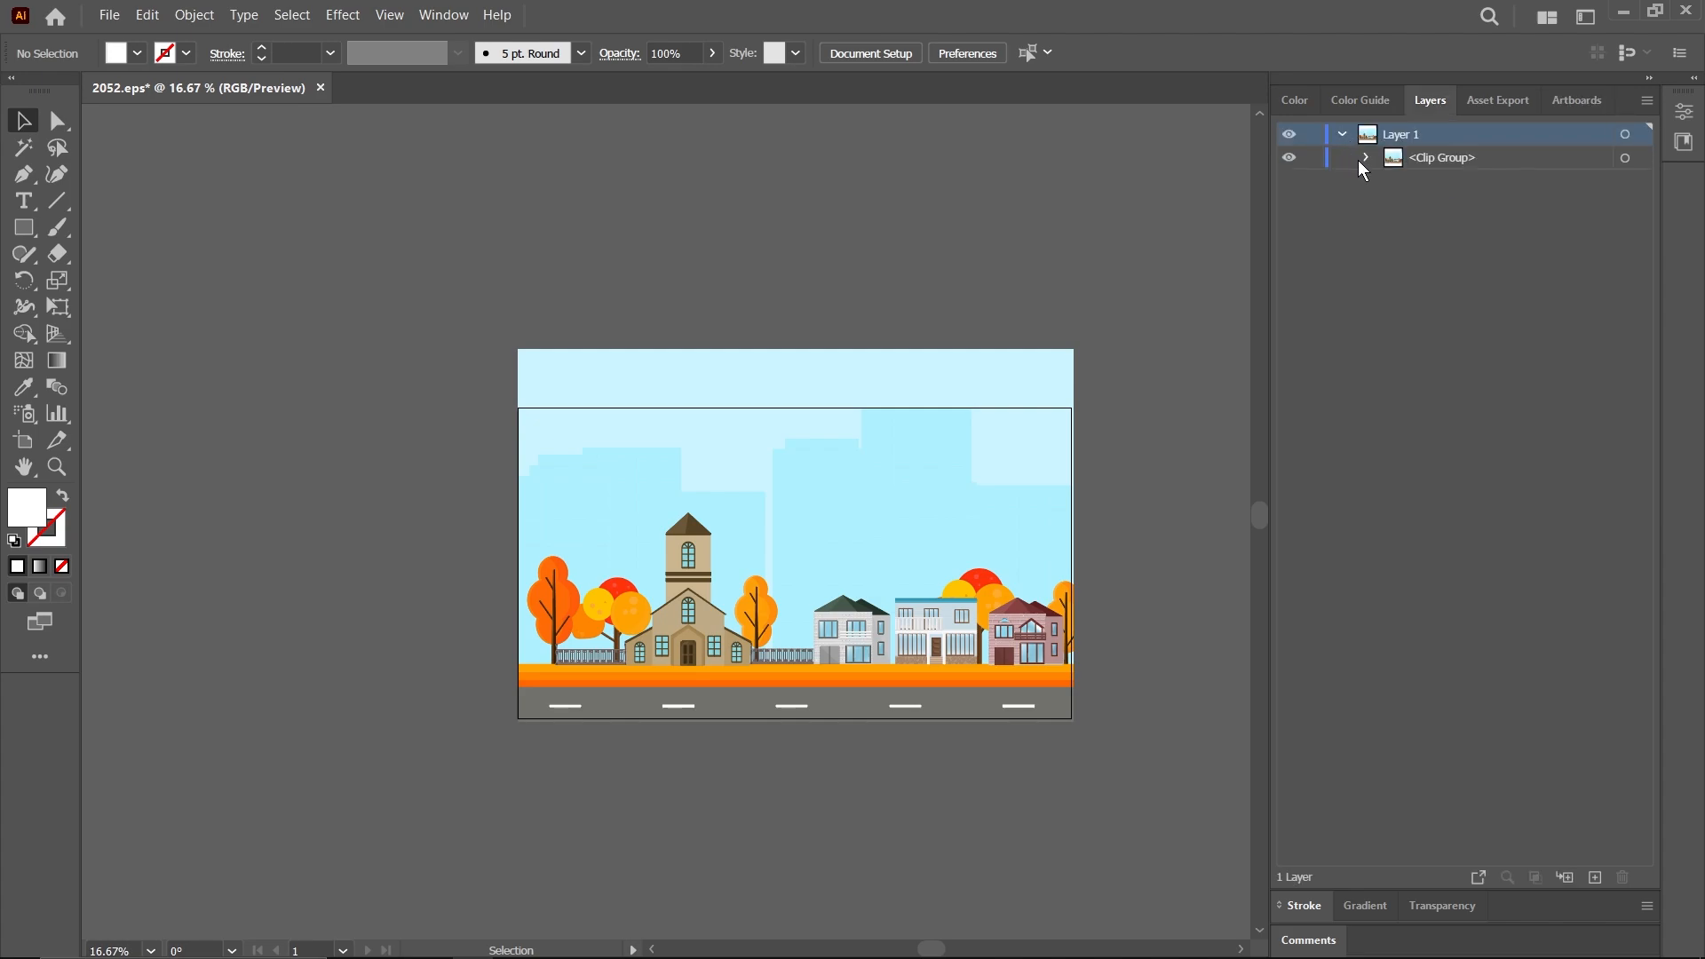
pyautogui.click(1365, 158)
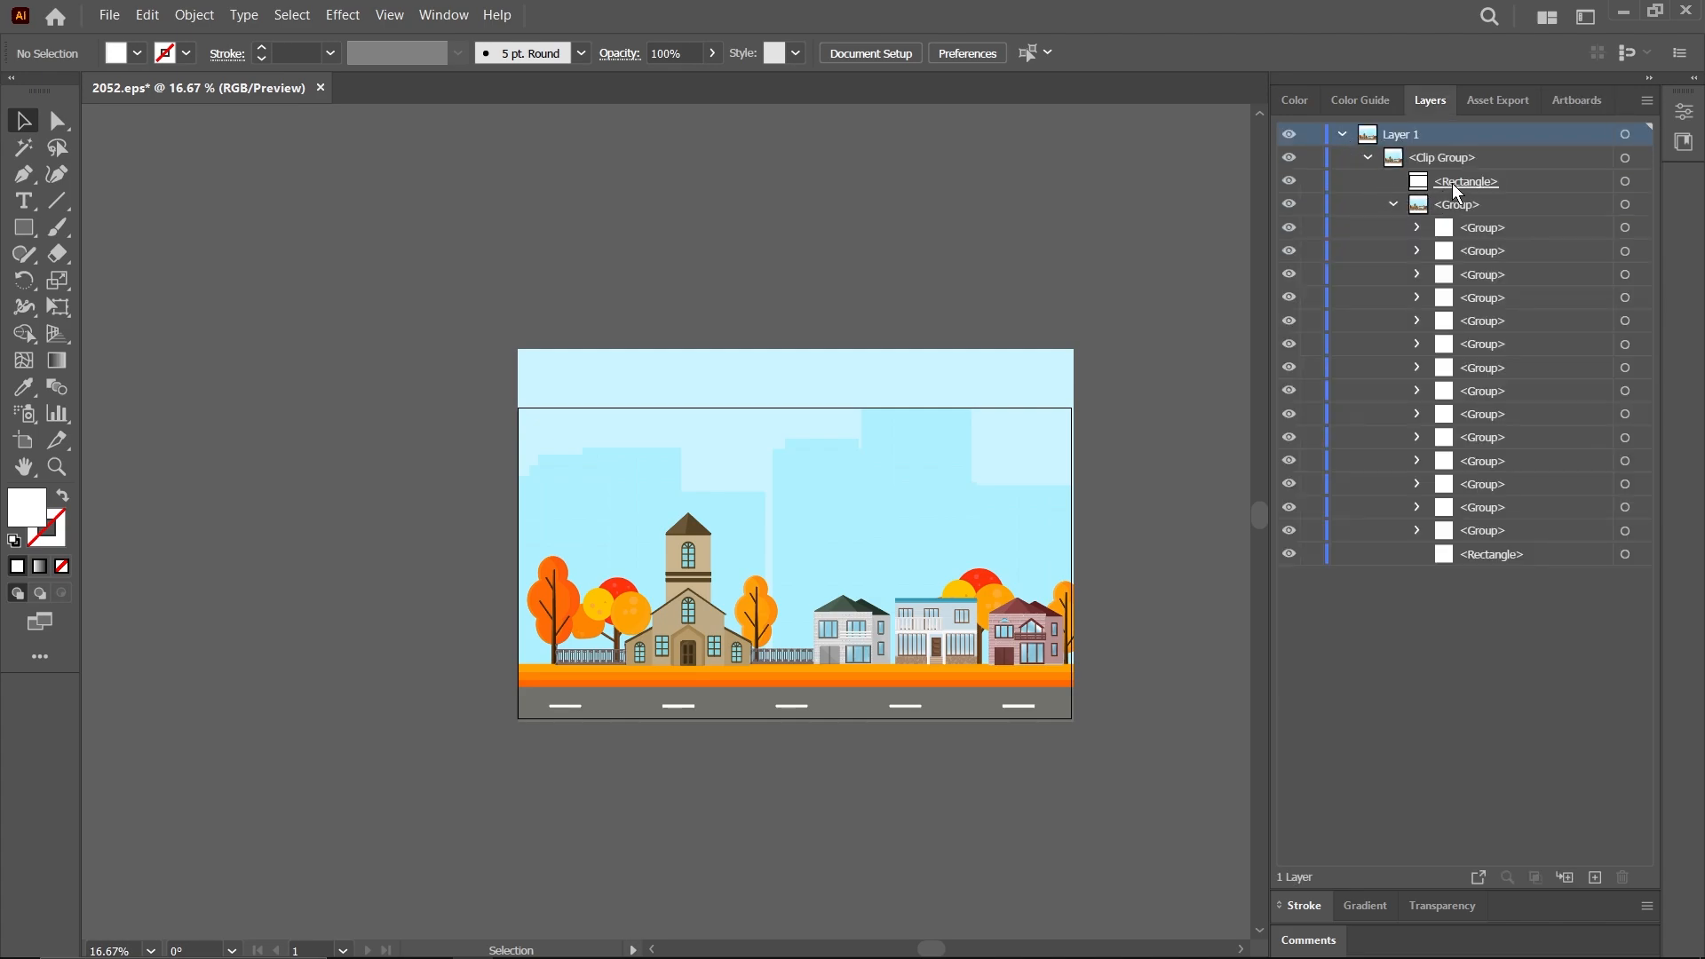
pyautogui.click(1467, 181)
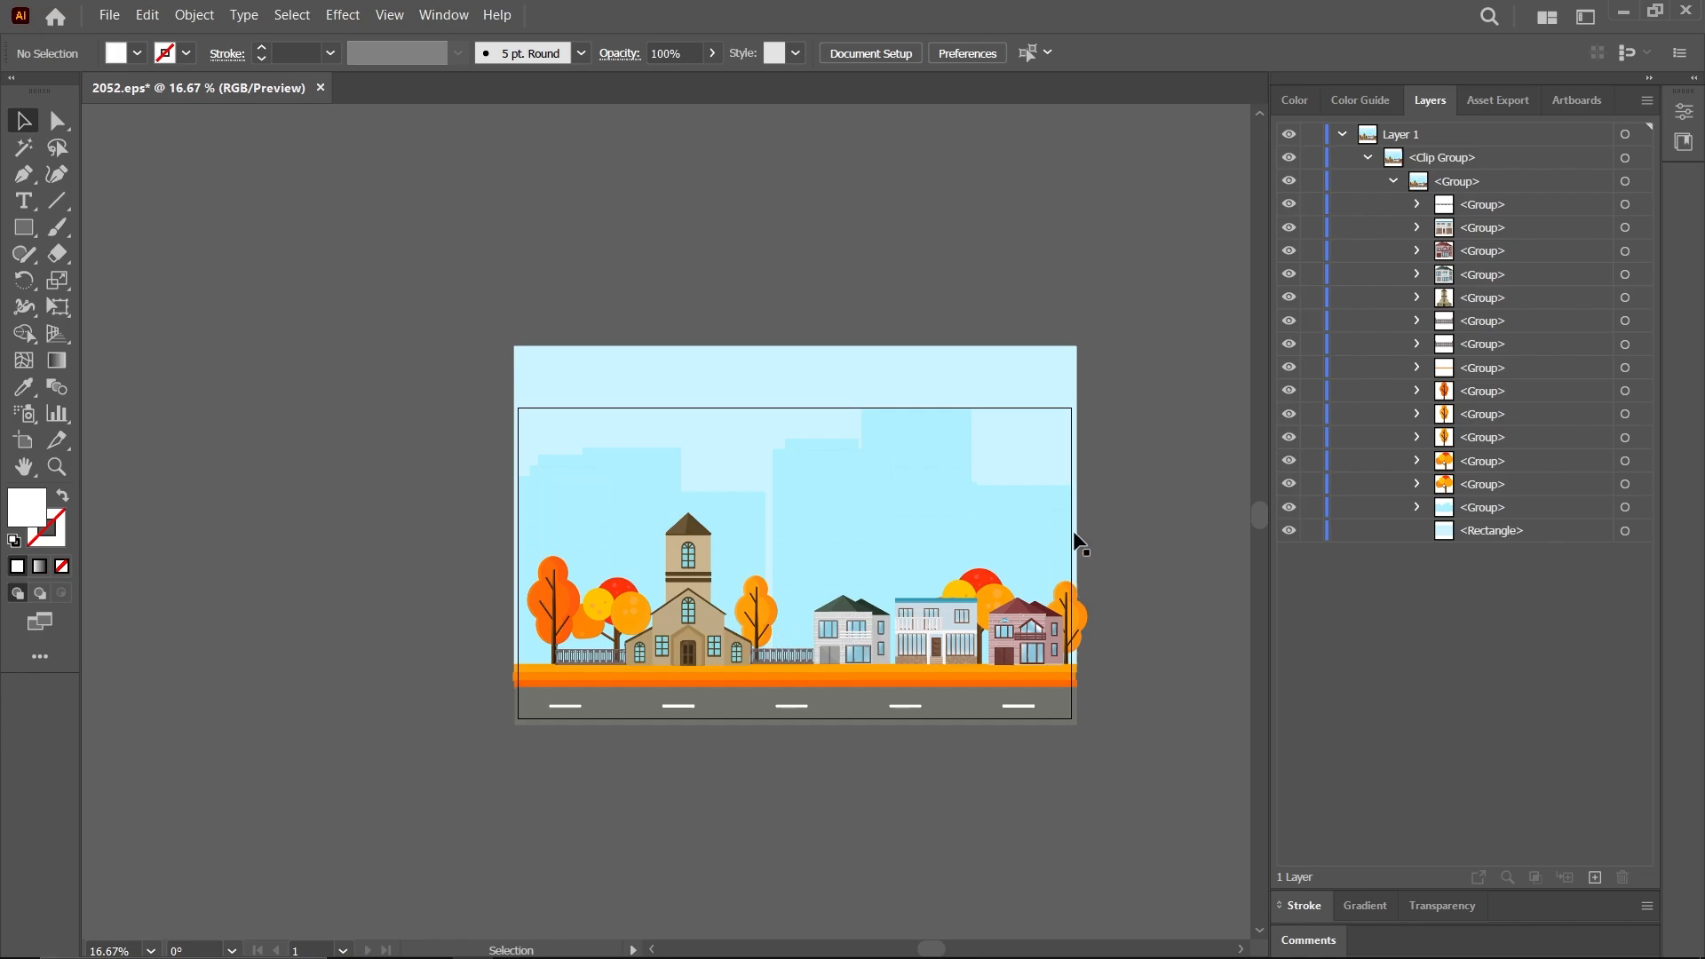
pyautogui.moveTo(1275, 549)
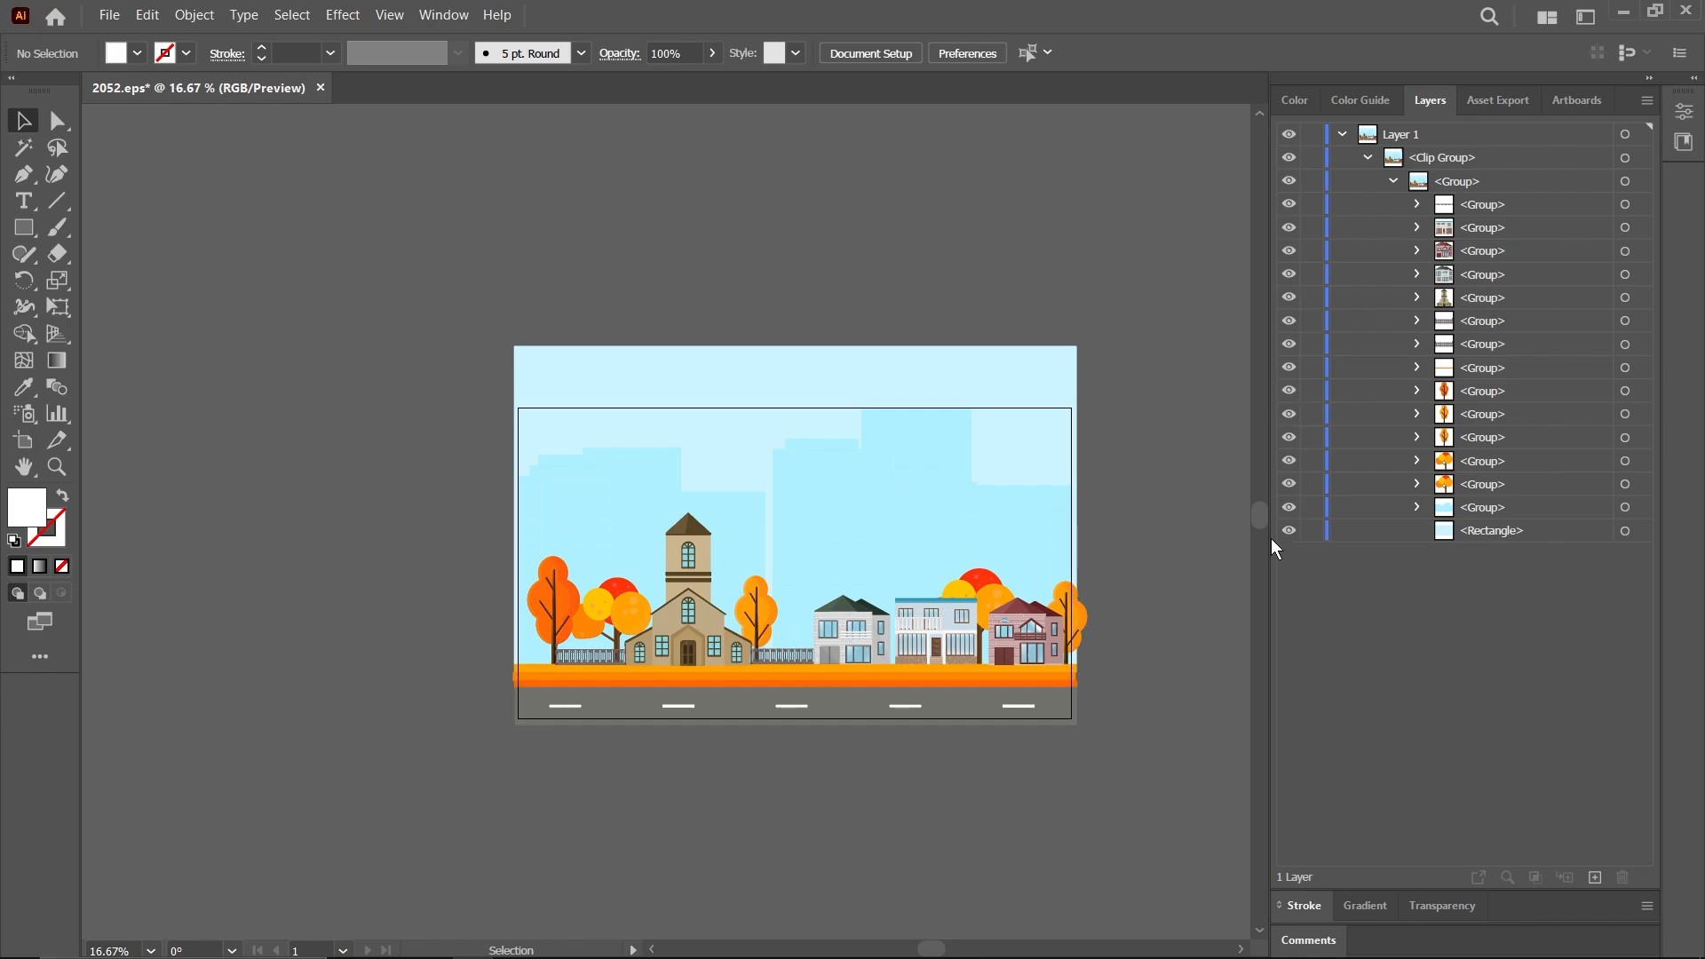
# Inside the group, move the grey house, blue-and-white house and orange tree closer together
pyautogui.click(845, 646)
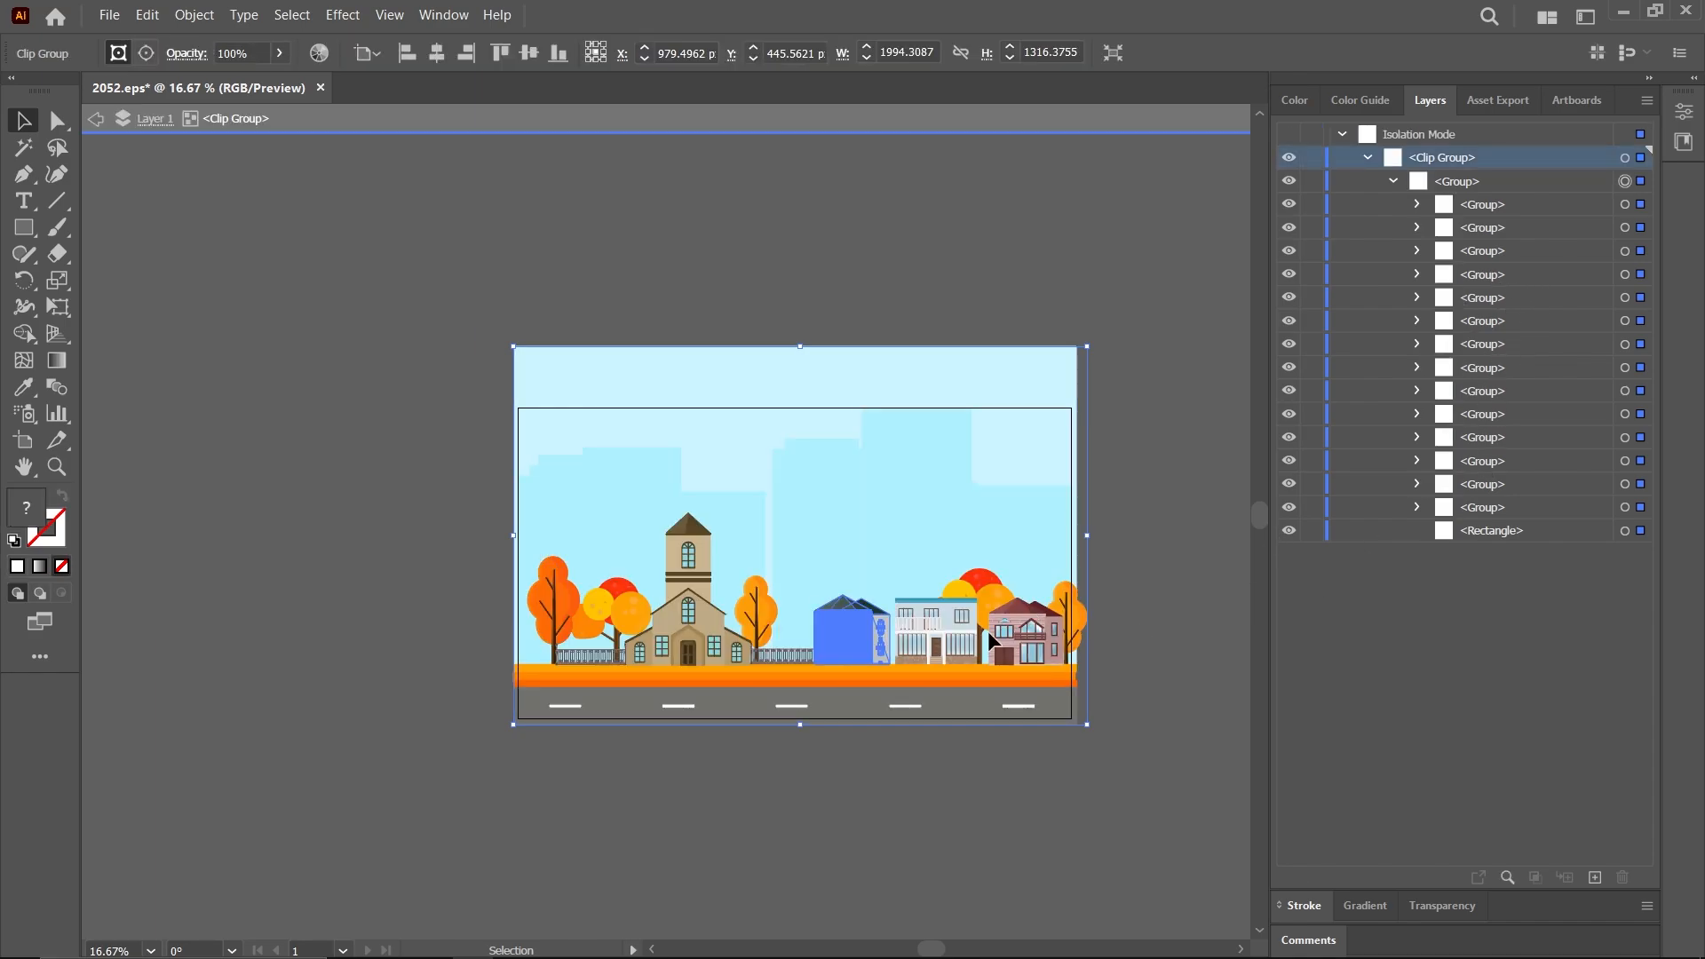
pyautogui.doubleClick(854, 636)
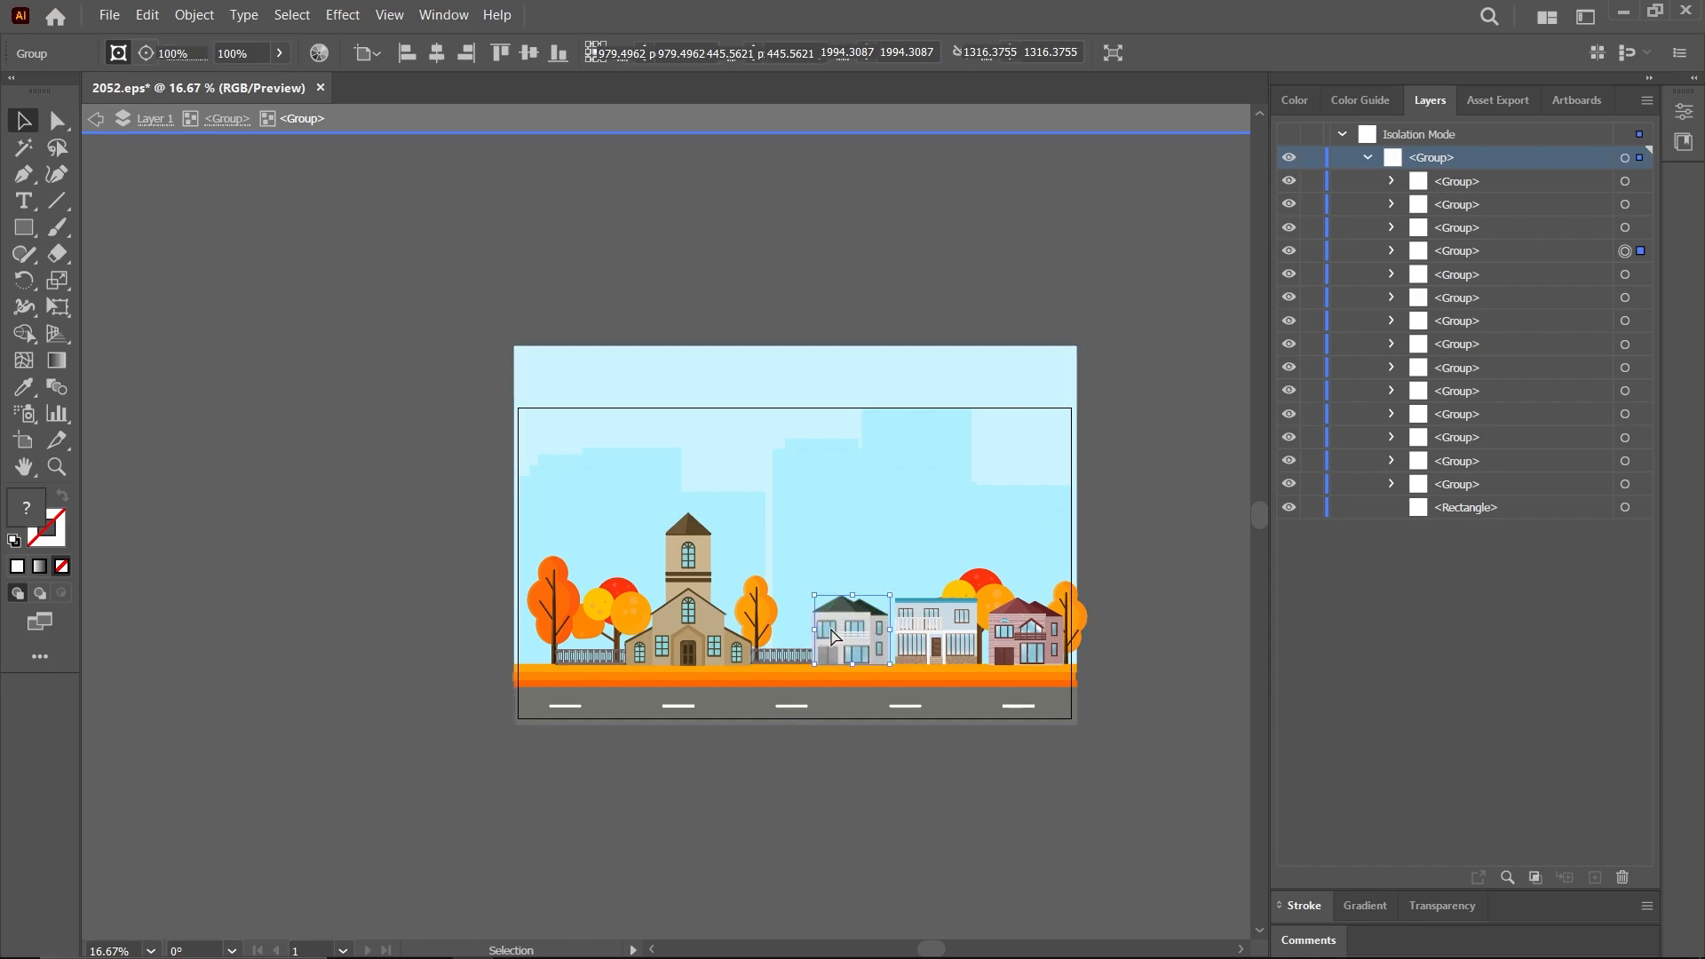
pyautogui.click(830, 635)
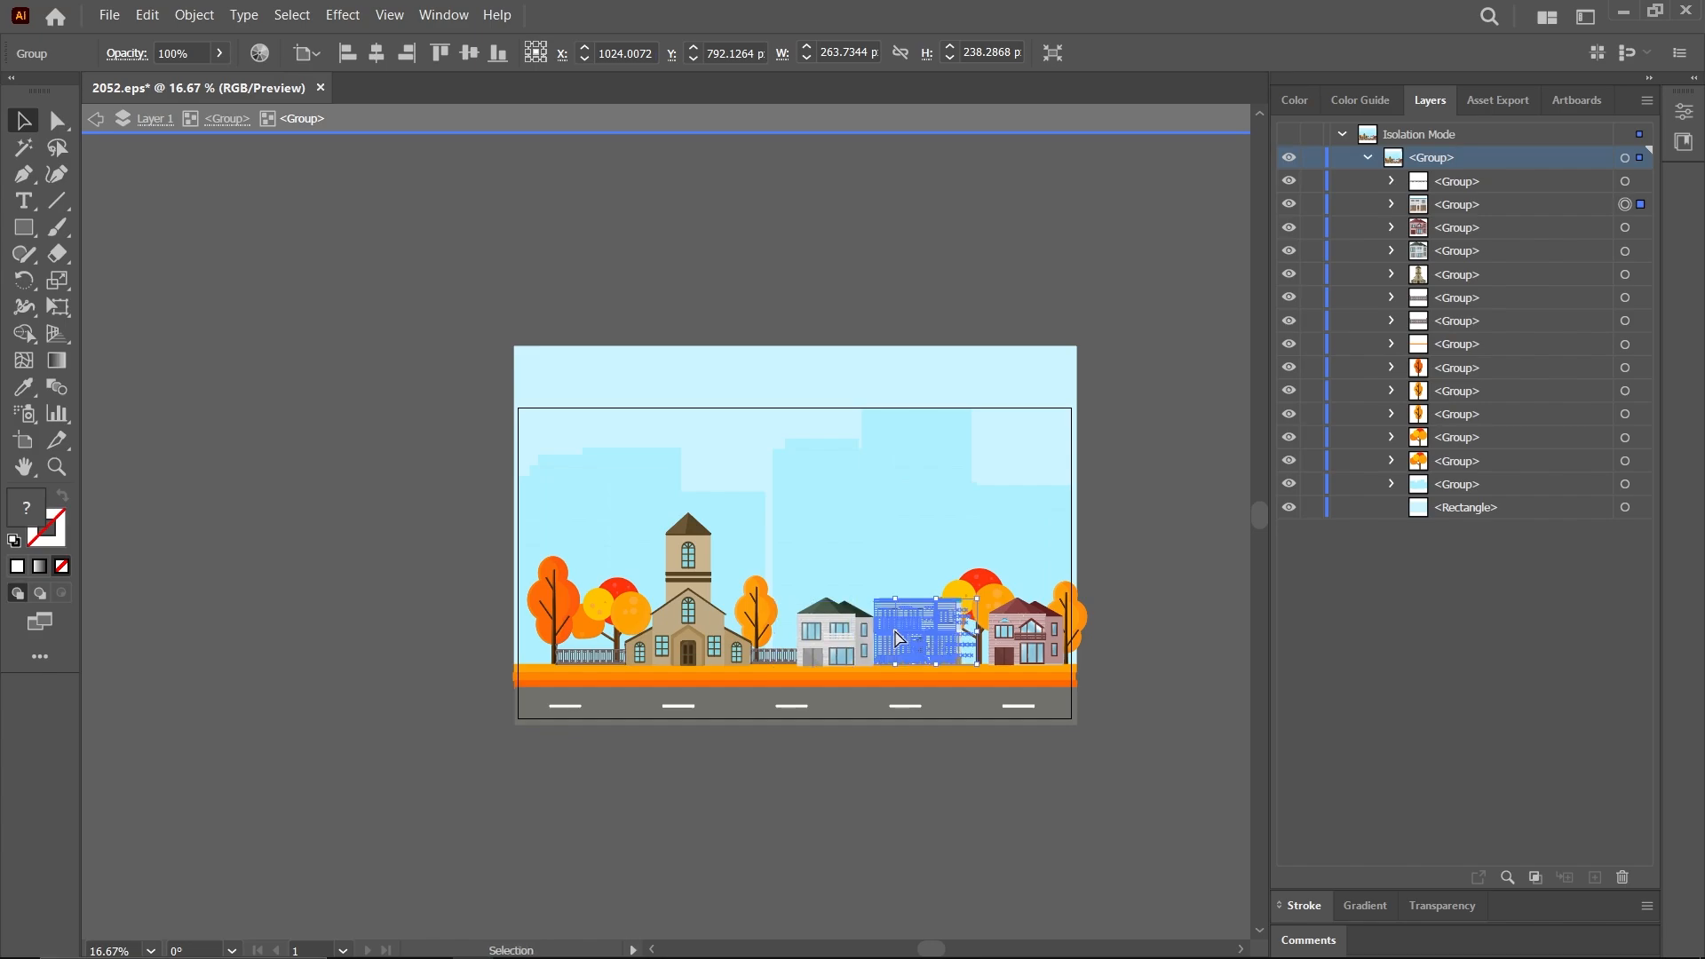
pyautogui.click(957, 604)
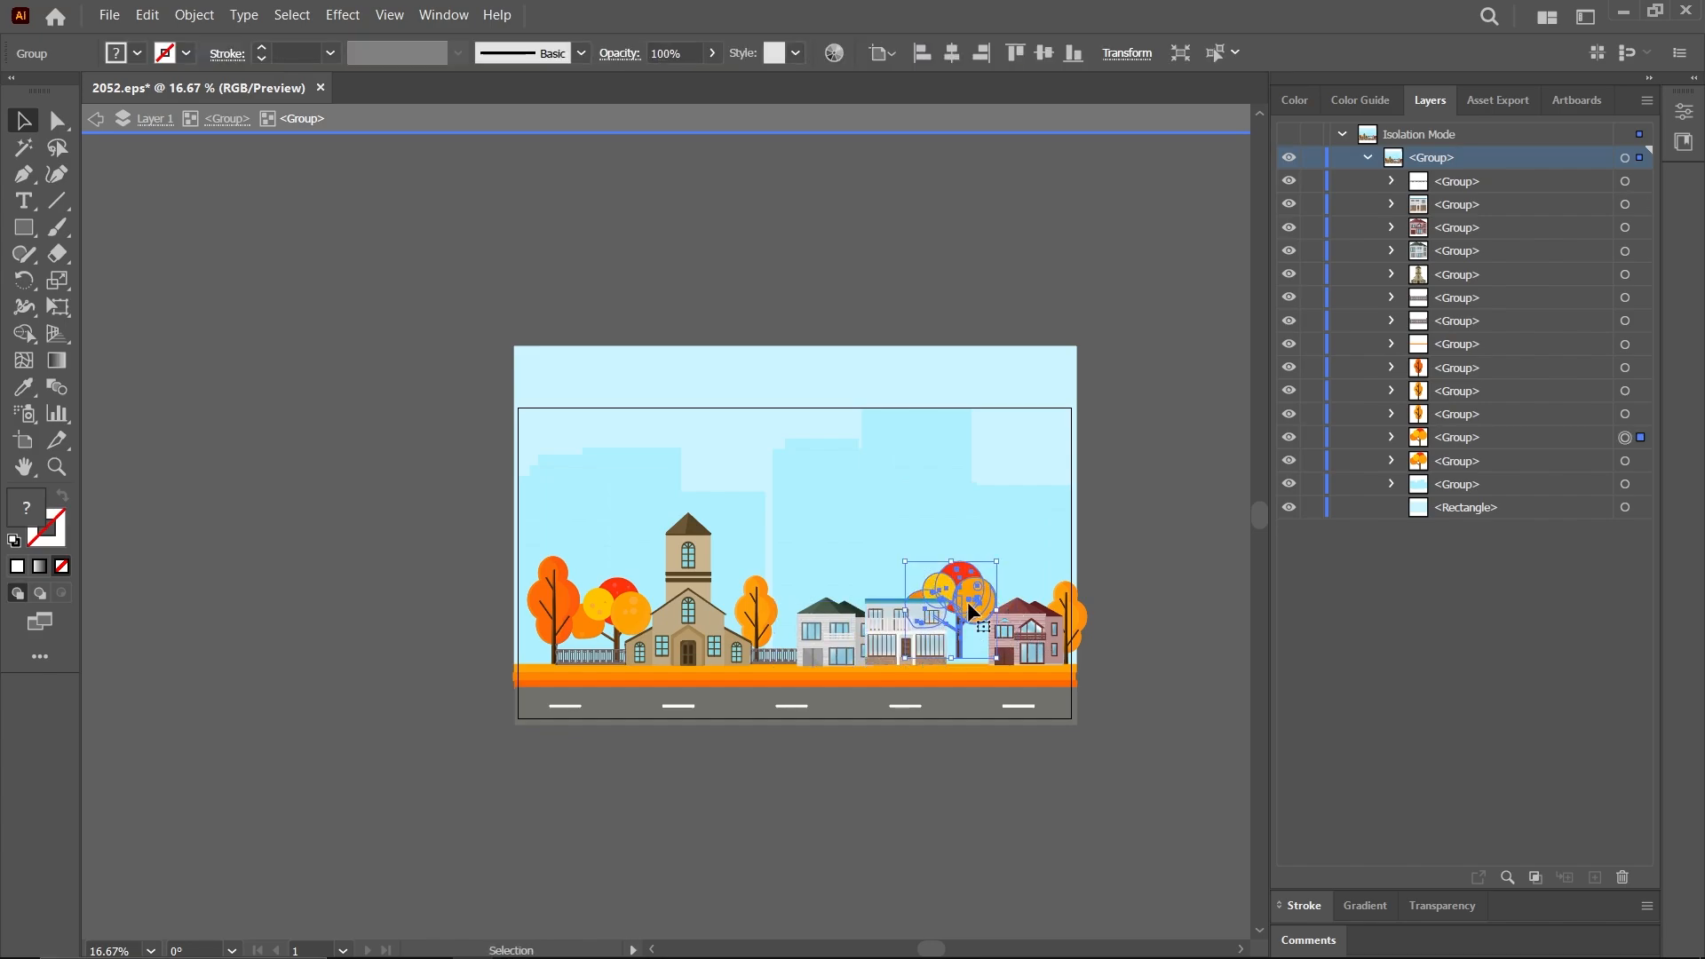
pyautogui.moveTo(966, 609); pyautogui.dragTo(1060, 625)
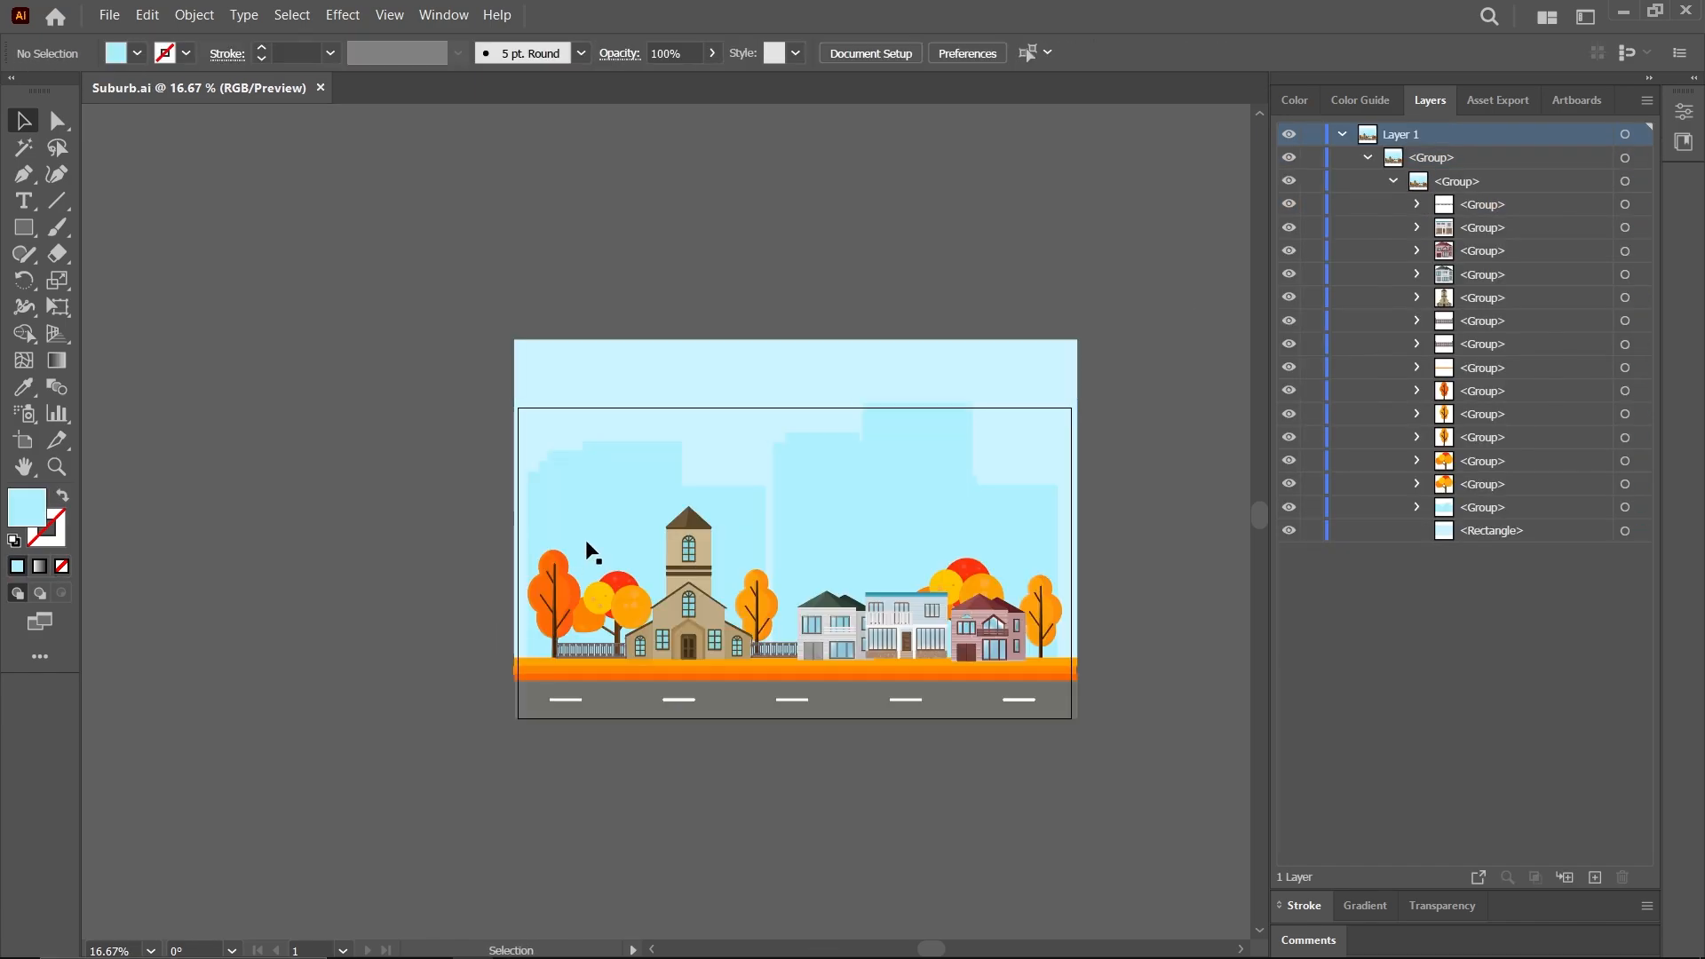
# Save the artwork as an Illustrator file named Suburb.ai in the Explainer folder
pyautogui.click(109, 14)
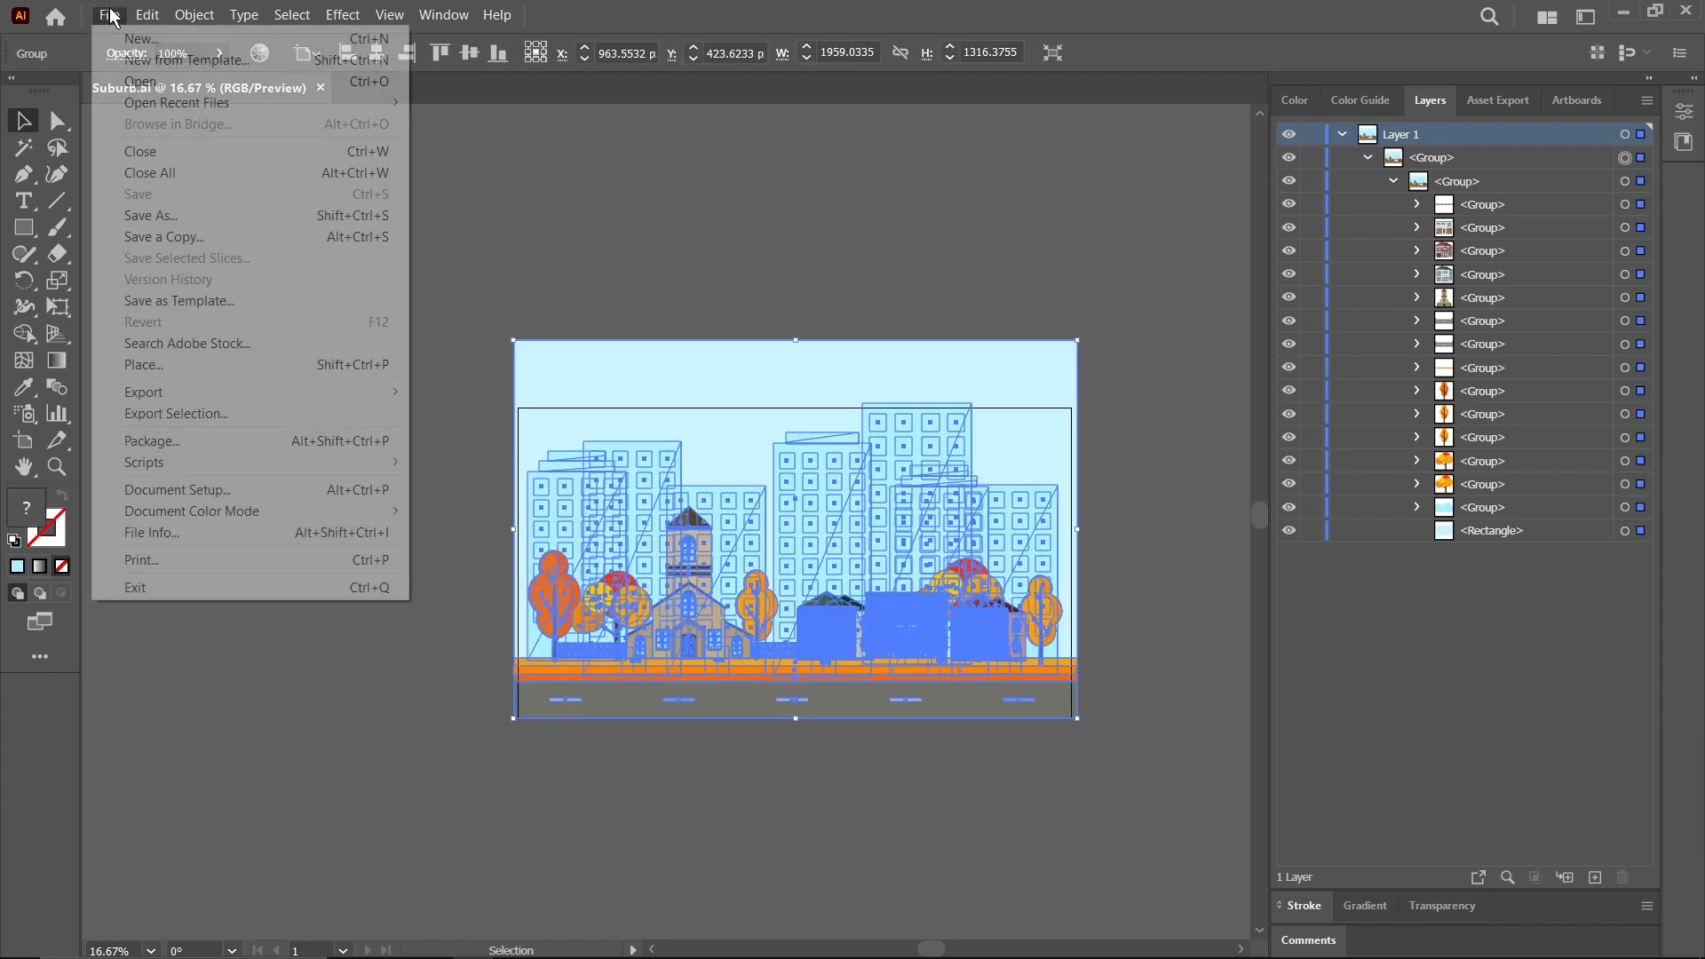
pyautogui.moveTo(151, 215)
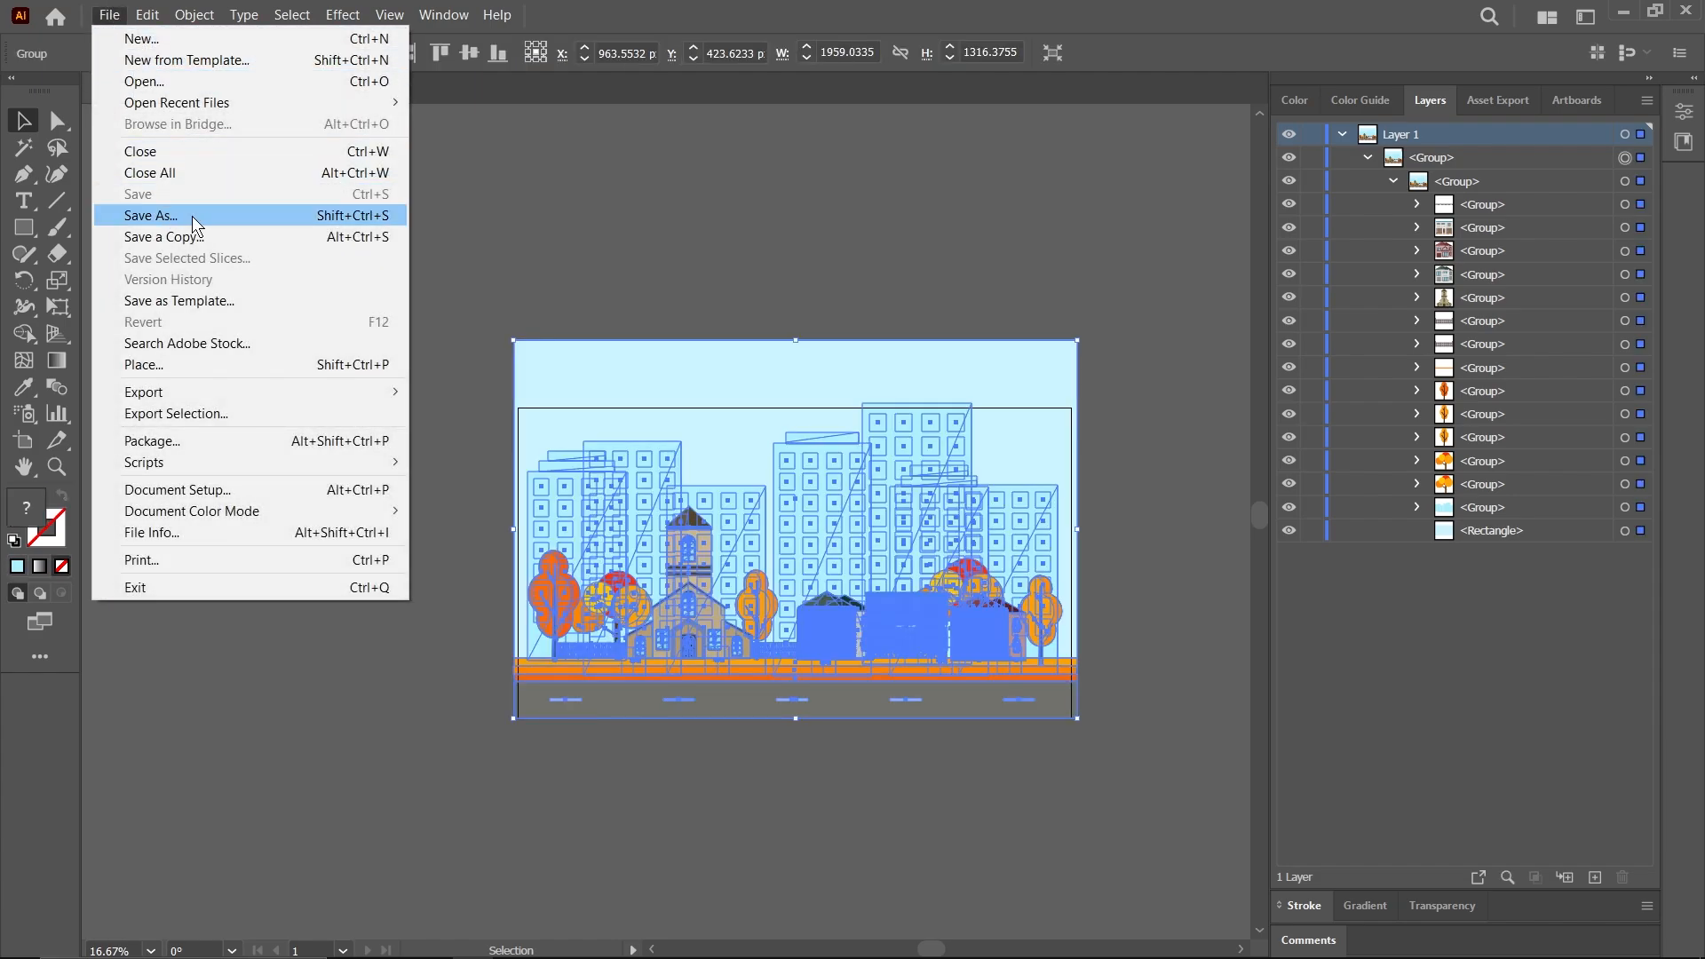
pyautogui.click(149, 215)
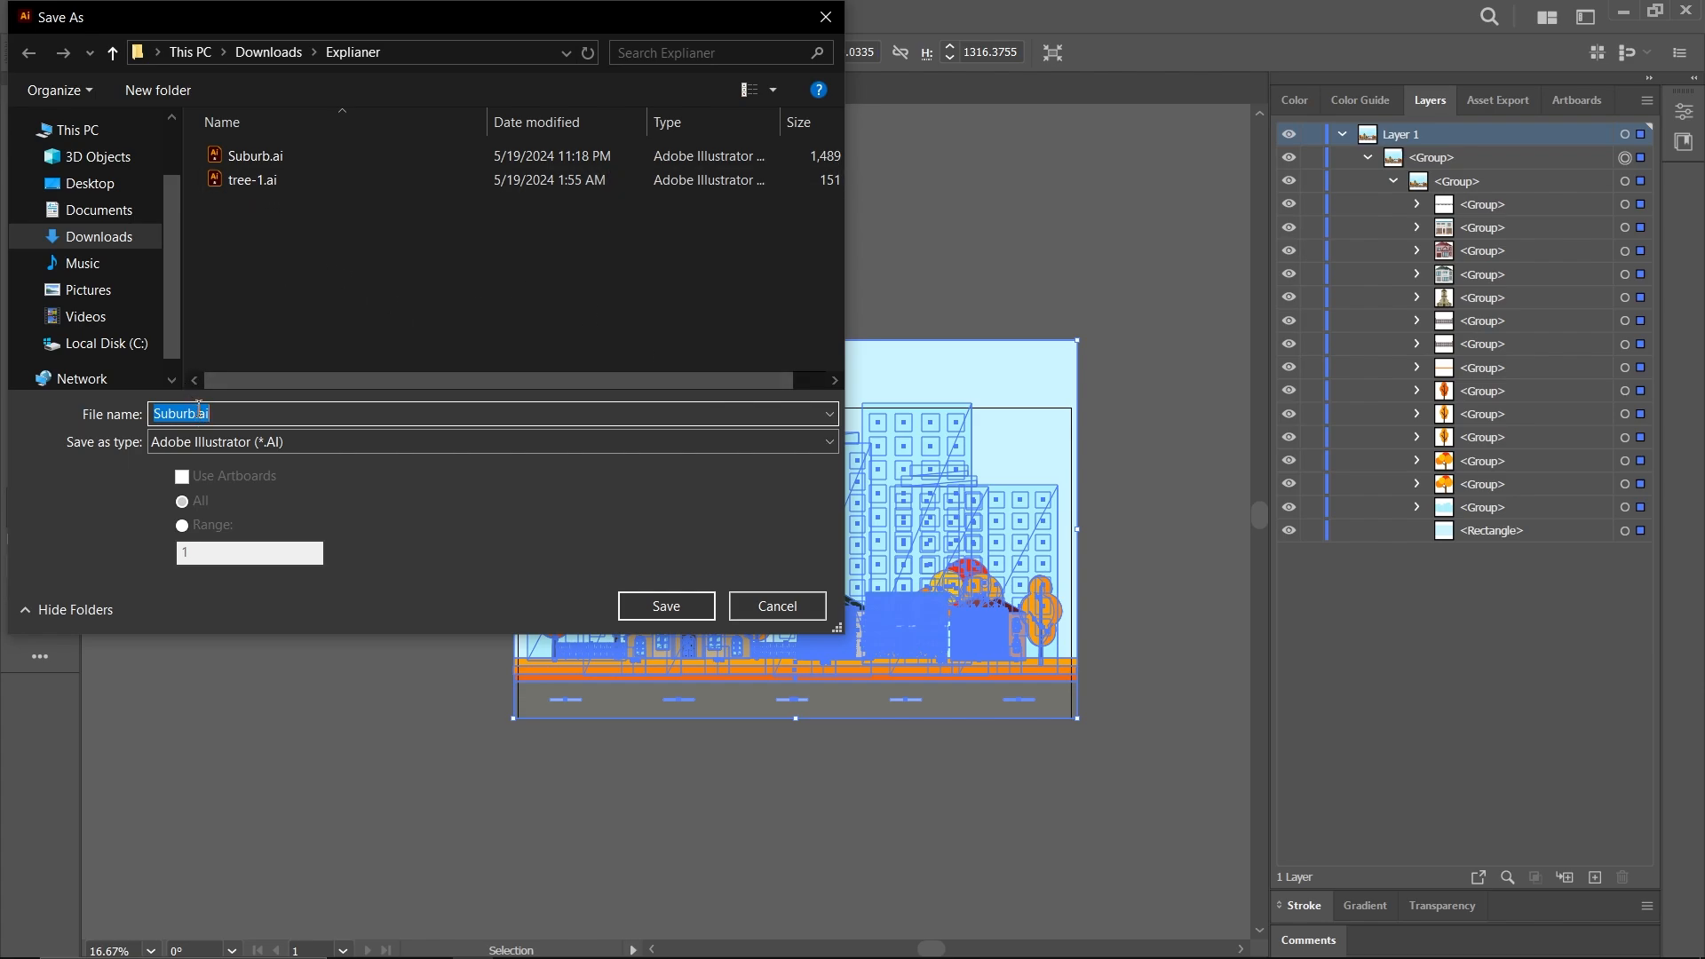
pyautogui.click(492, 442)
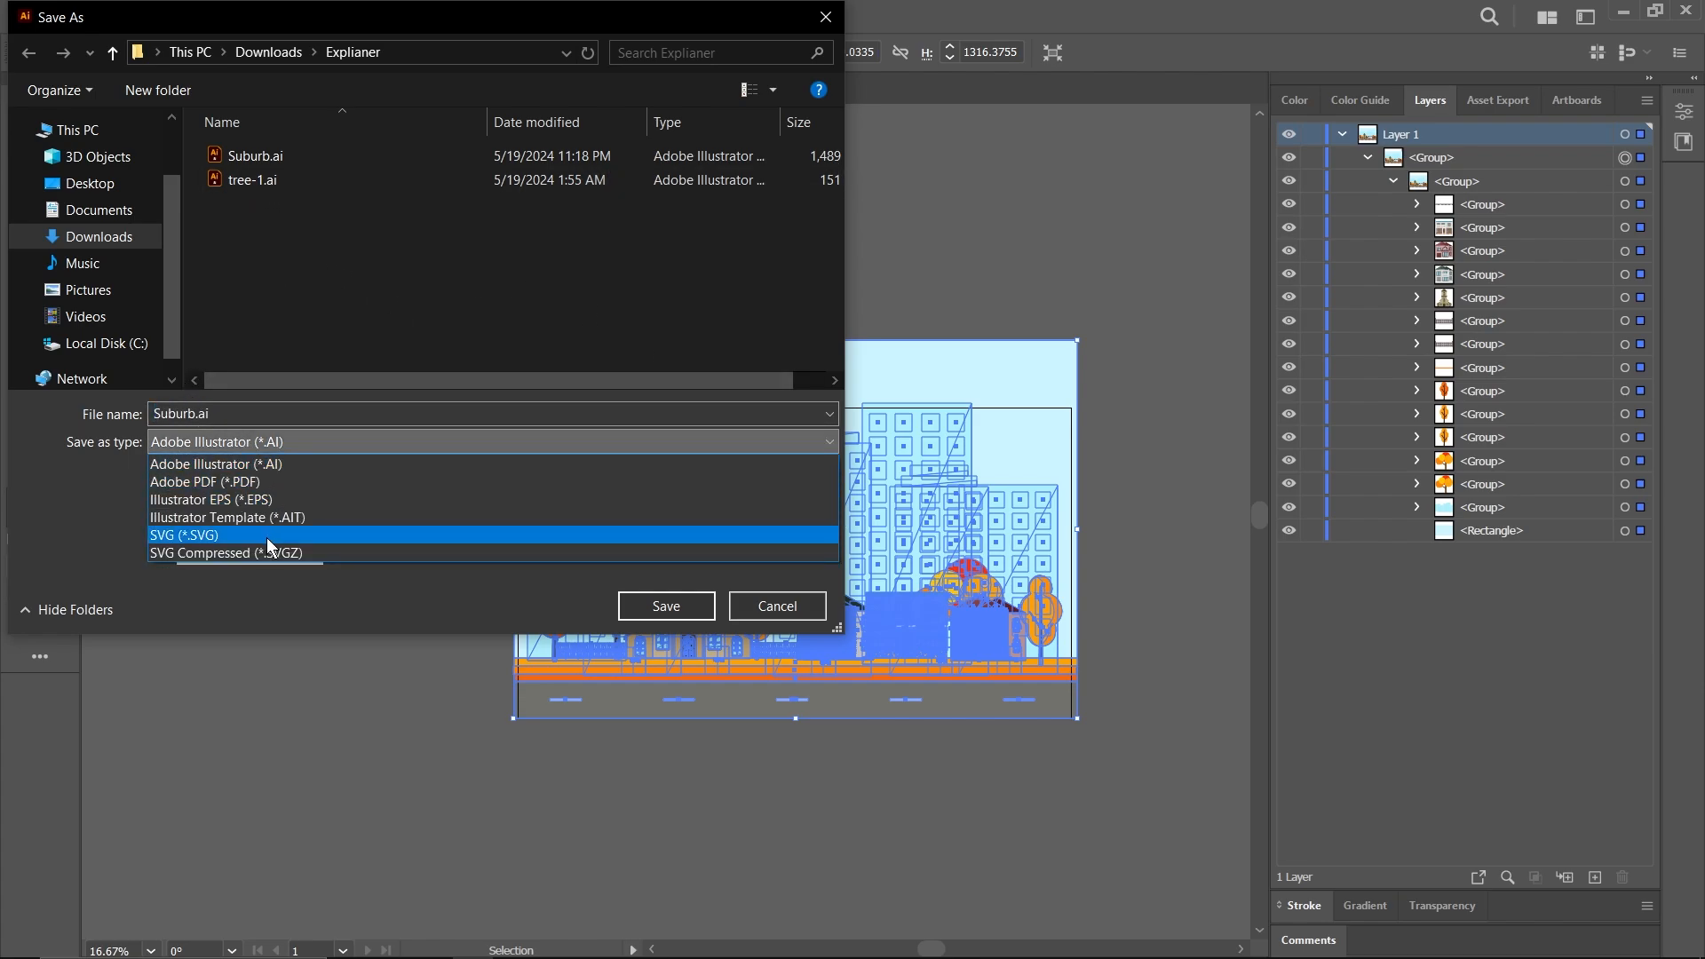
pyautogui.click(214, 464)
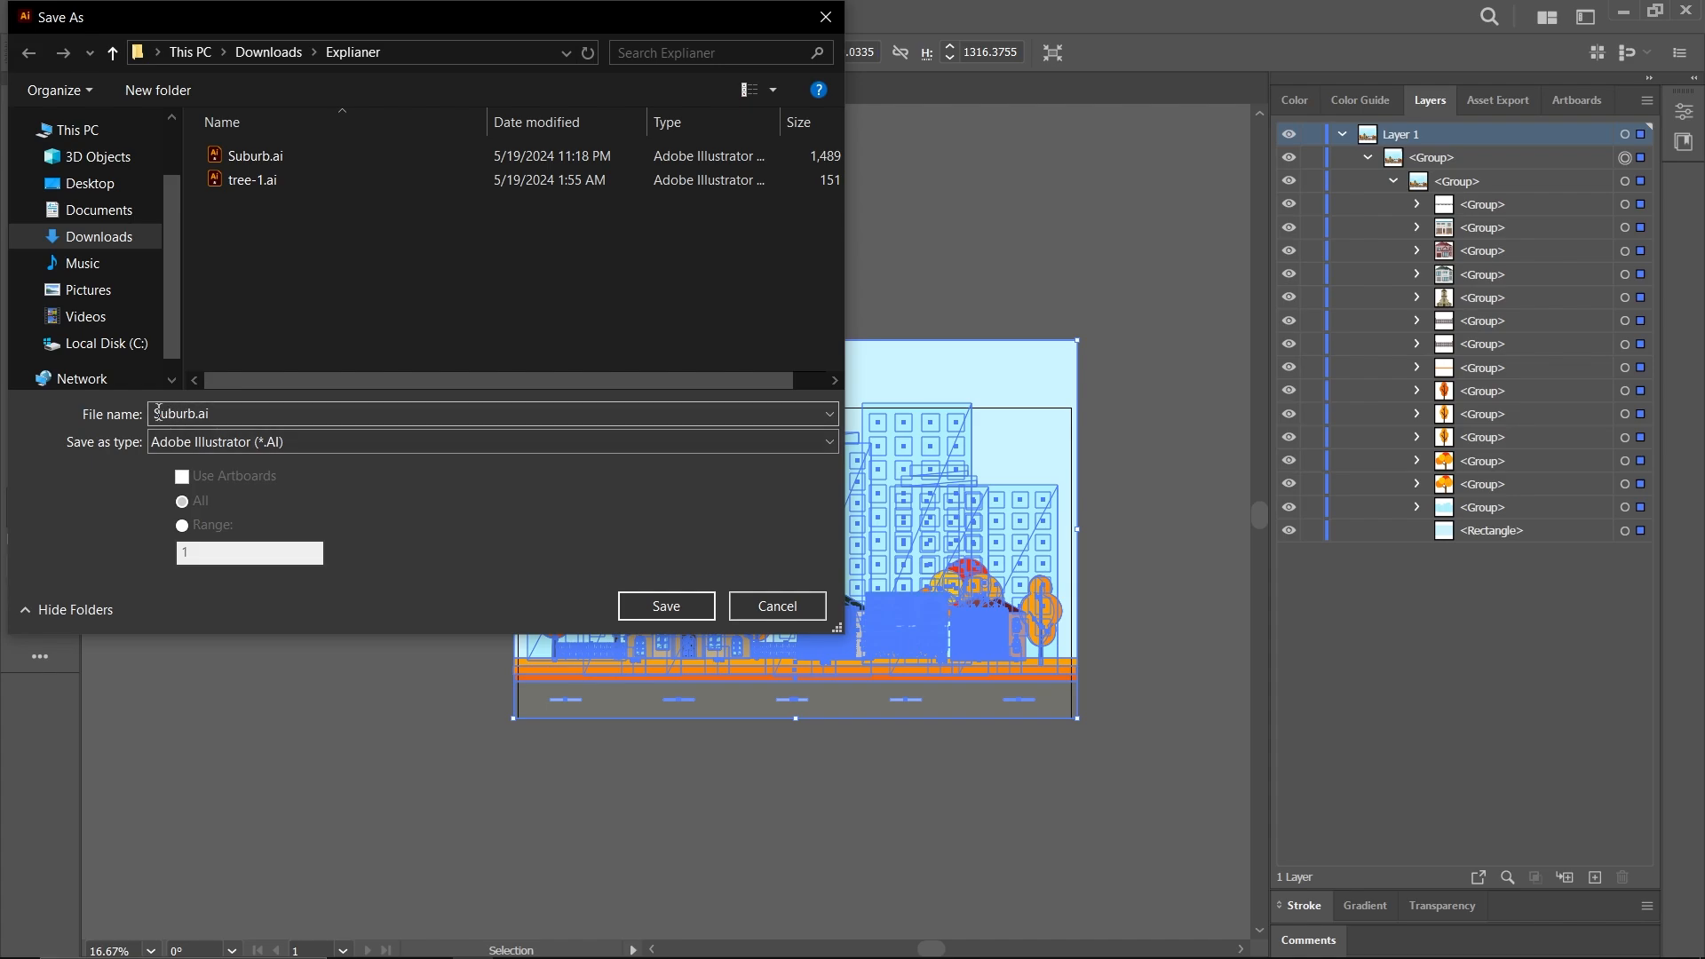
pyautogui.click(664, 605)
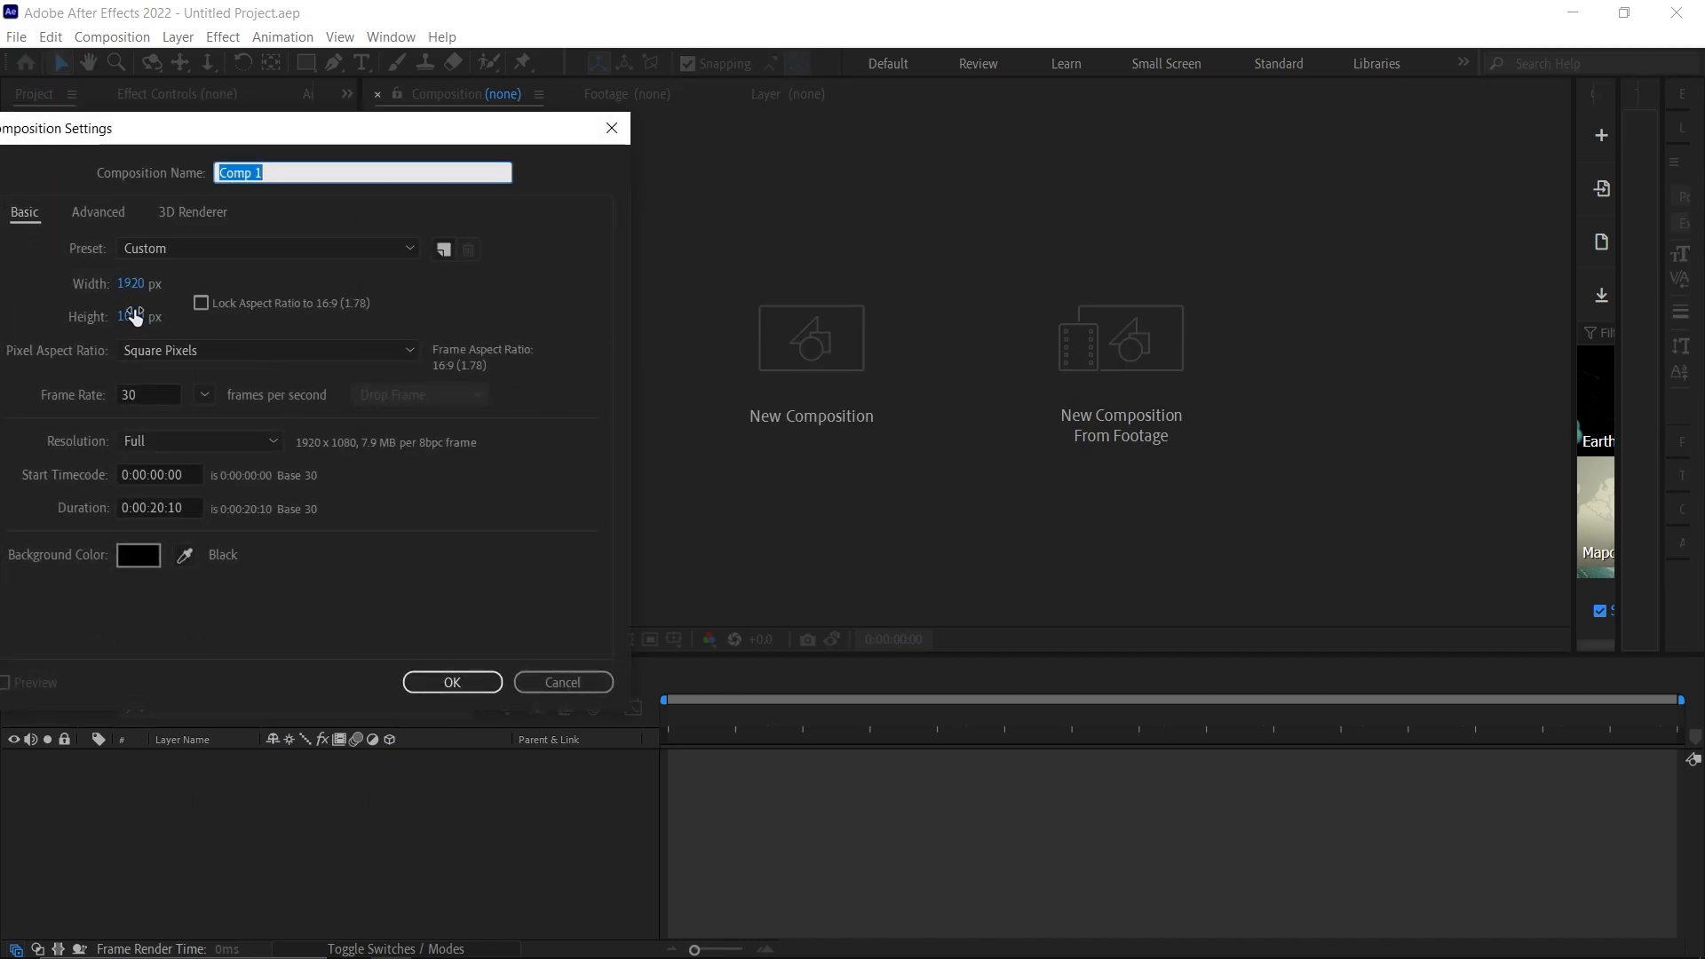
# Create the 1920×1080 composition, import Suburbs.ai as footage and add it as the background layer
pyautogui.click(451, 682)
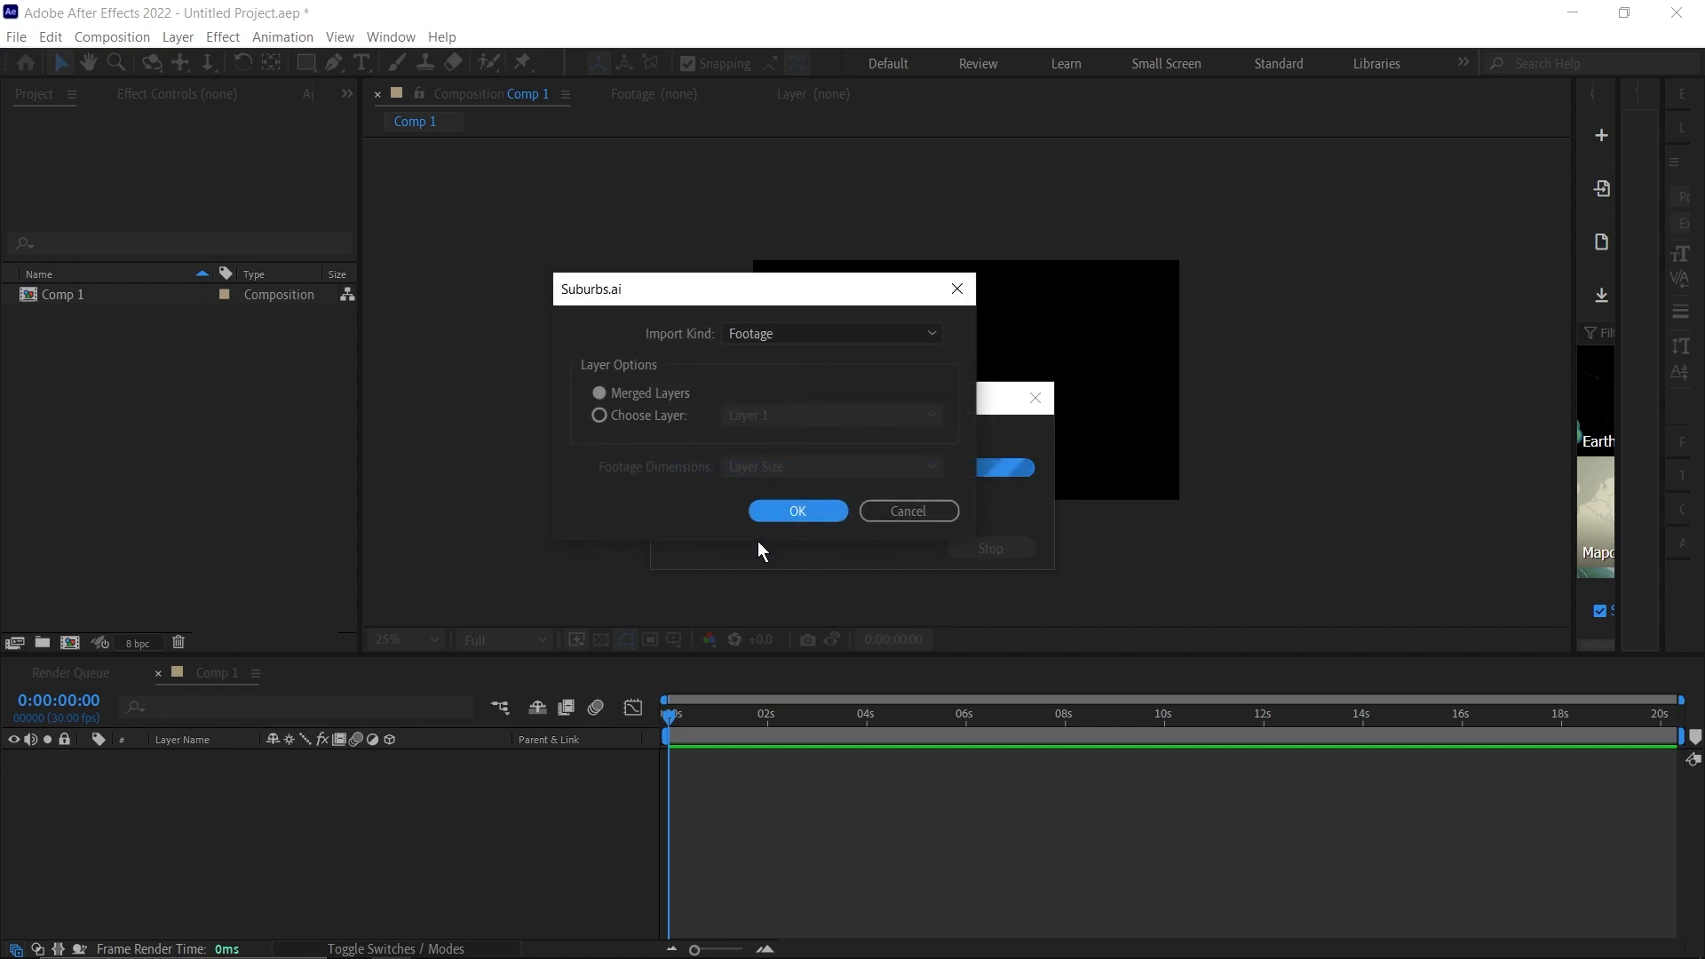
pyautogui.click(797, 511)
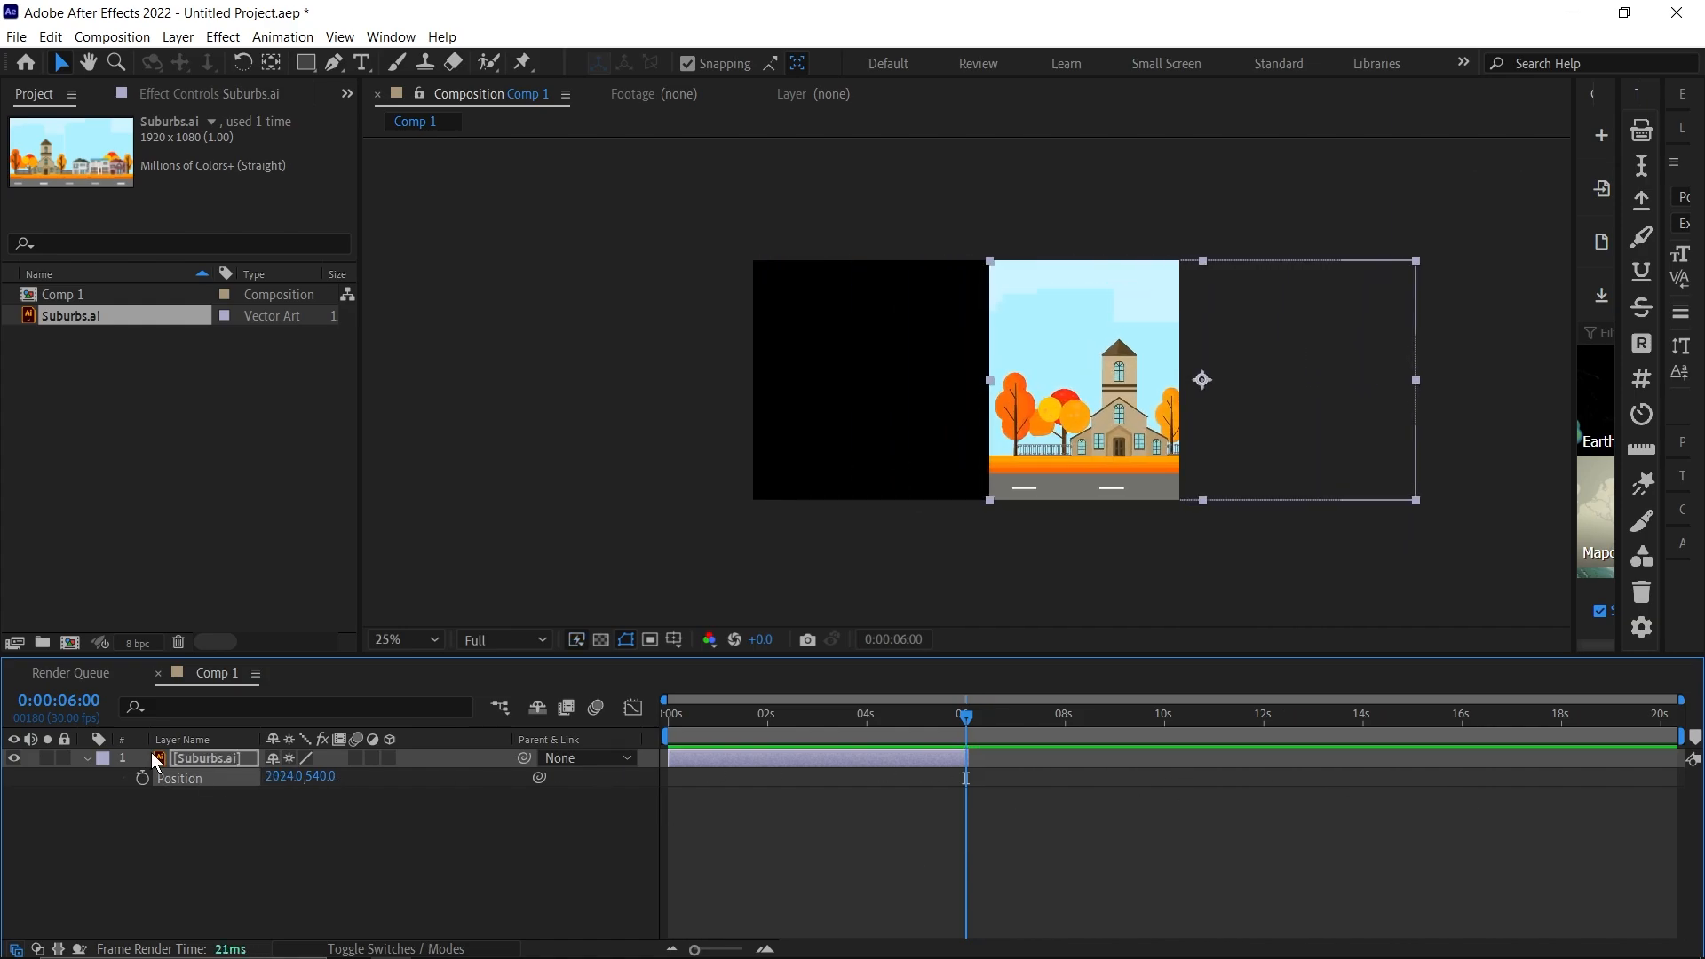
pyautogui.click(210, 758)
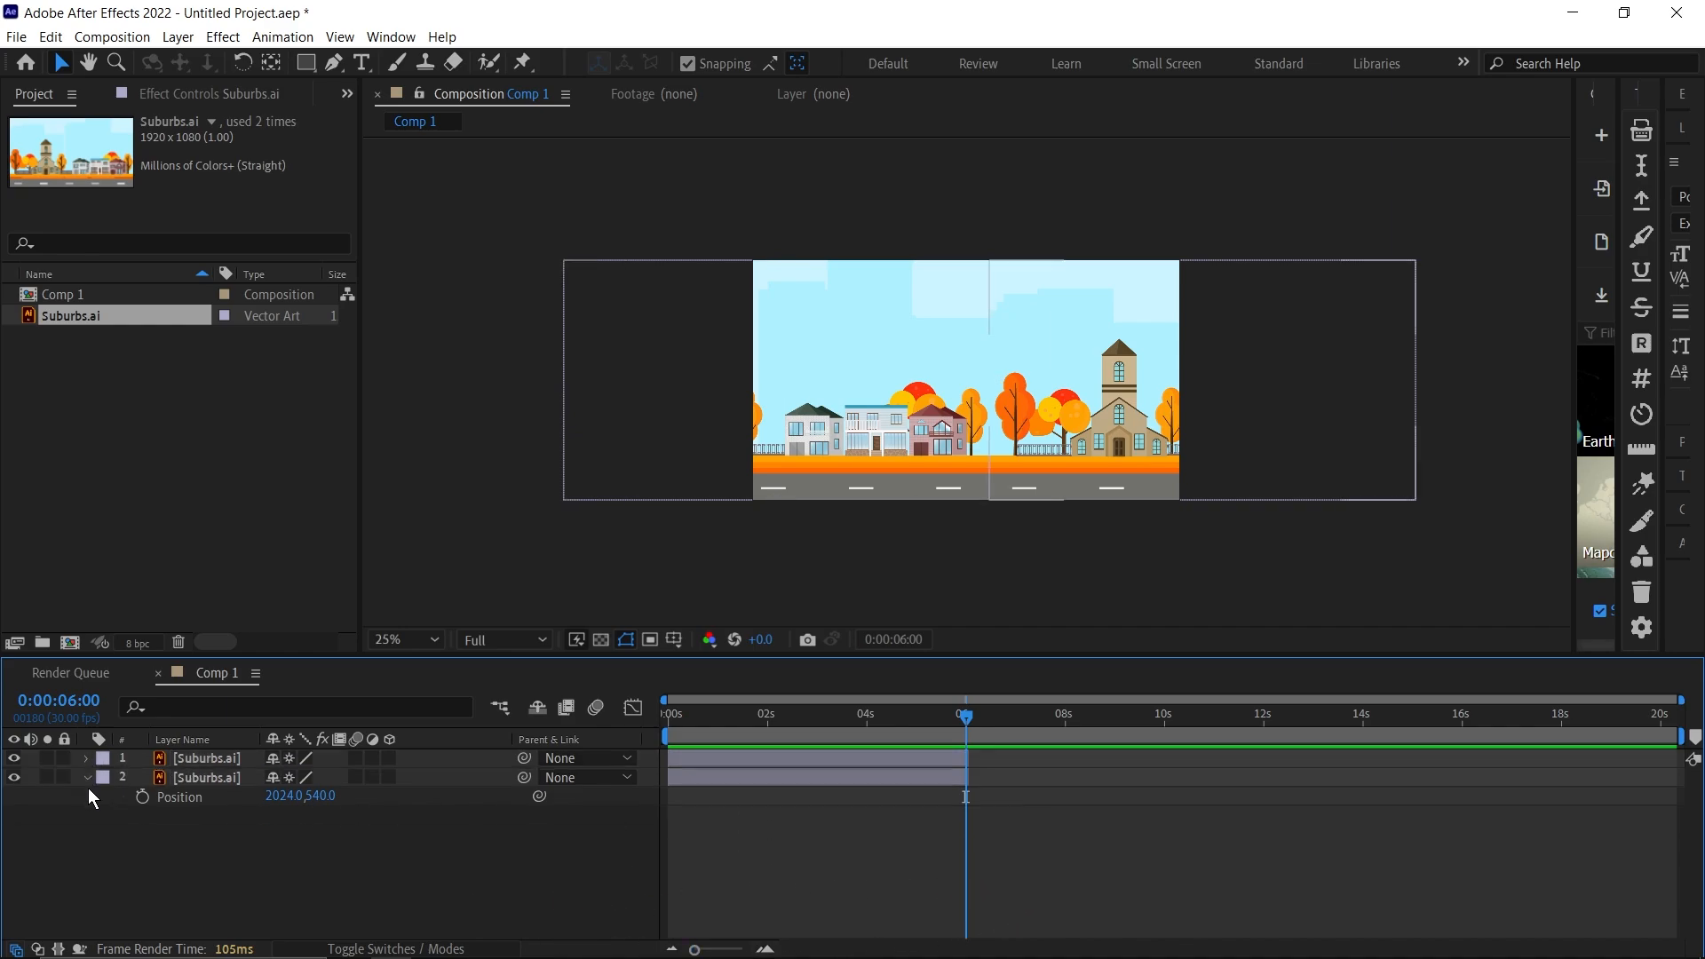
# Add a Null 1 object and parent both Suburbs layers to it
pyautogui.rightClick(93, 795)
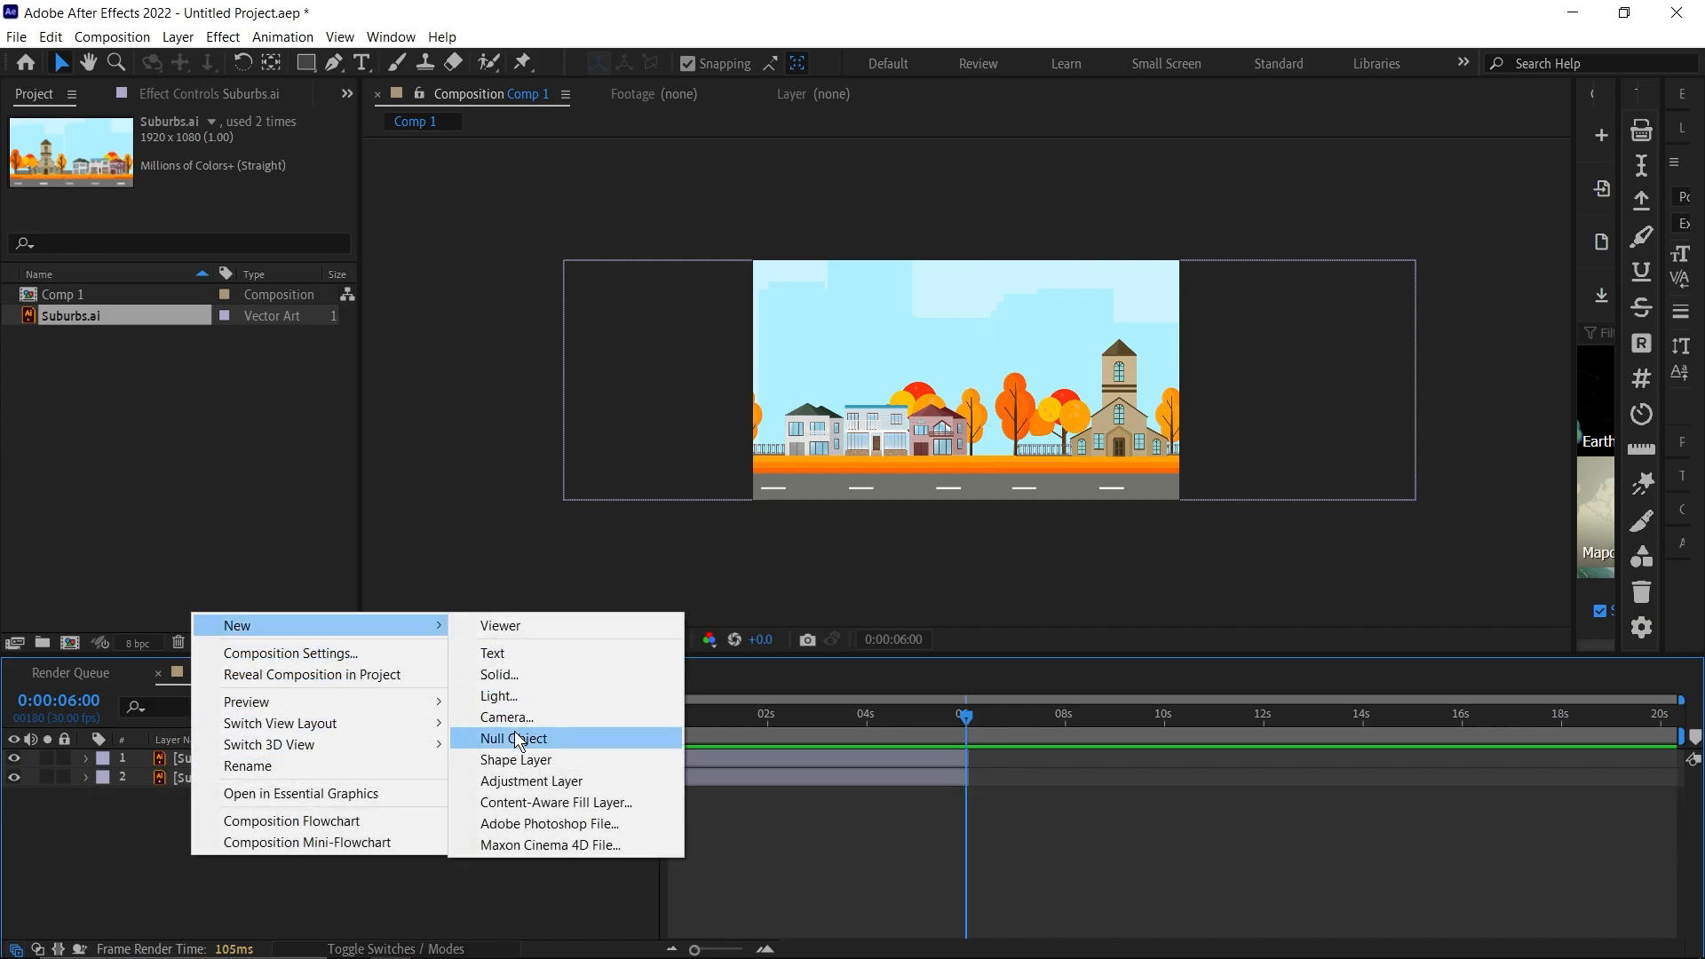
pyautogui.click(513, 738)
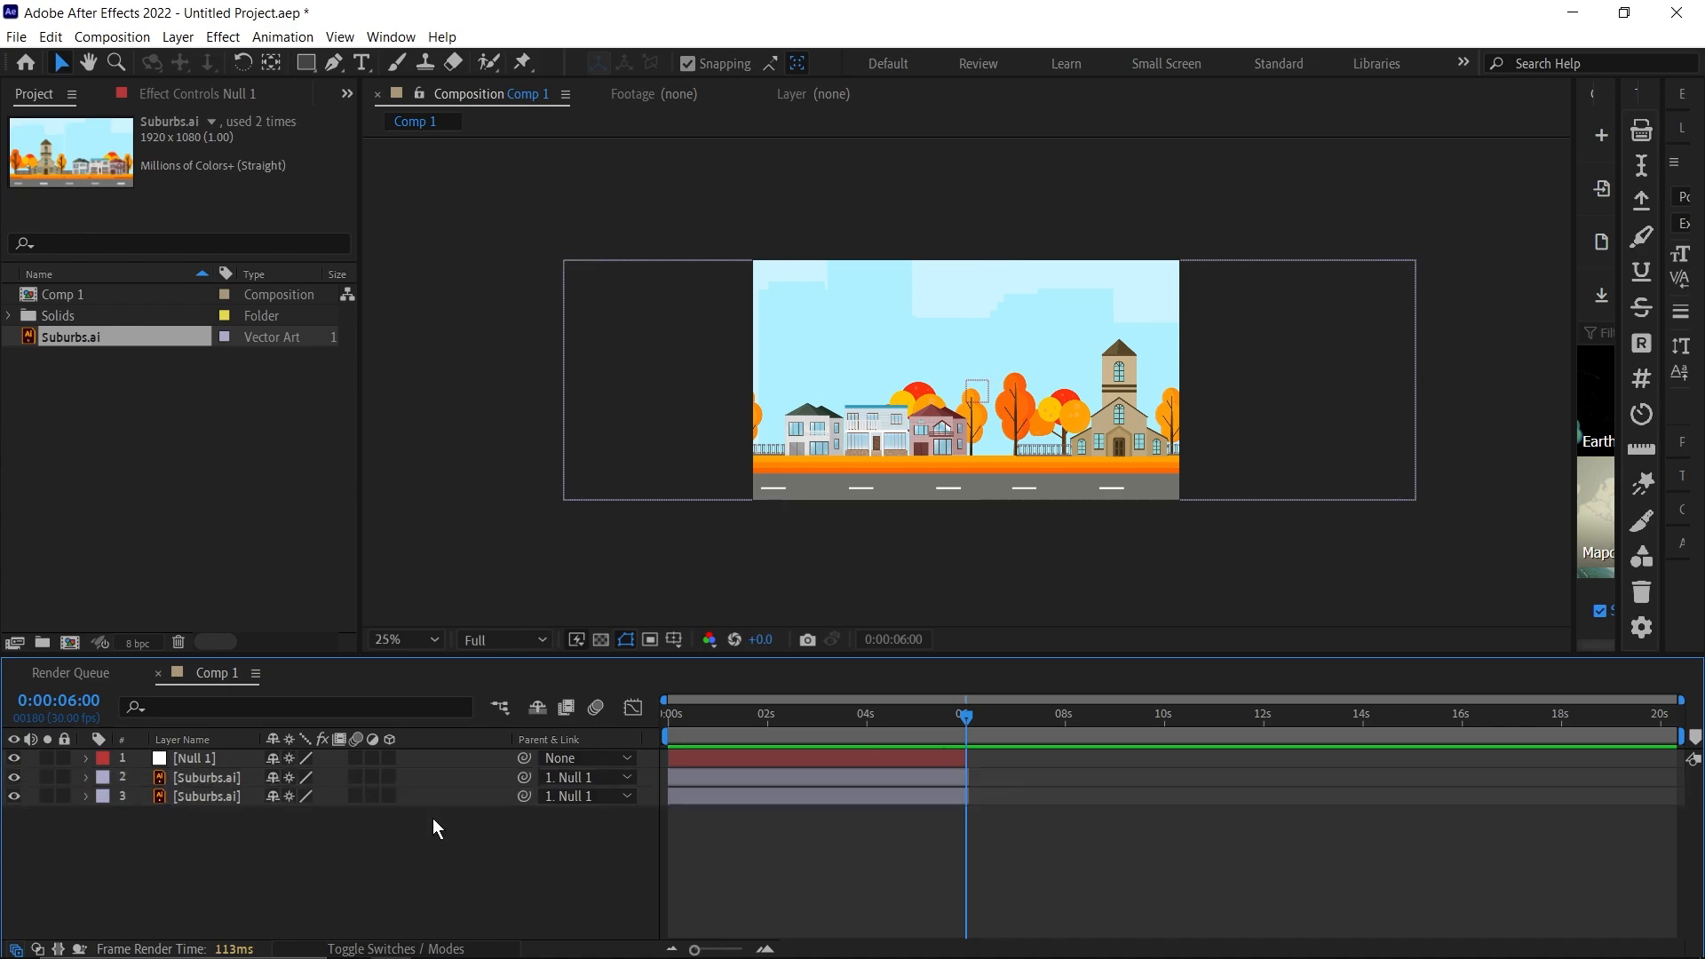
pyautogui.click(85, 758)
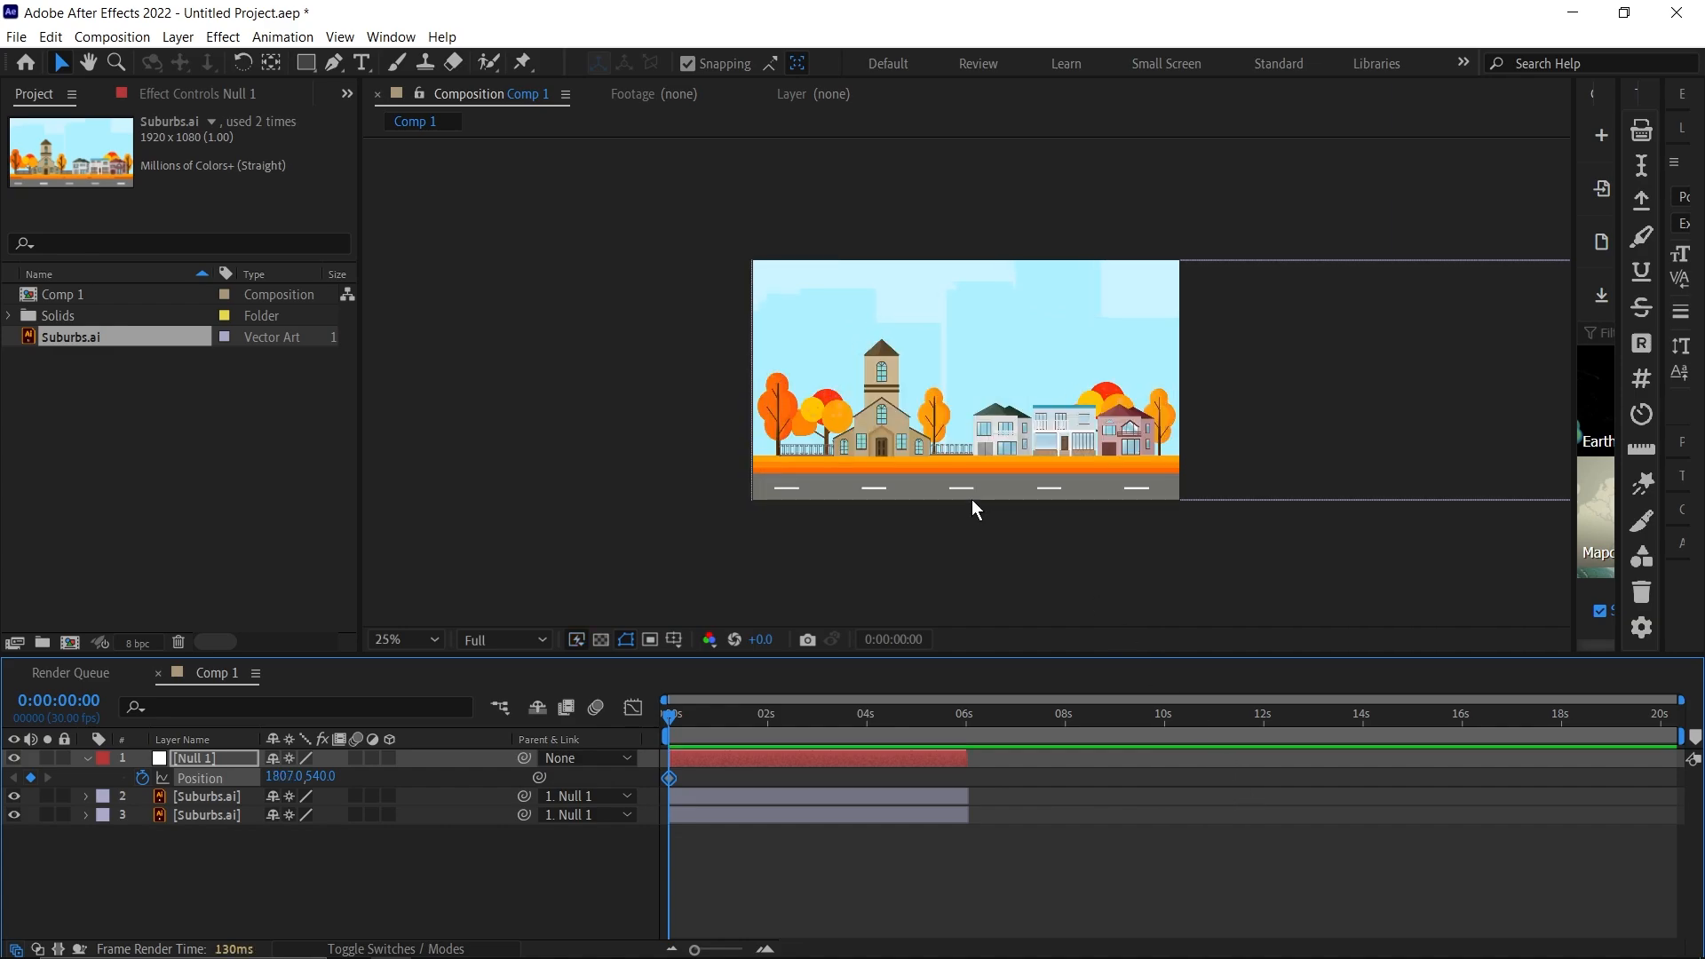
# Set a starting Position keyframe on Null 1 and move the time to six seconds
pyautogui.click(921, 715)
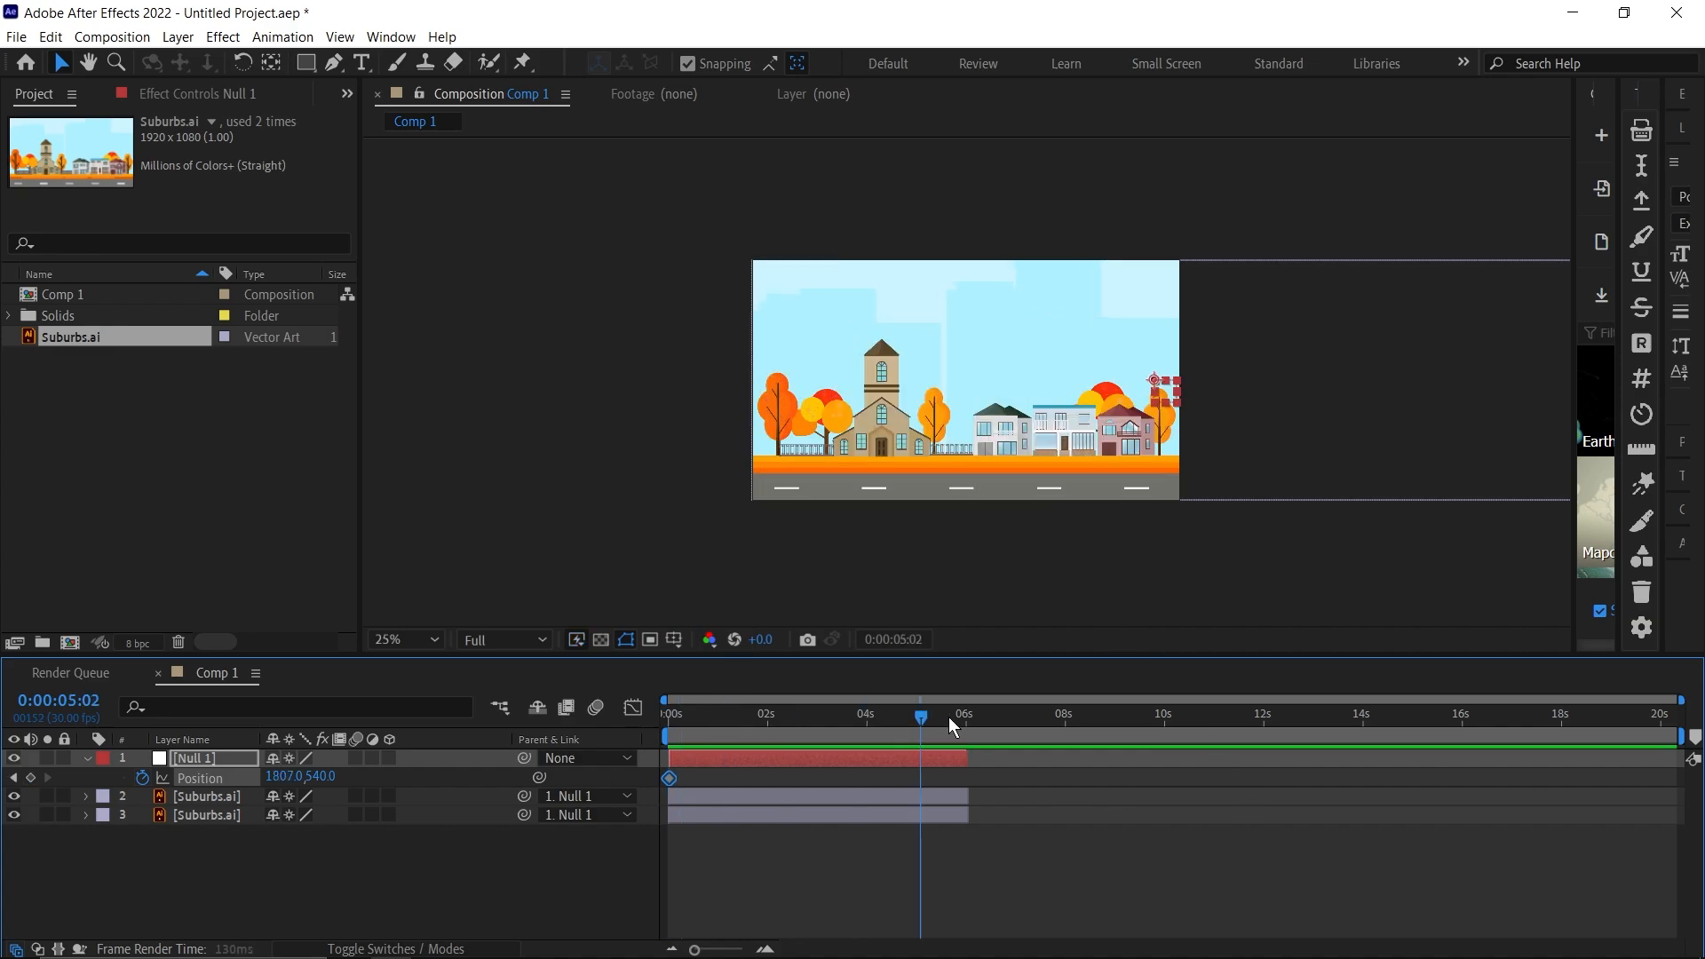
pyautogui.click(964, 716)
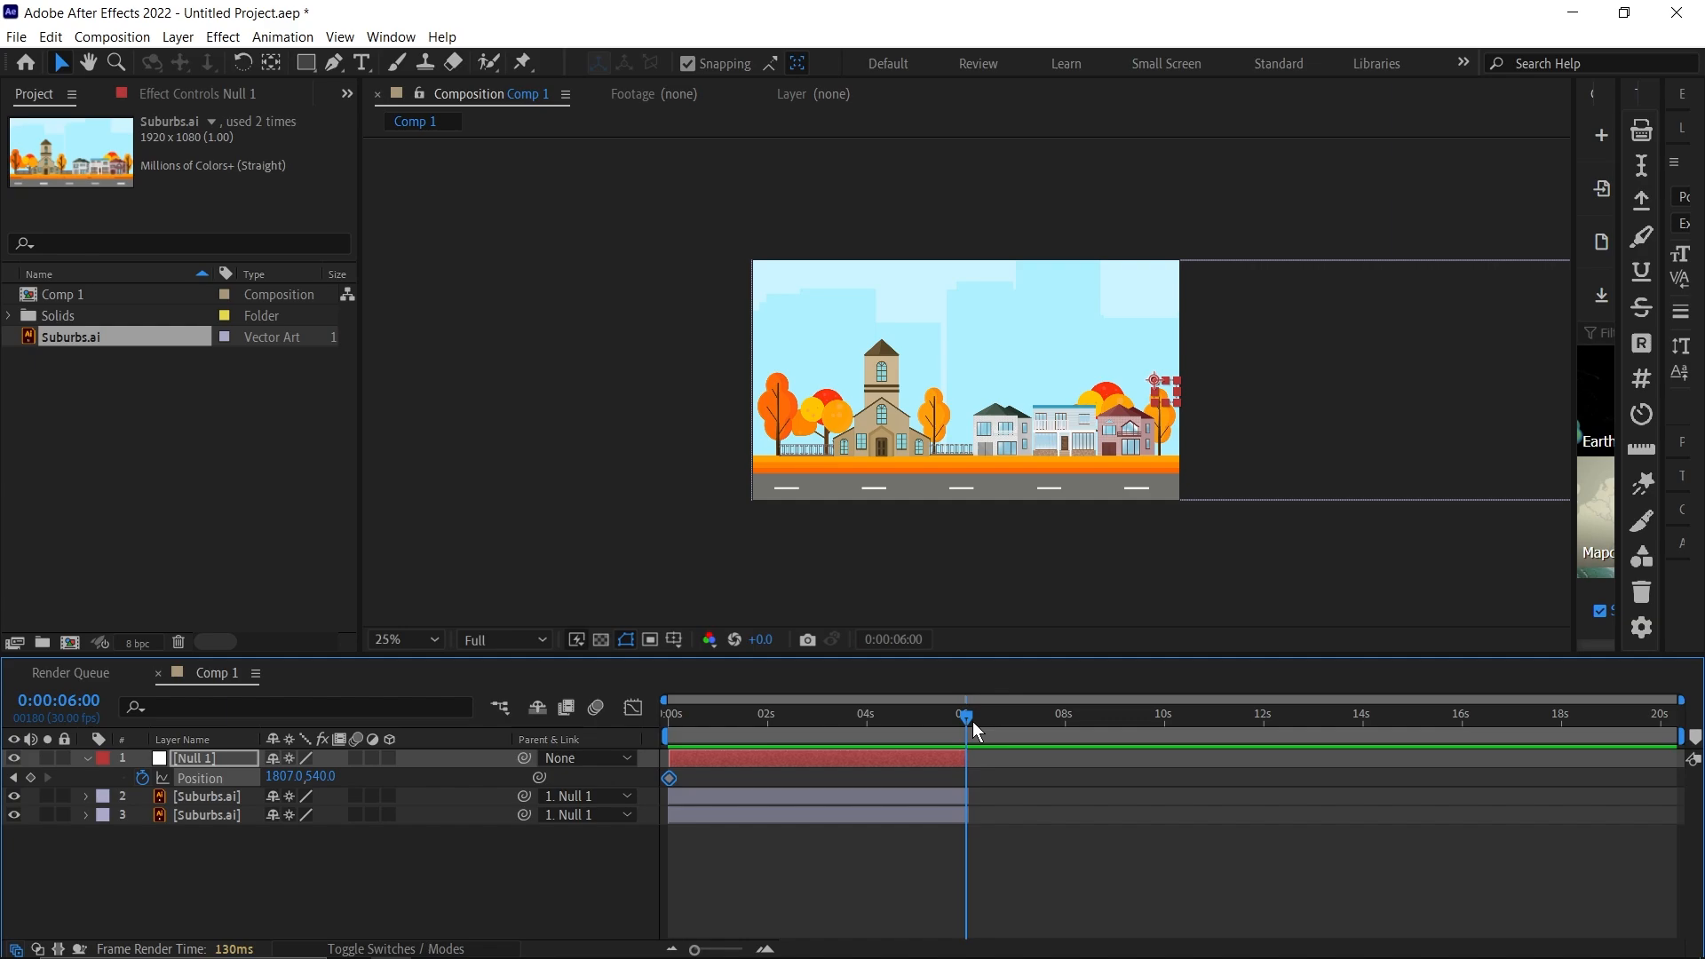
pyautogui.moveTo(200, 777)
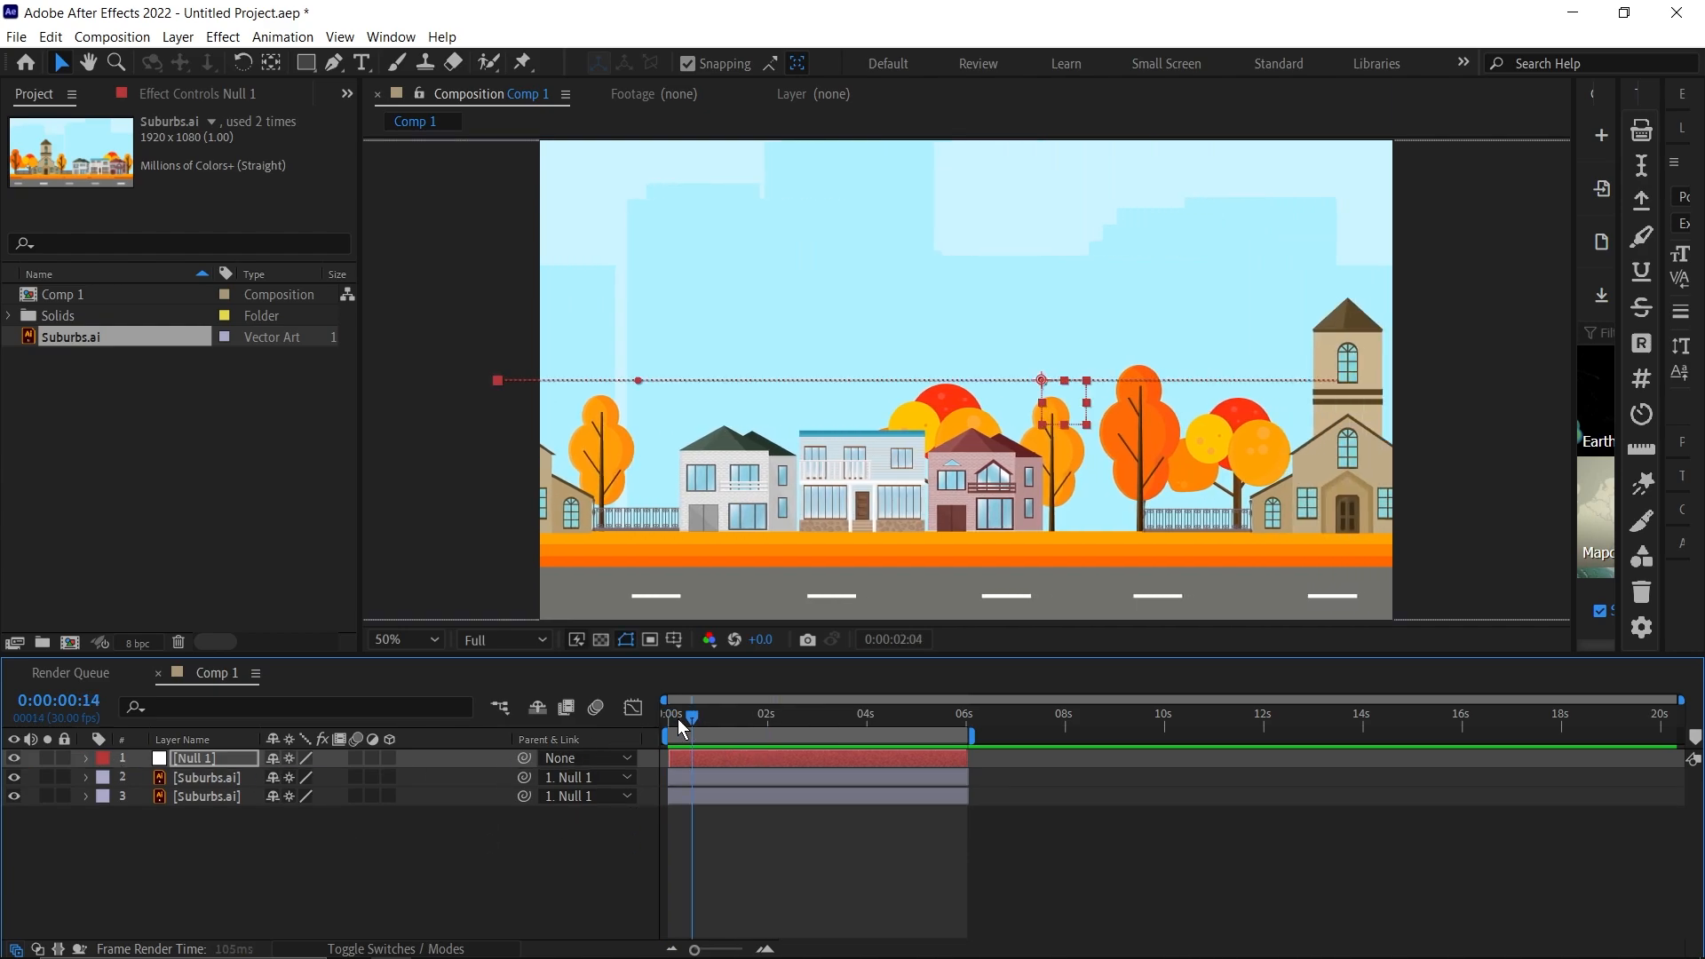
# Keyframe Null 1's horizontal offset at 6s and return to the start of the animation
pyautogui.click(471, 941)
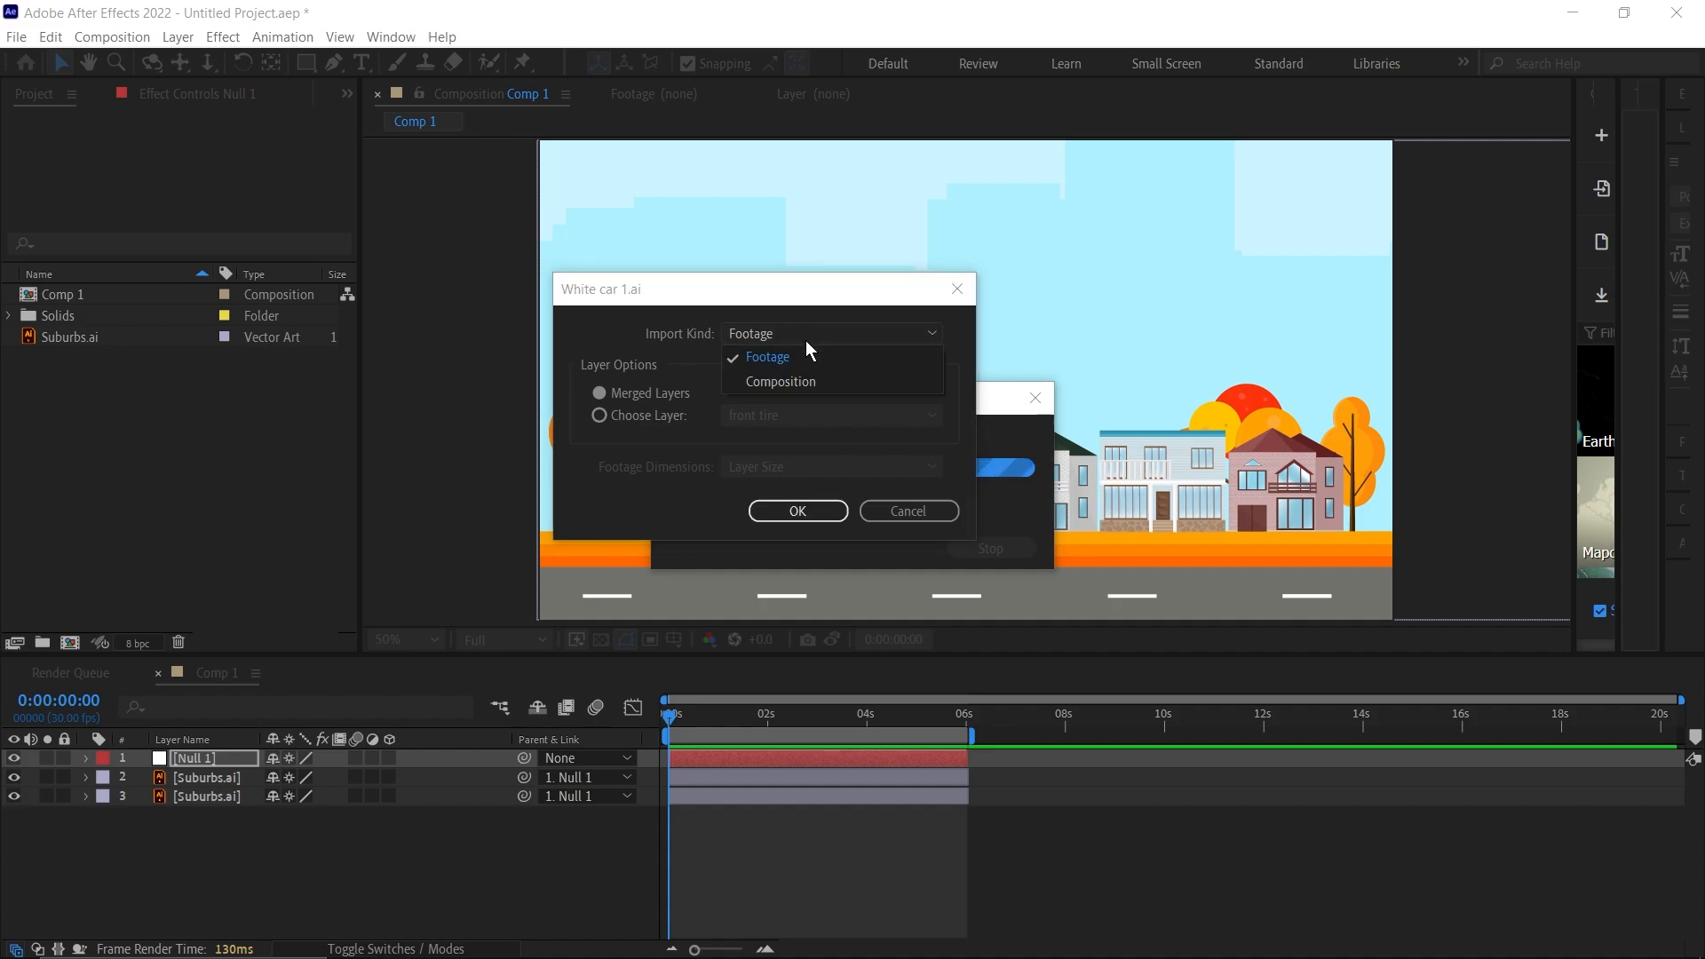
# Import White car 1.ai as a Composition and add it above the street in Comp 1
pyautogui.click(779, 379)
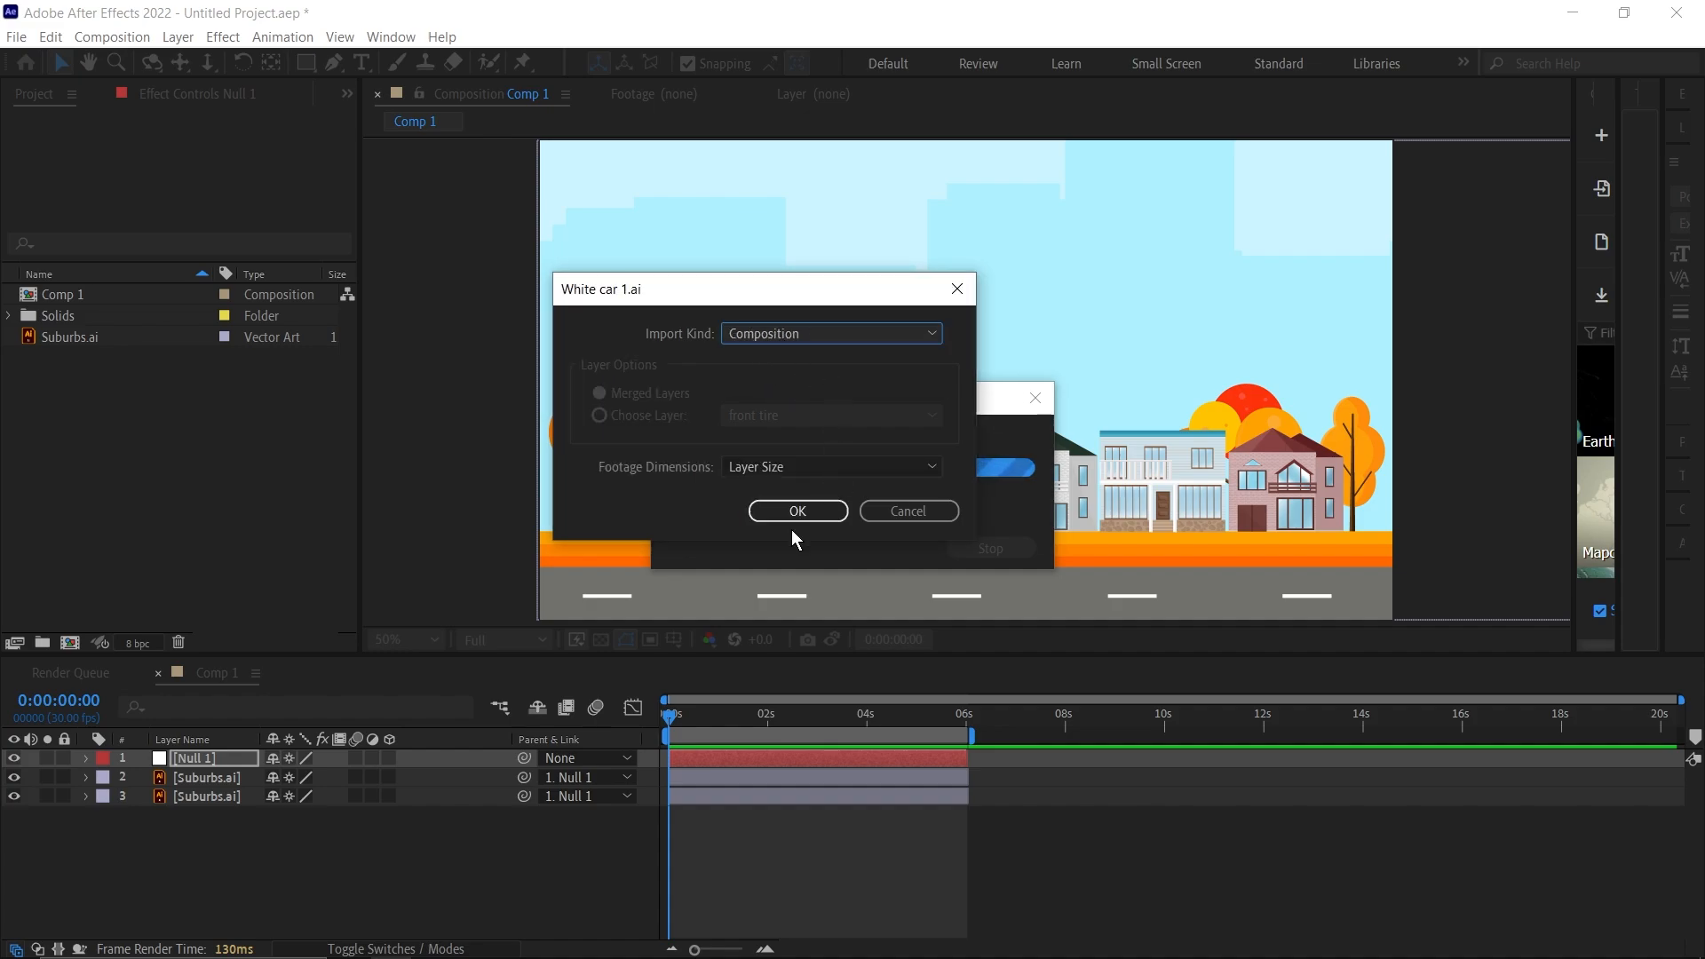
pyautogui.click(796, 512)
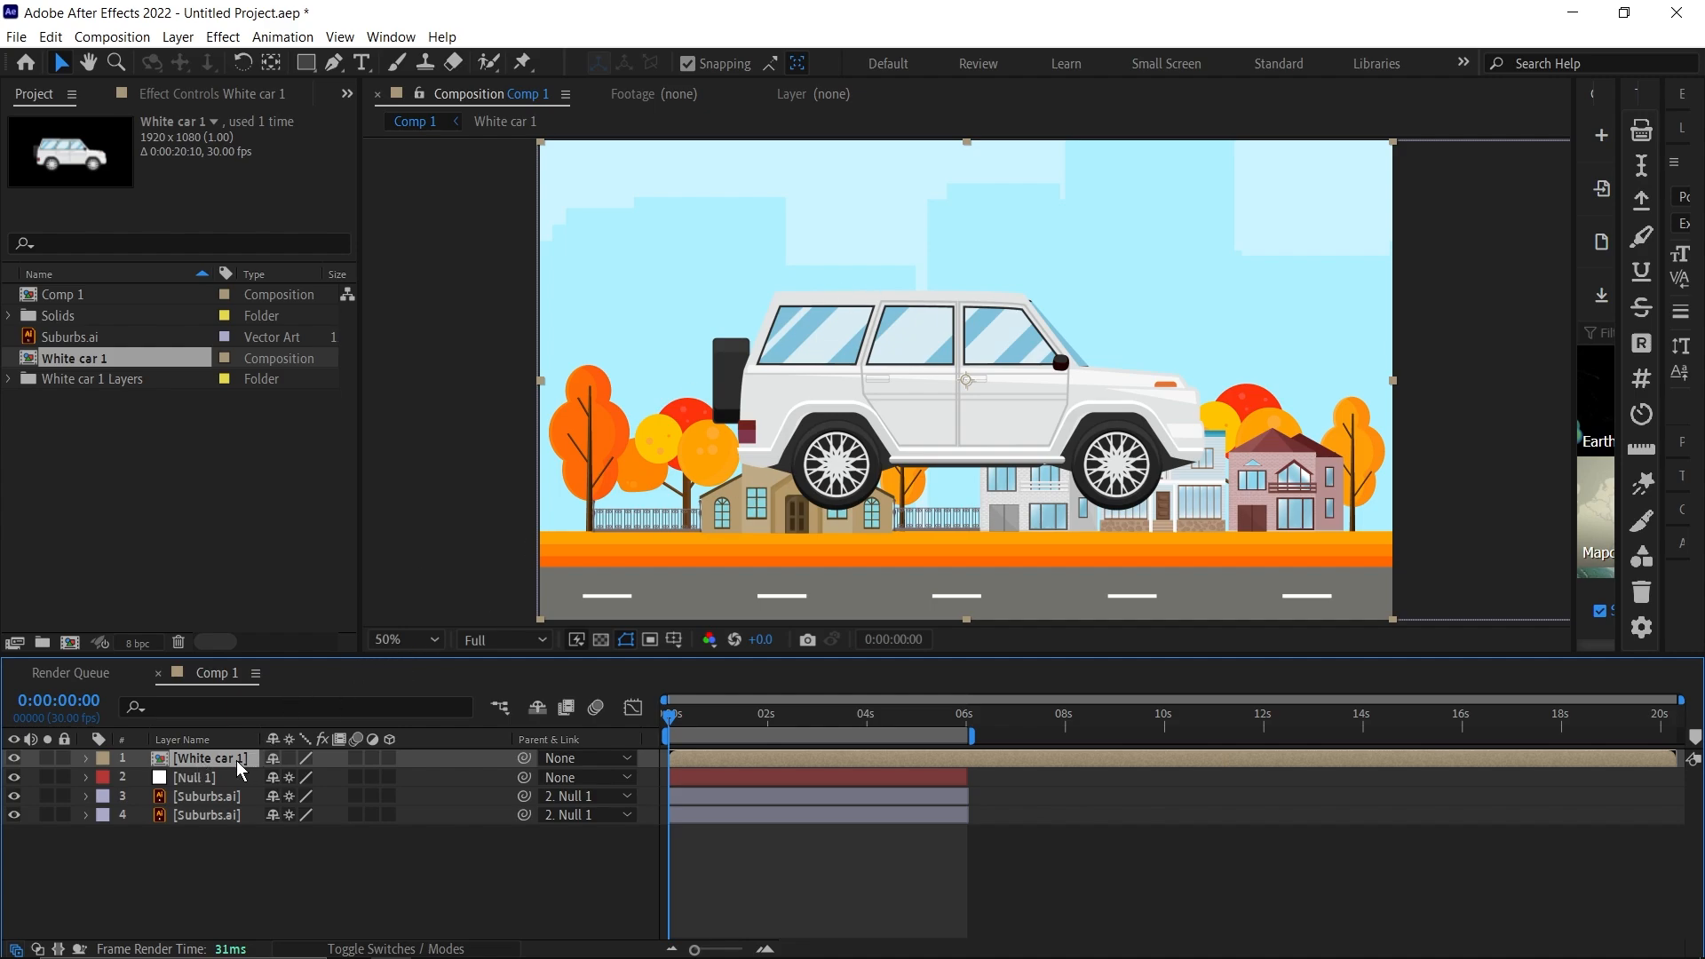
# Inside White car 1, give the back tire's Rotation the expression time*200
pyautogui.doubleClick(210, 758)
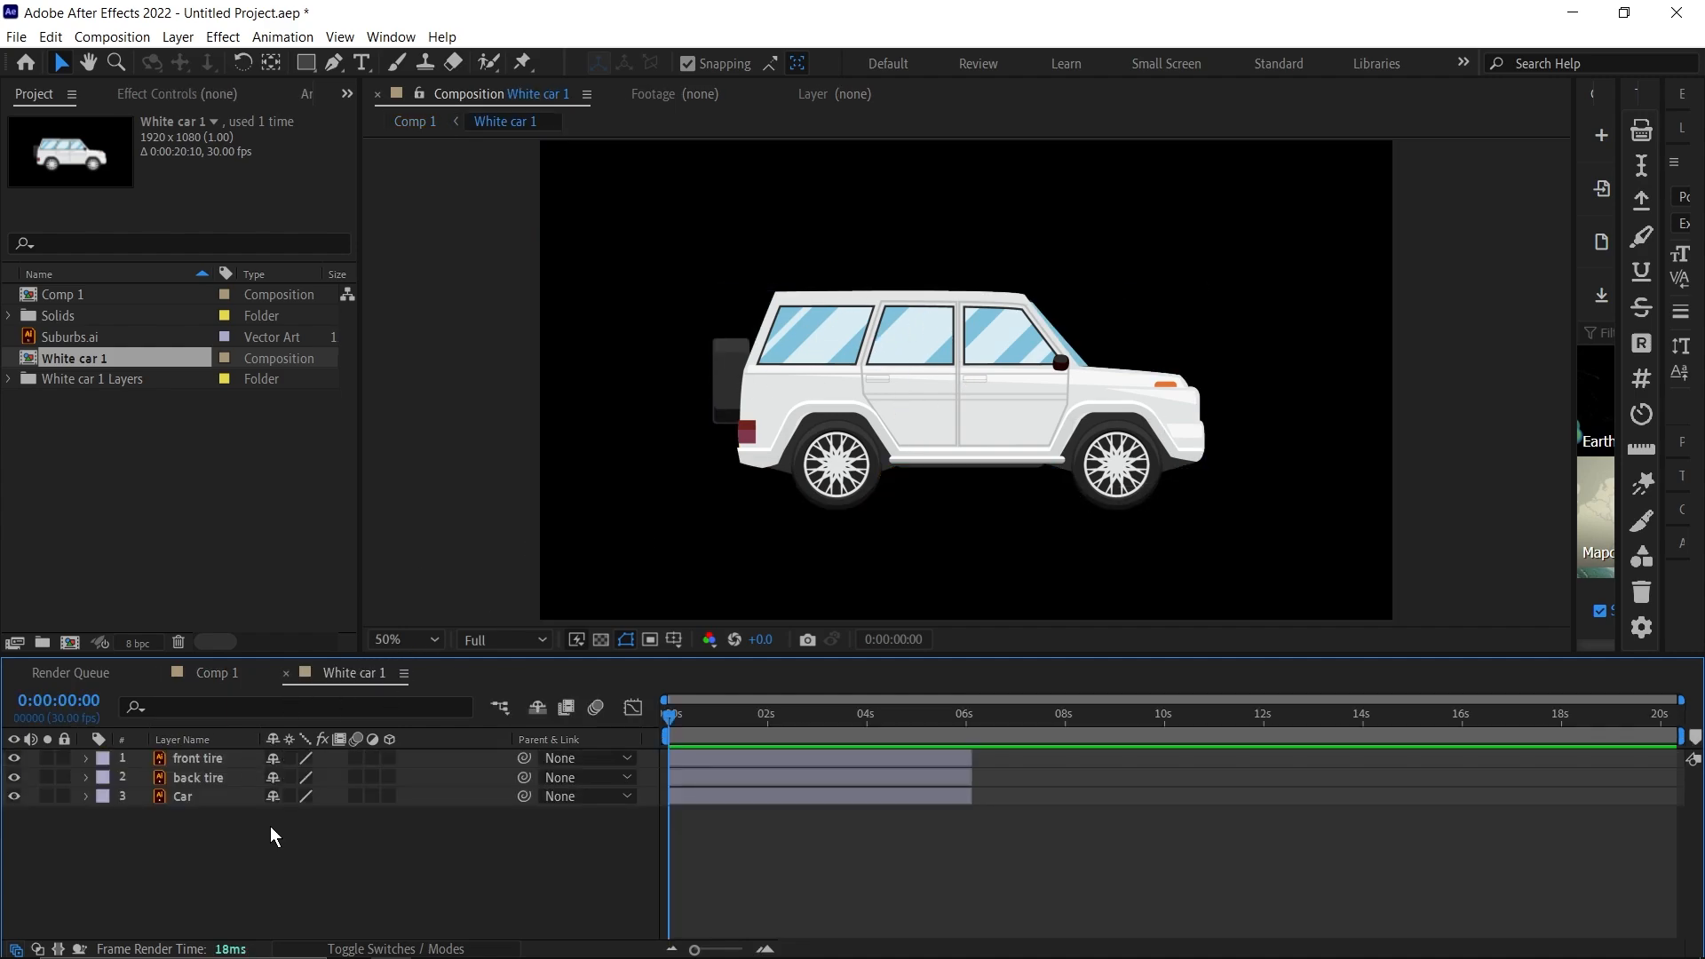
pyautogui.click(199, 776)
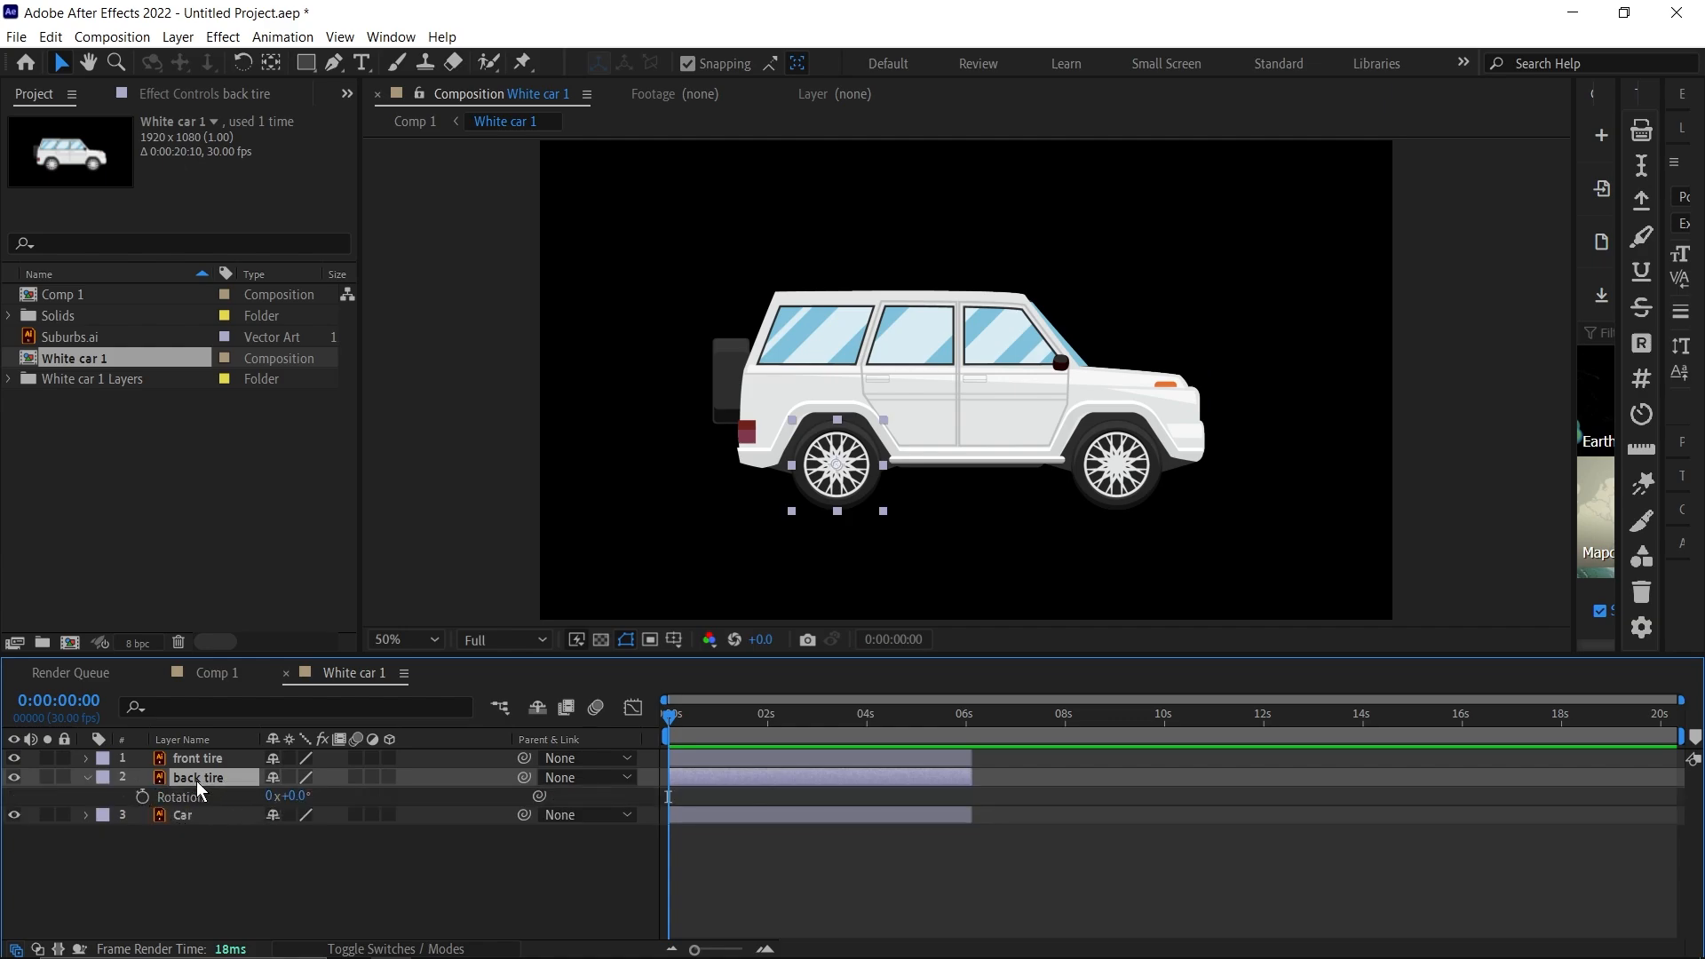
pyautogui.moveTo(143, 797)
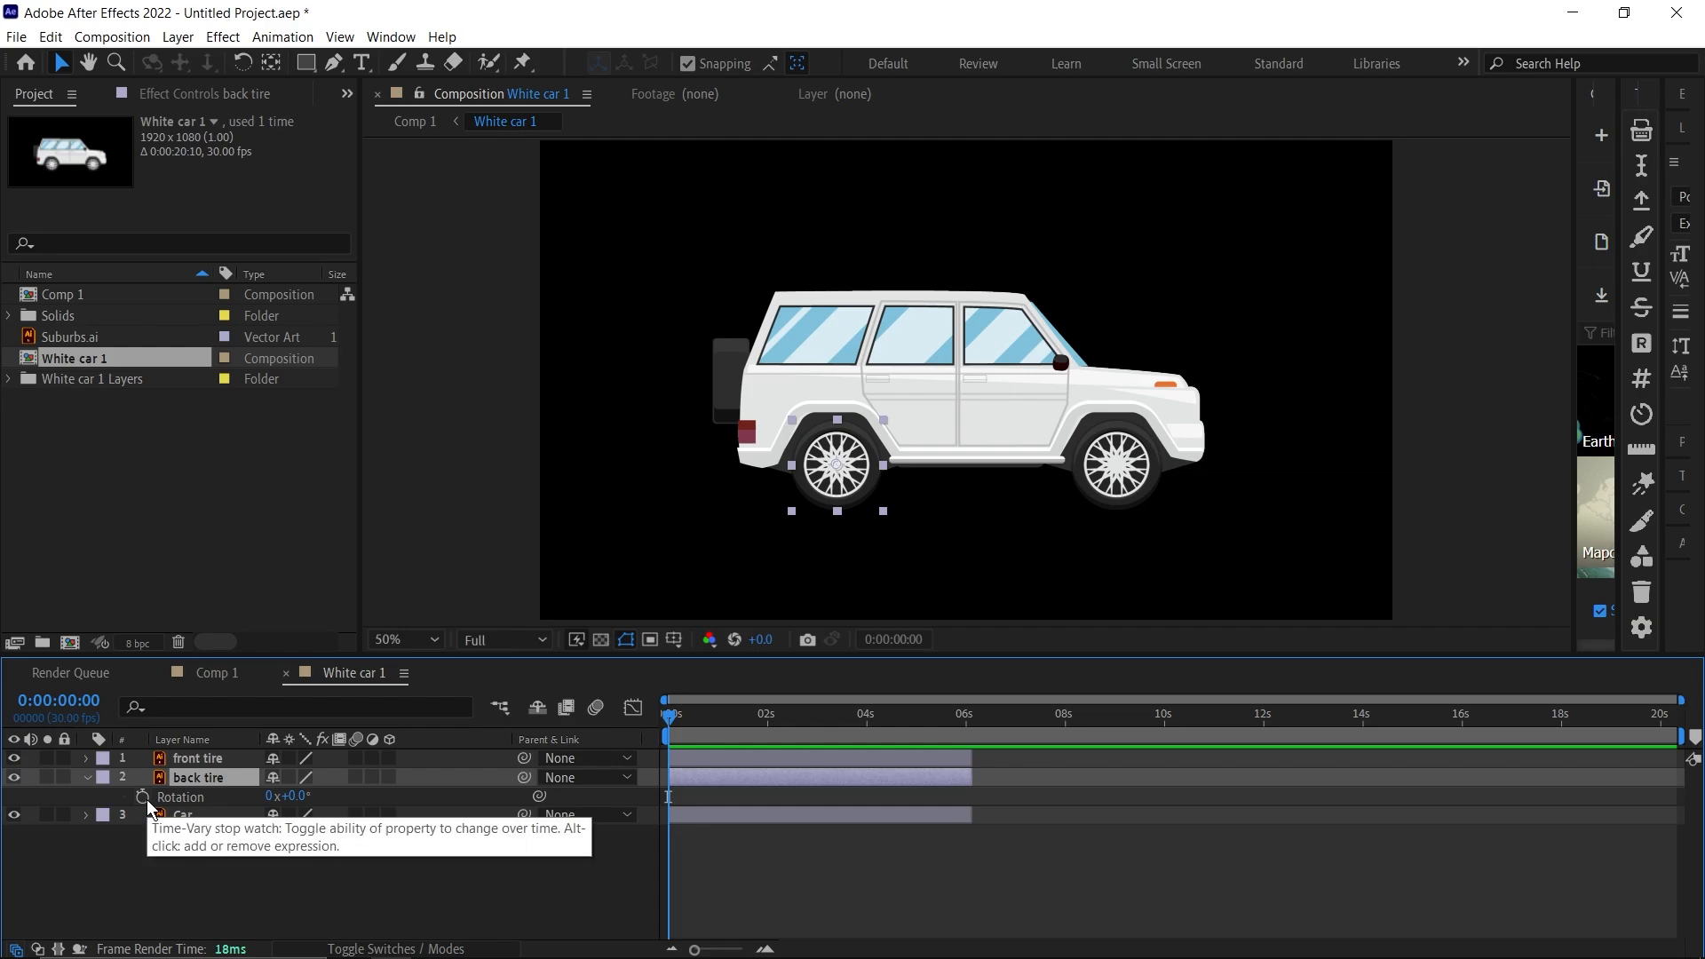
pyautogui.click(142, 795)
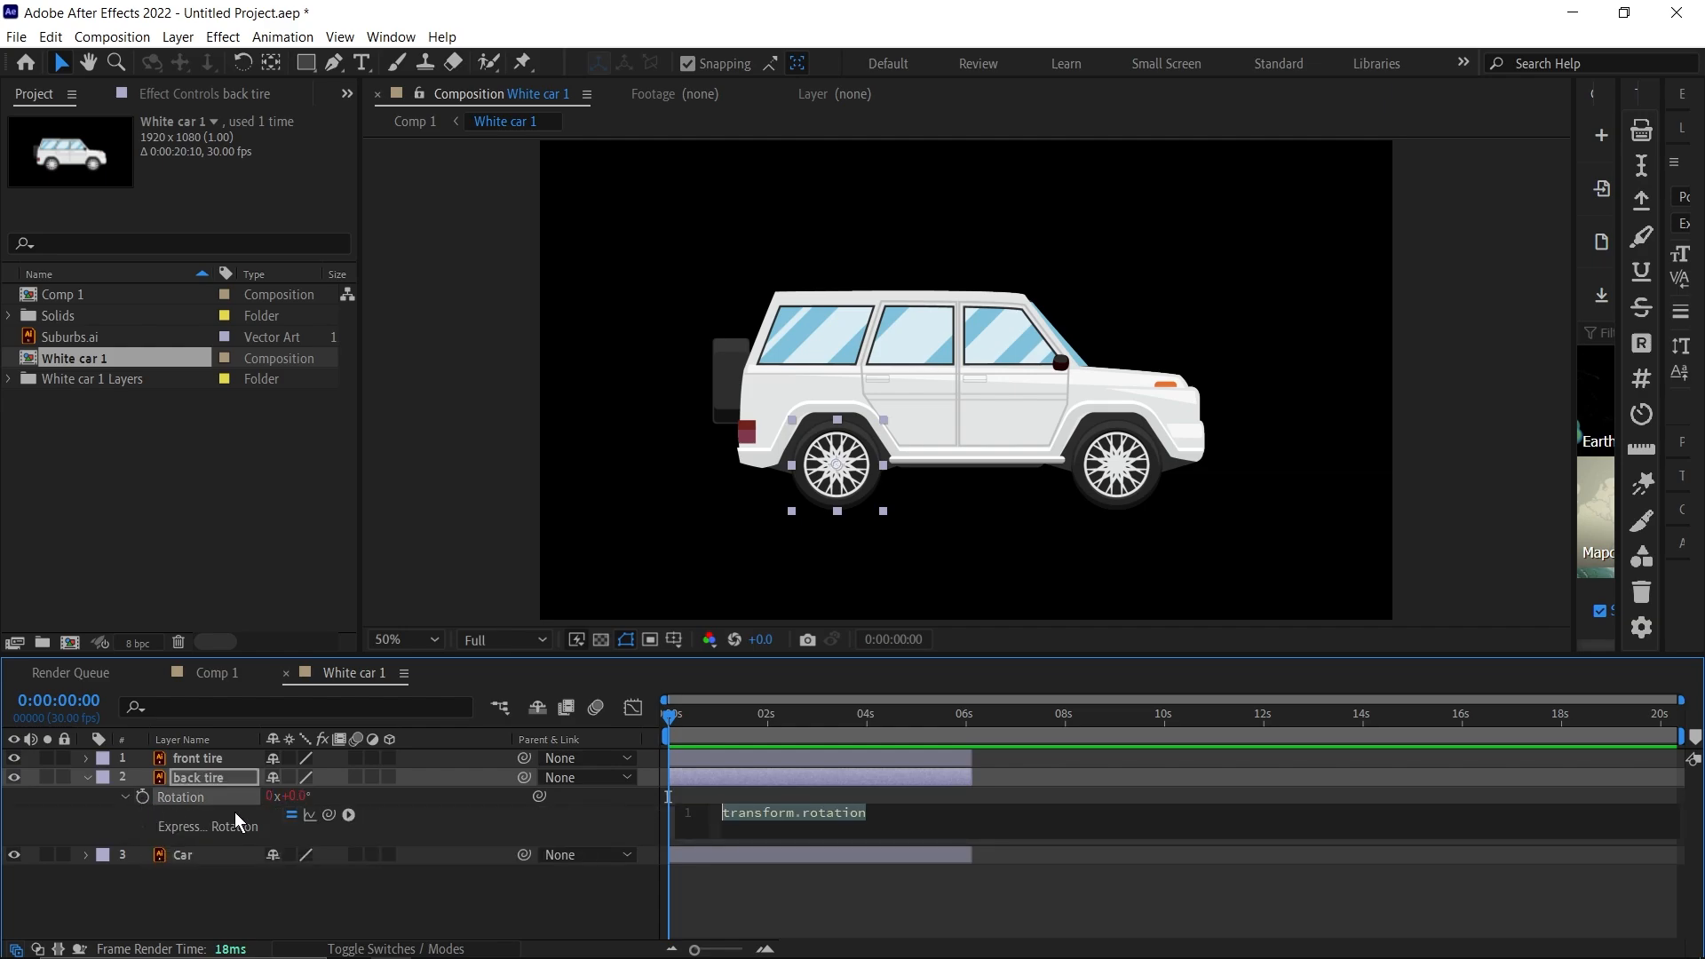
pyautogui.write('t')
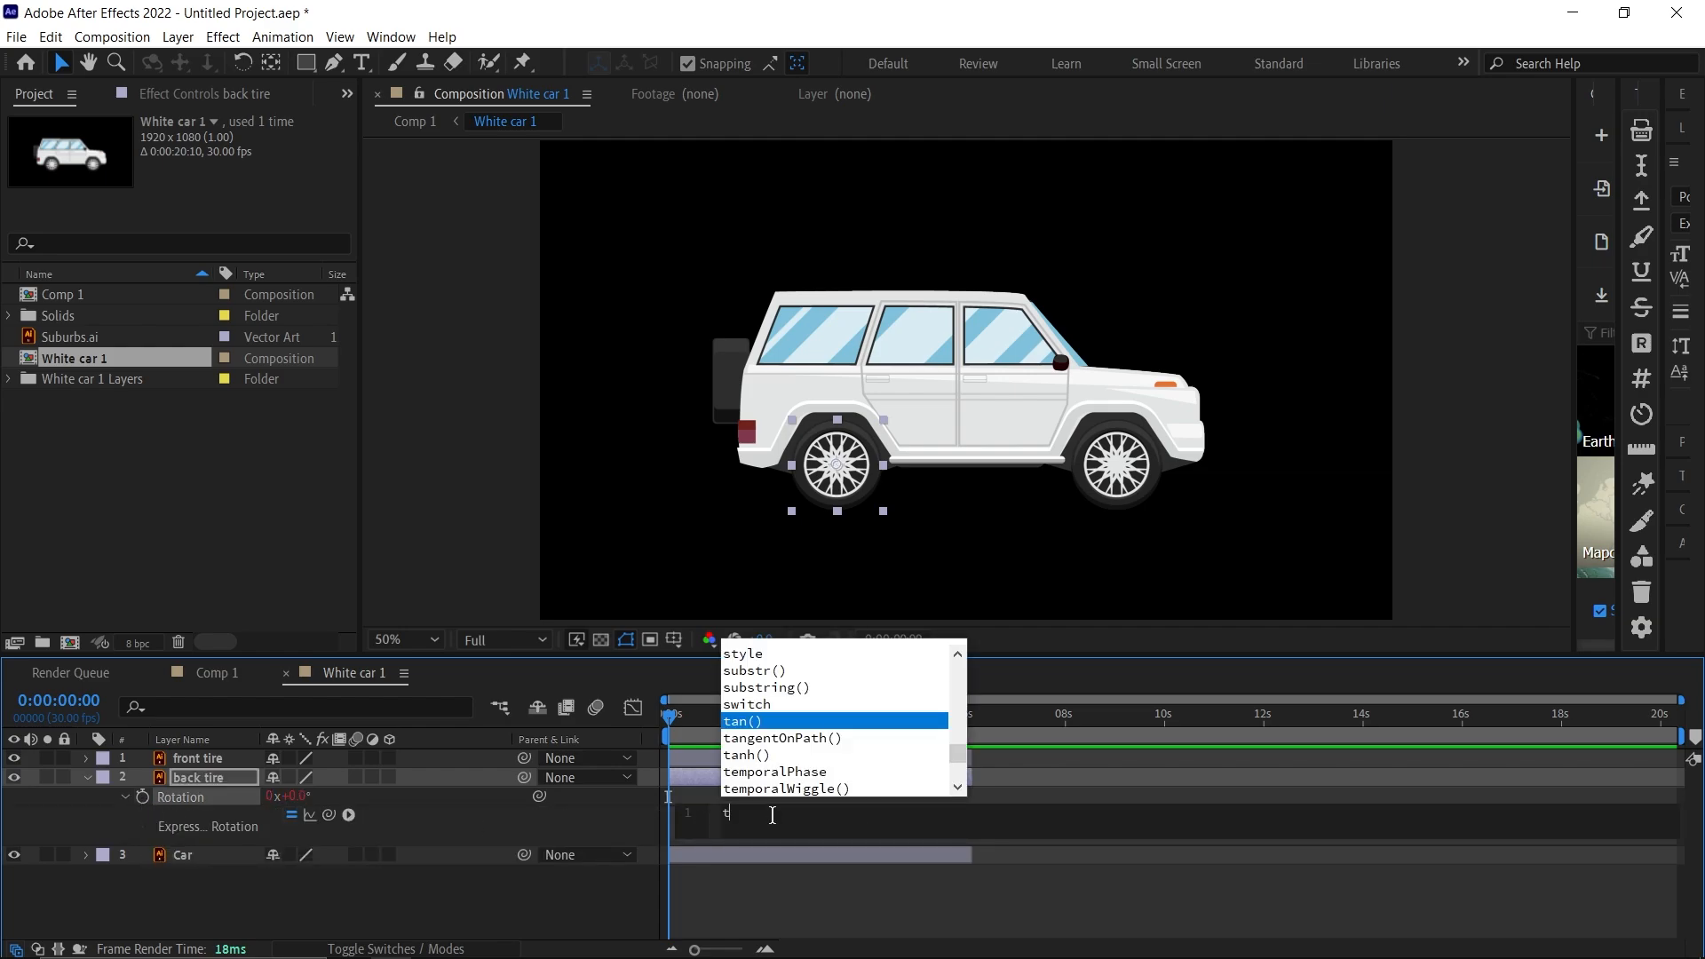
pyautogui.write('ime*')
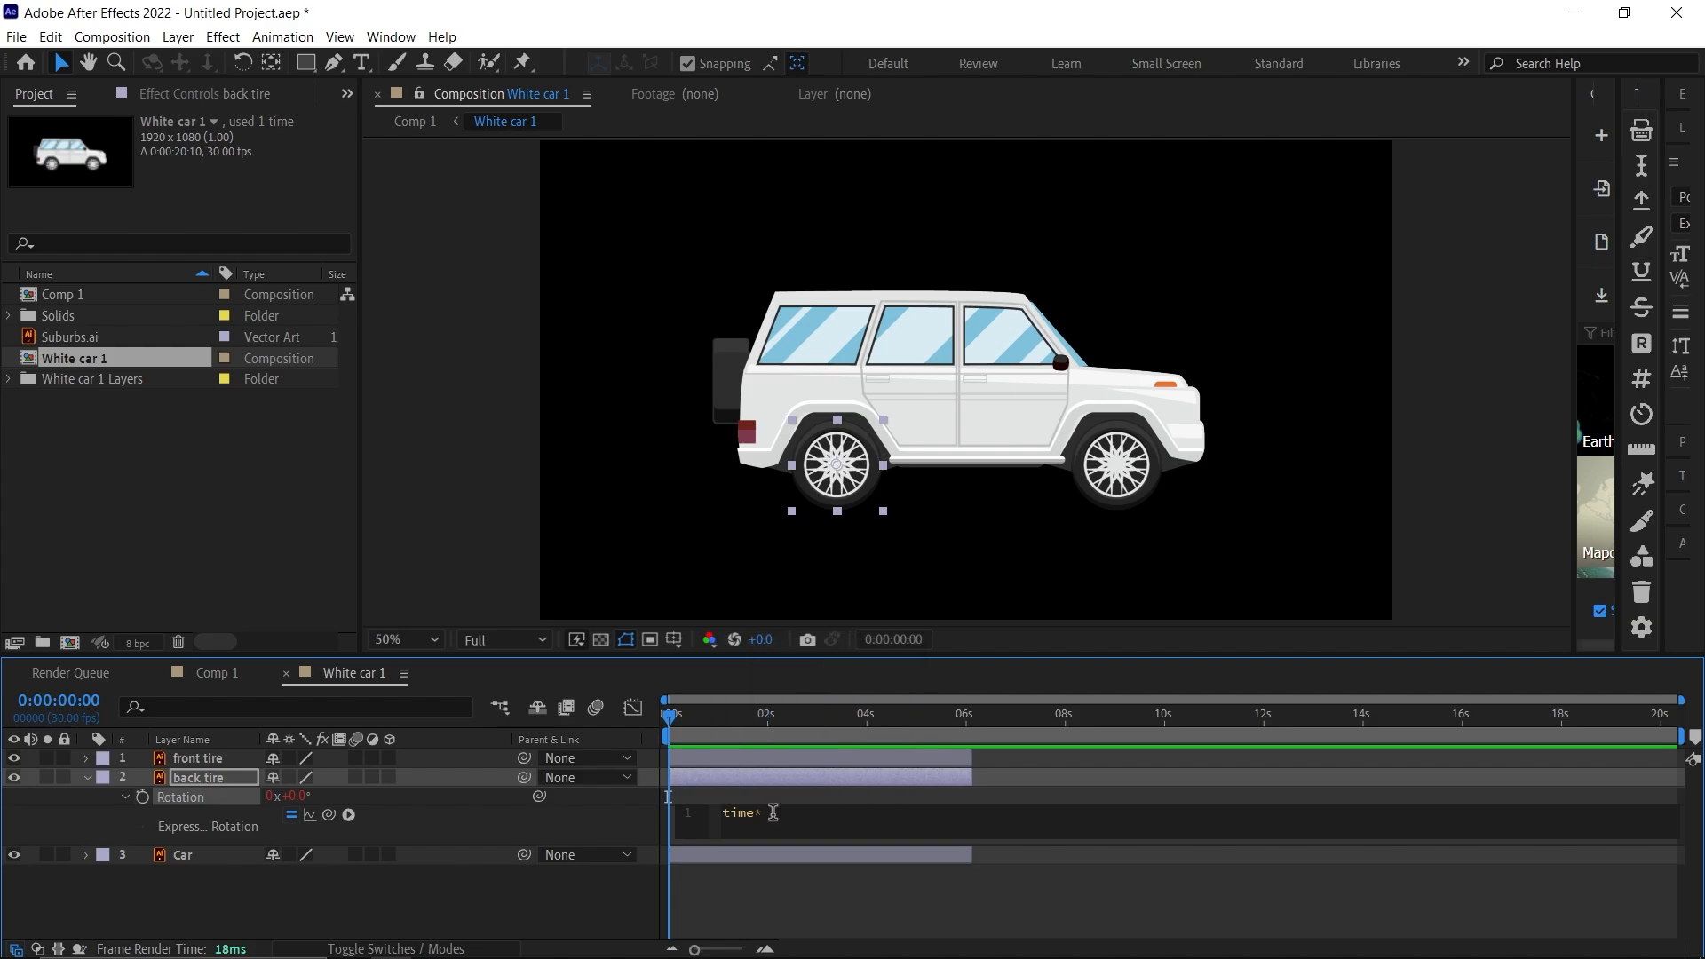
pyautogui.write('200')
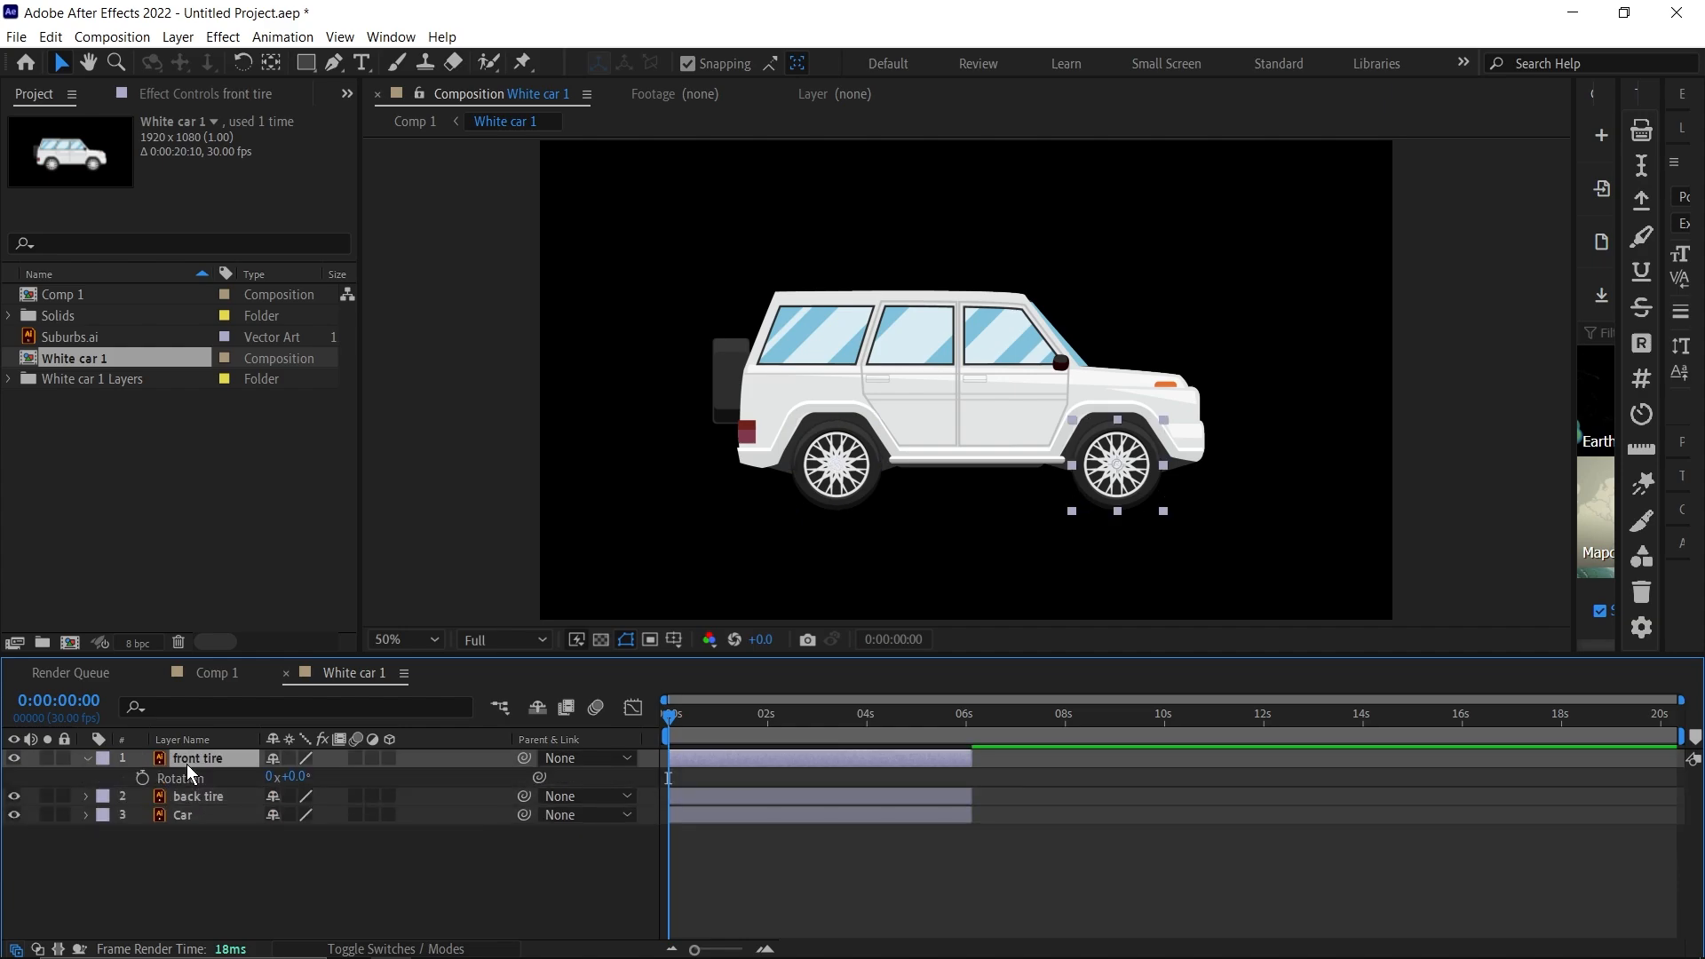
# Apply the same rotation expression to the front tire and scrub to check the spin
pyautogui.click(140, 778)
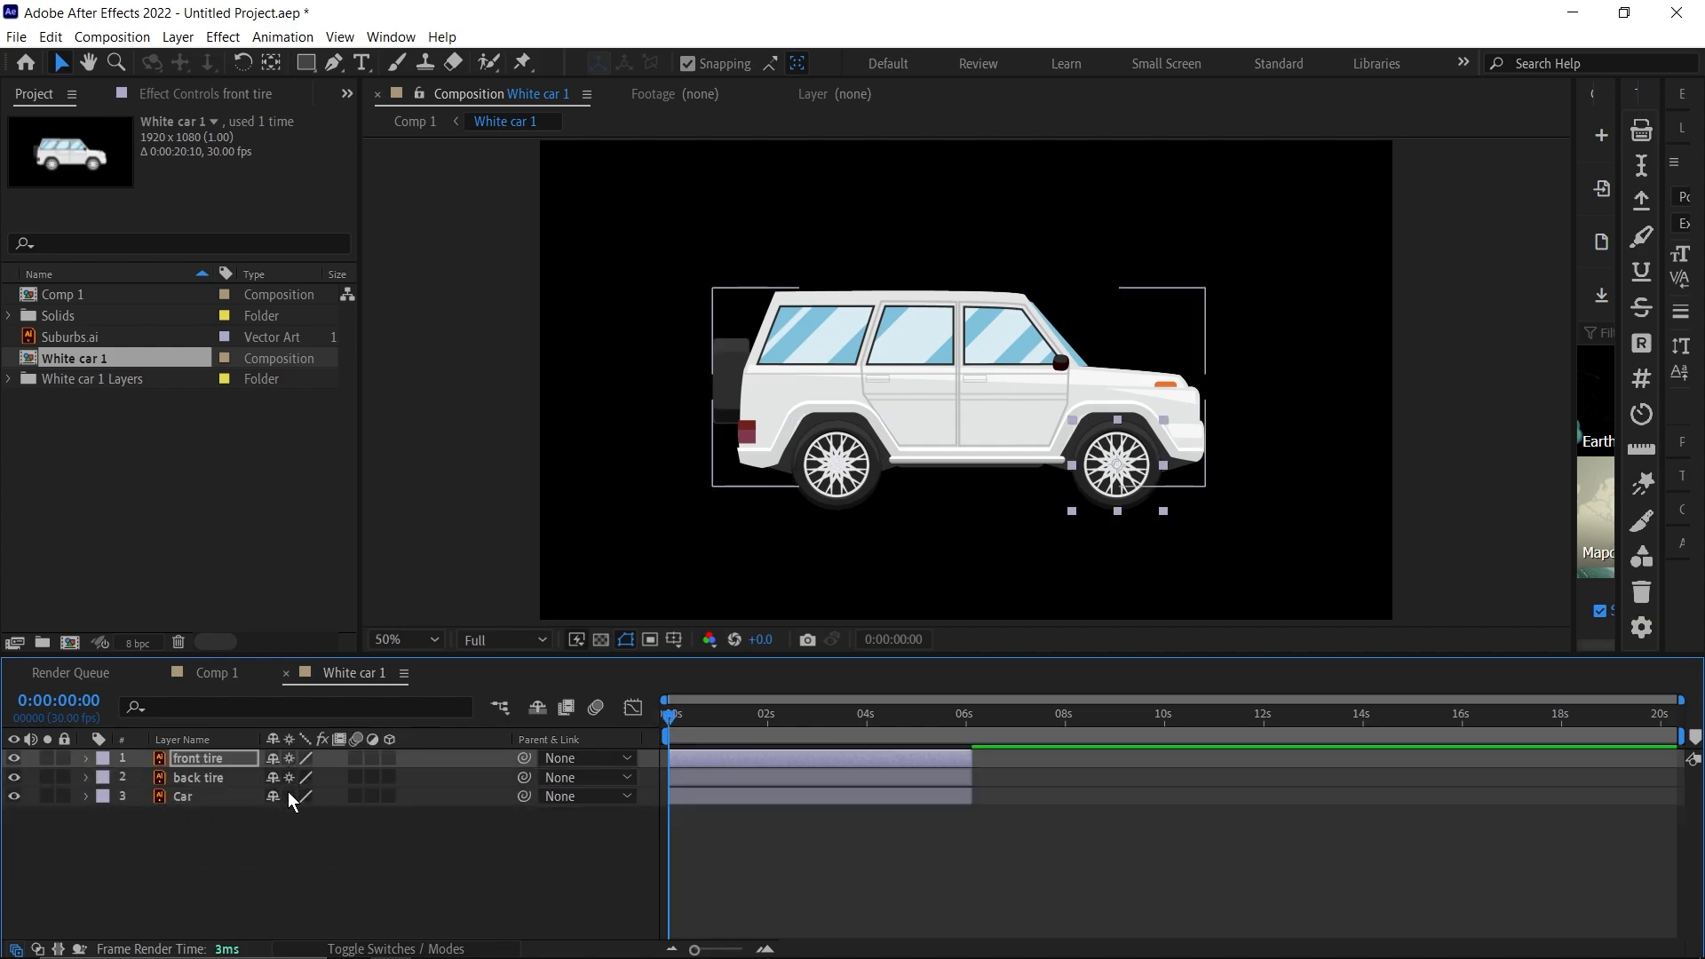
pyautogui.click(663, 733)
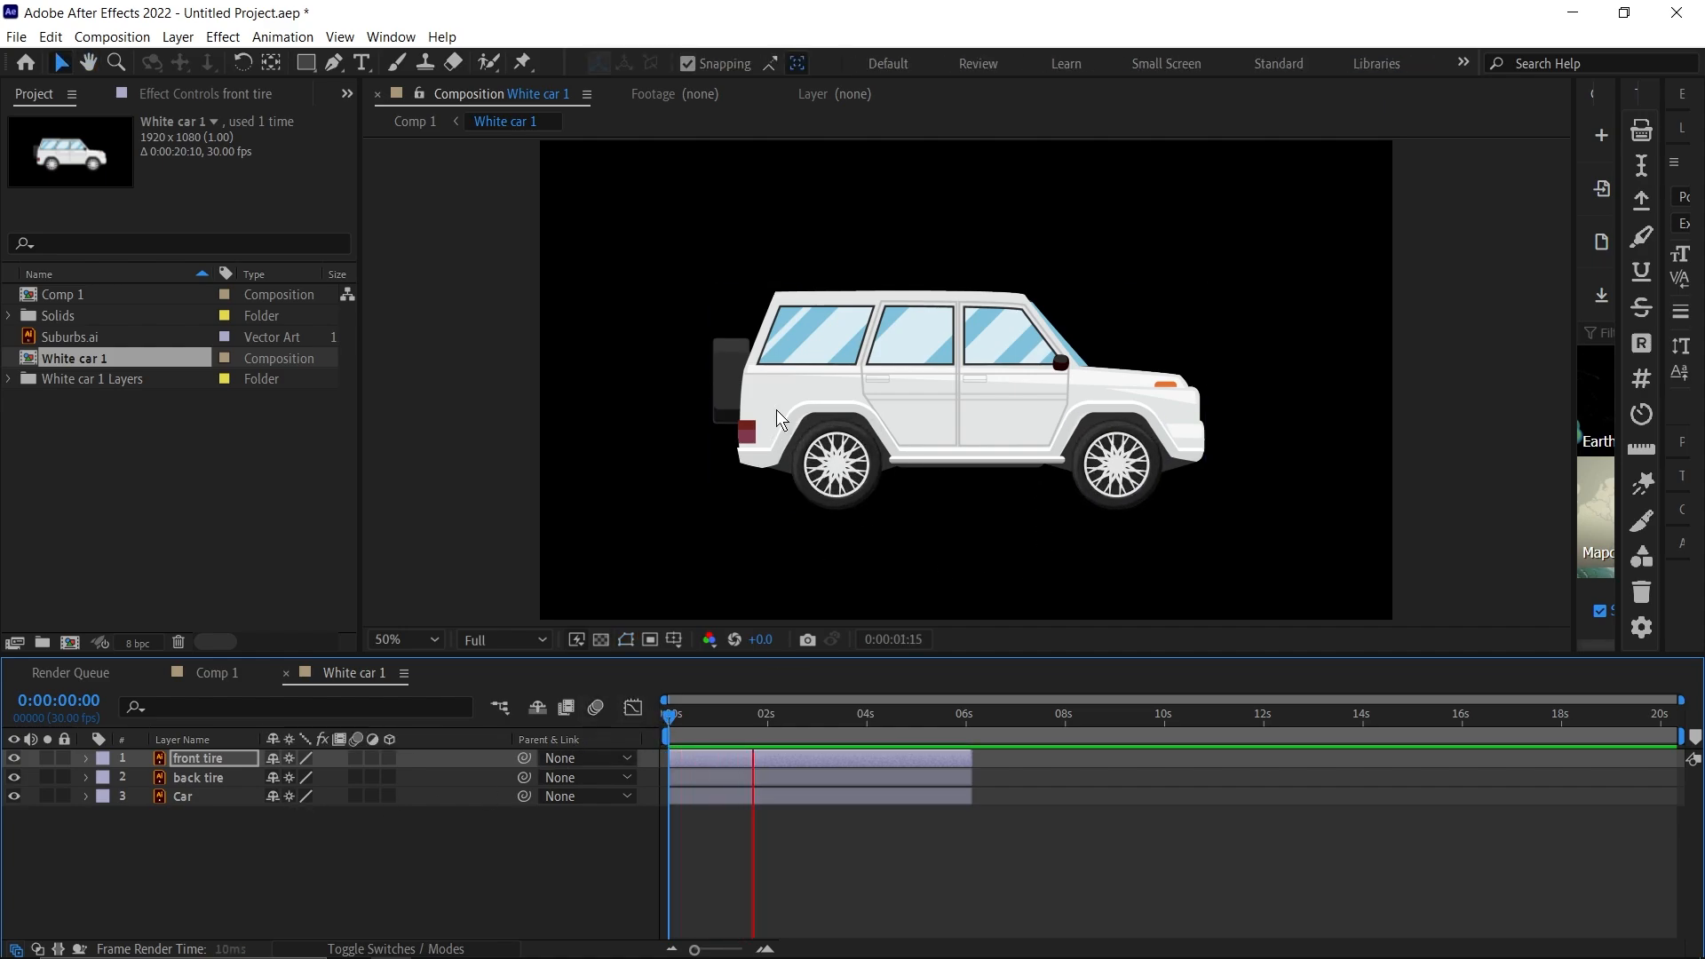
pyautogui.click(842, 714)
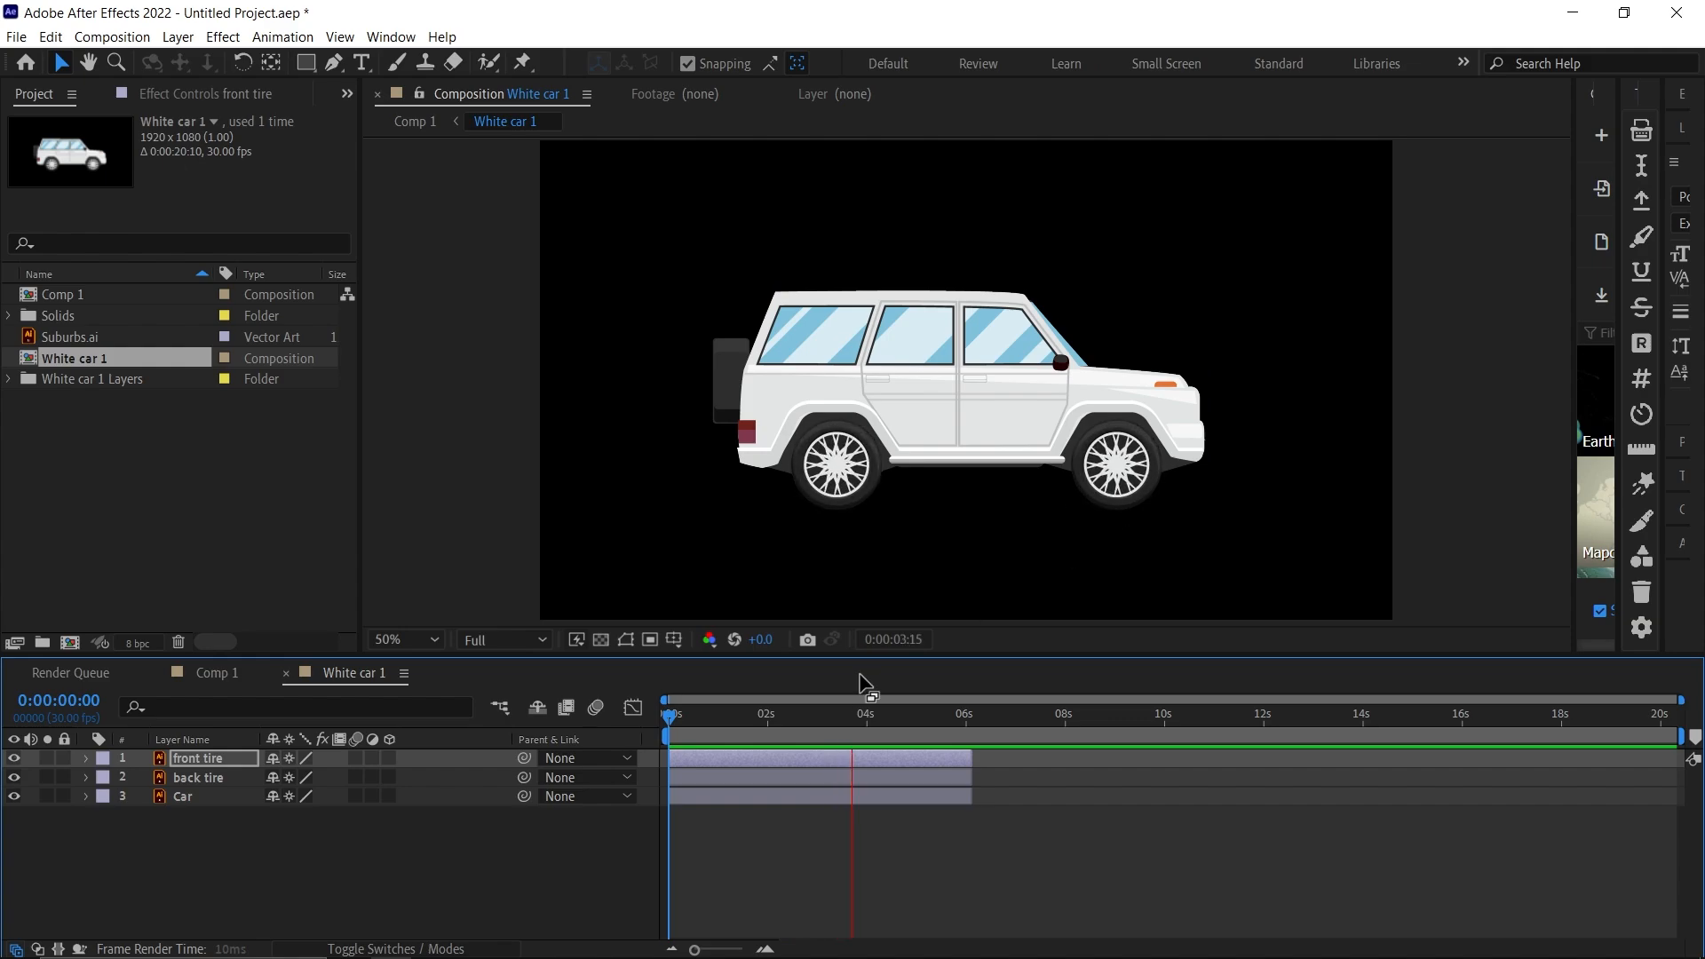
# In Comp 1 scale the White car 1 layer down and position it at 742, 964 on the road
pyautogui.click(415, 121)
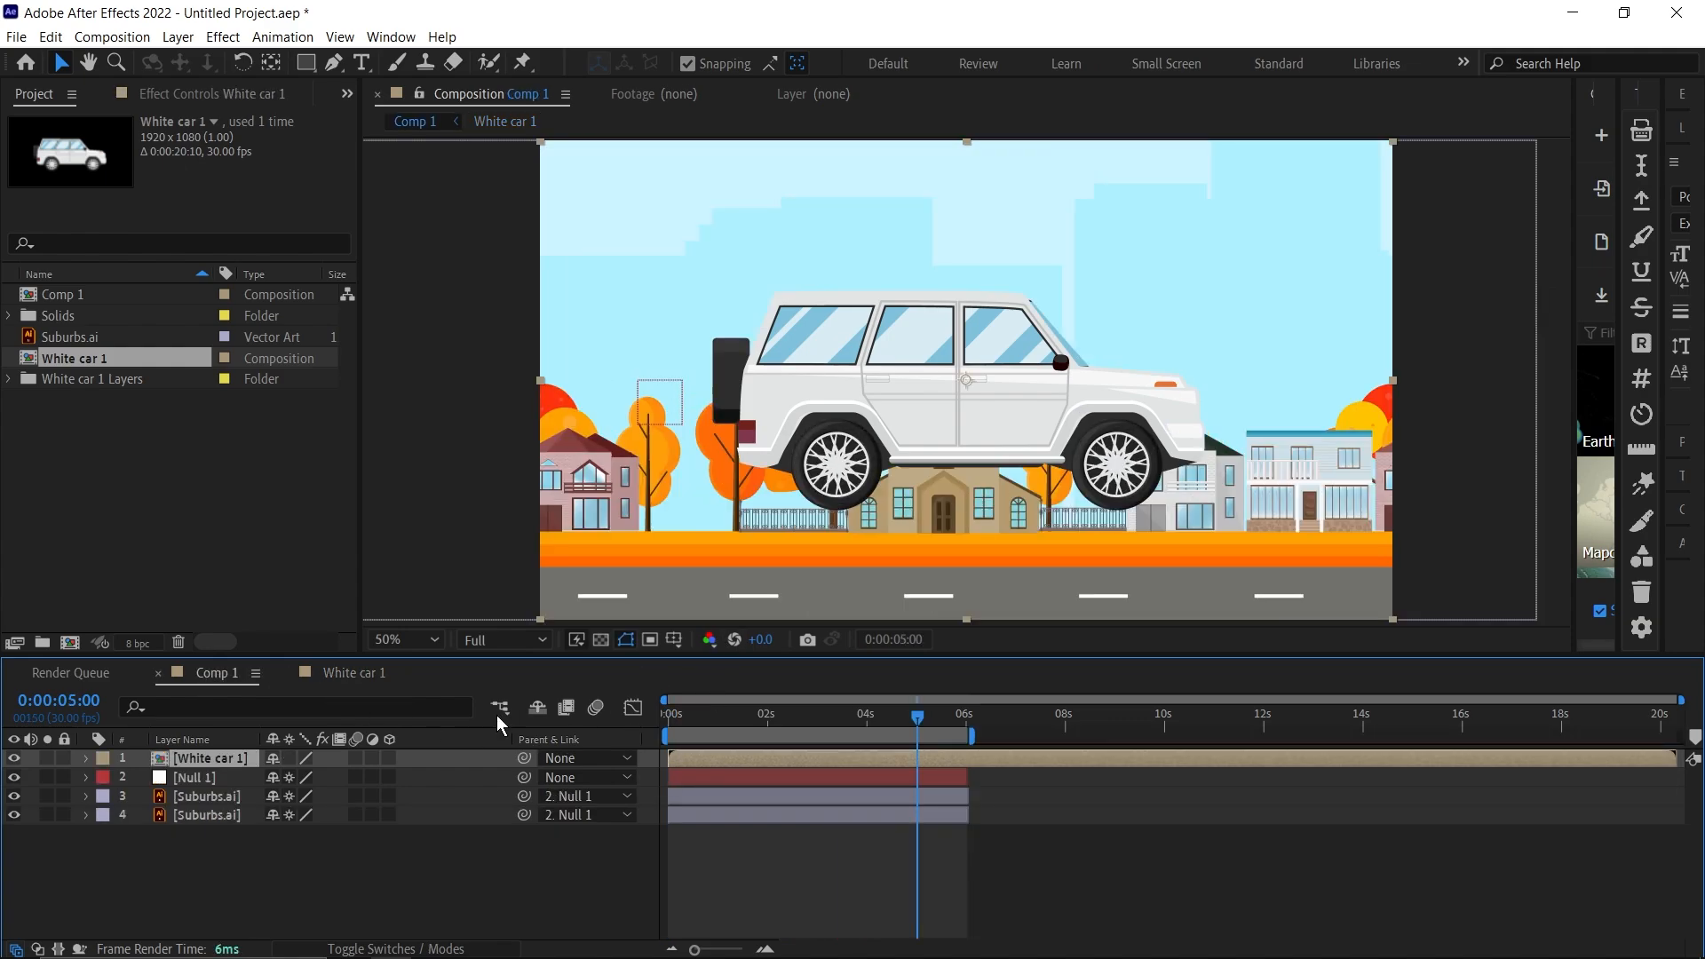
pyautogui.click(85, 758)
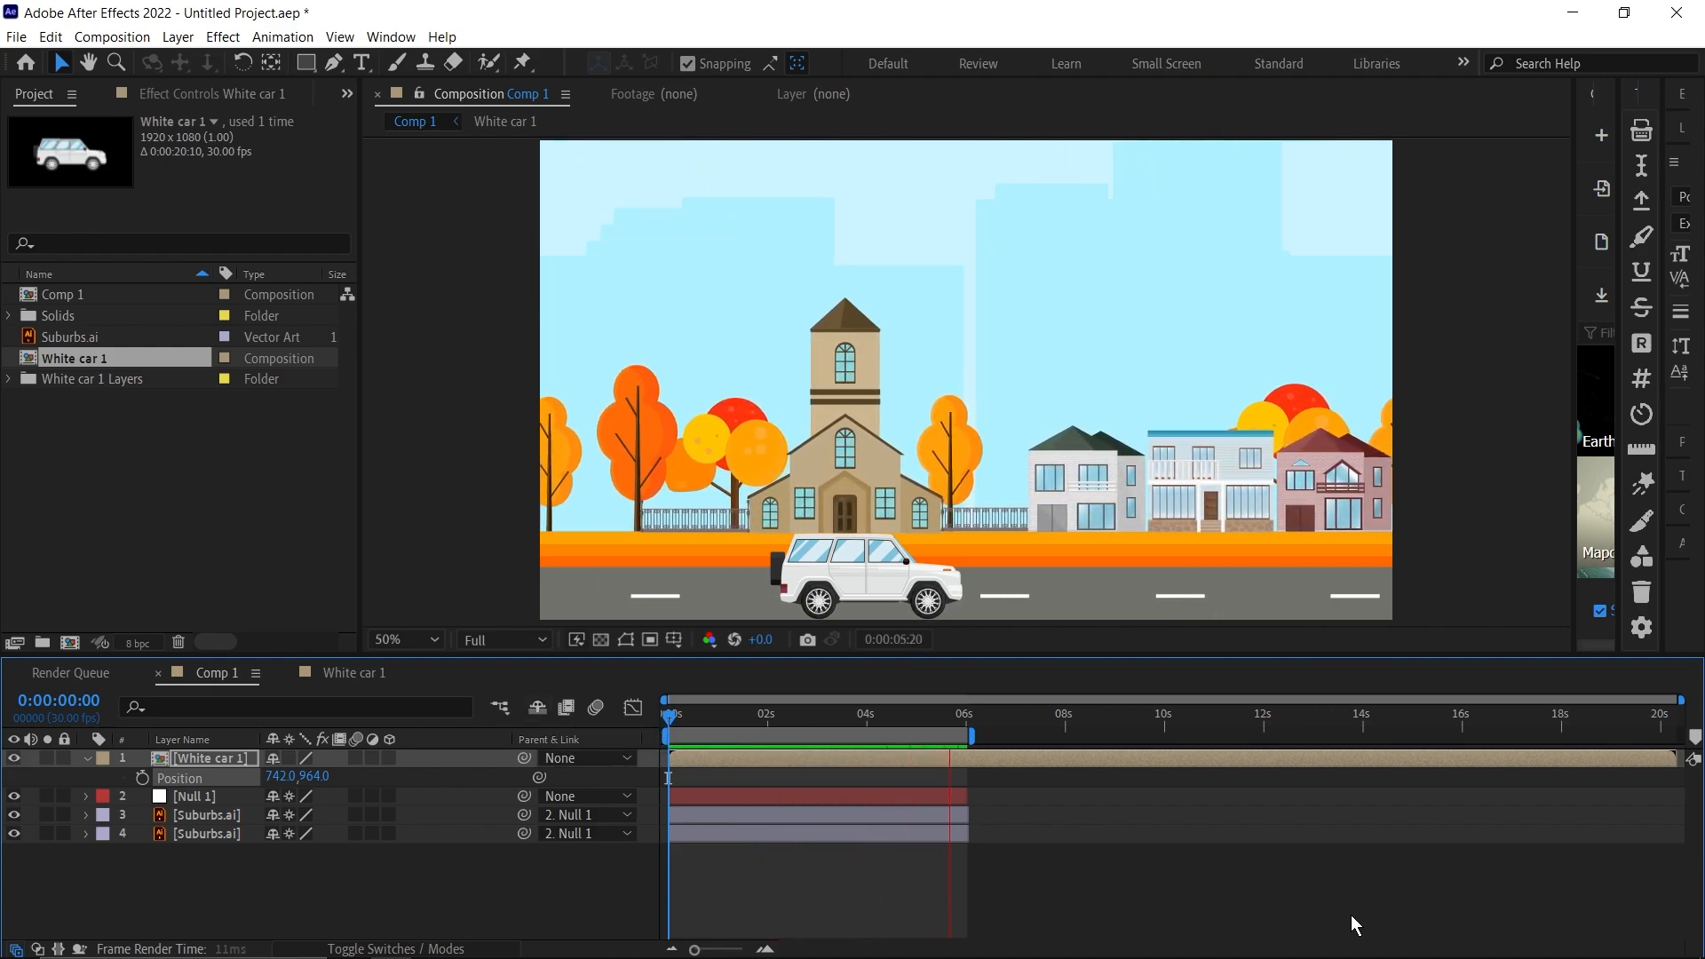
pyautogui.click(748, 714)
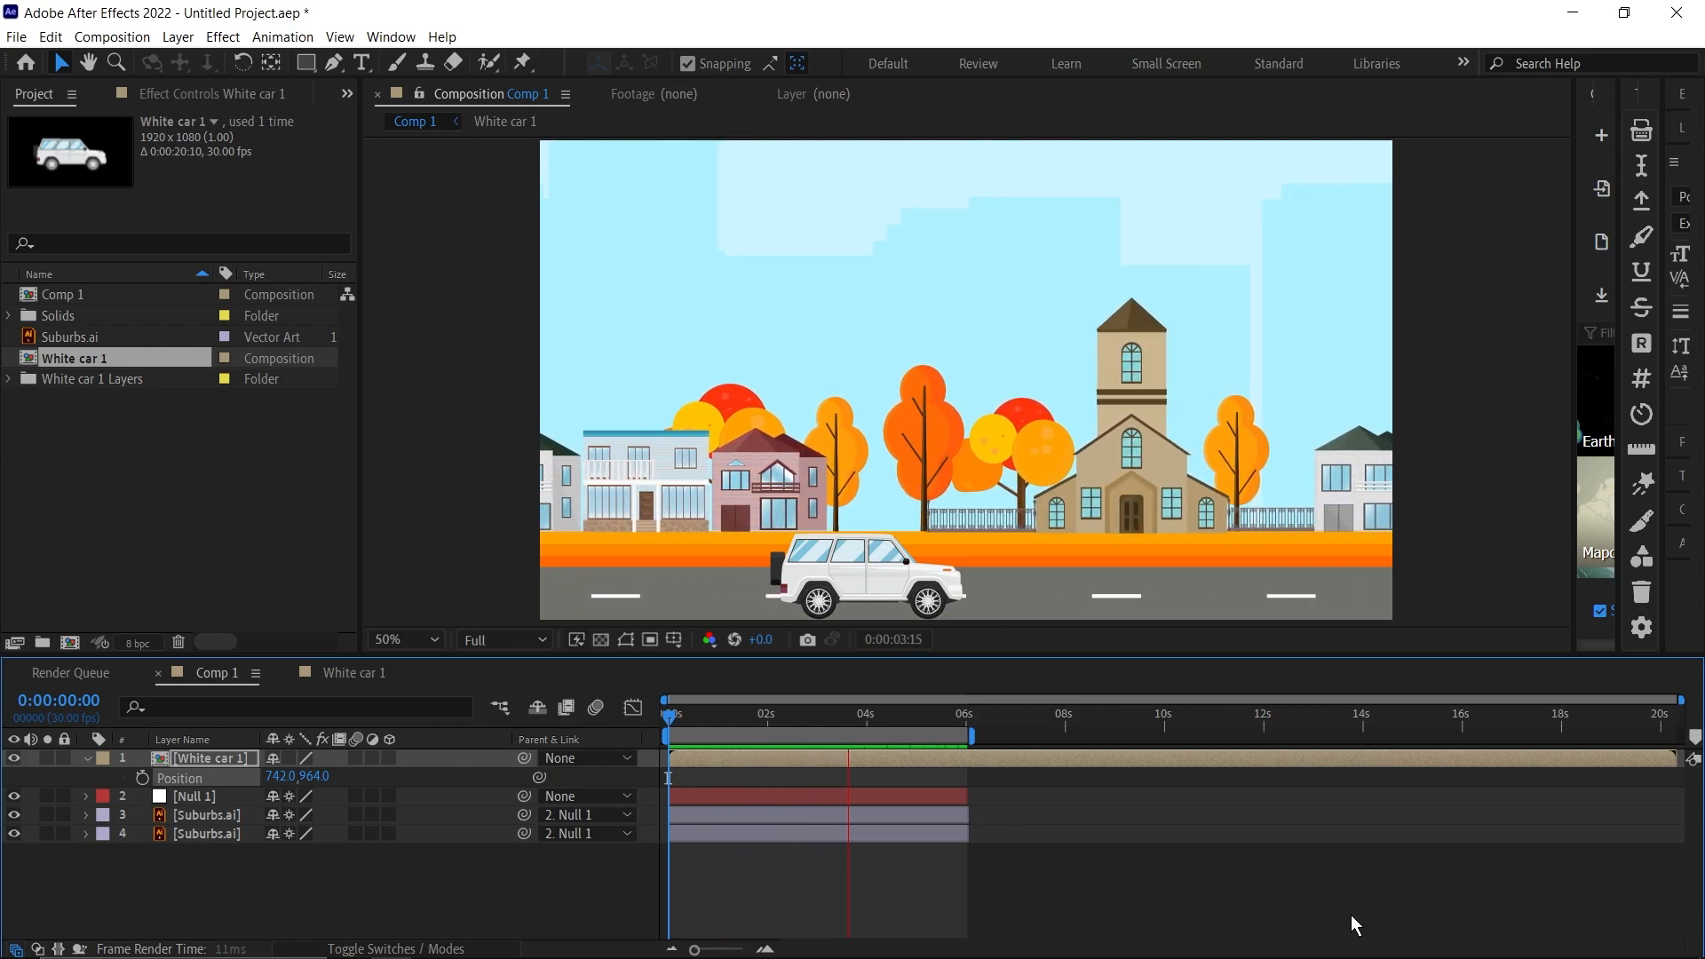
pyautogui.click(952, 714)
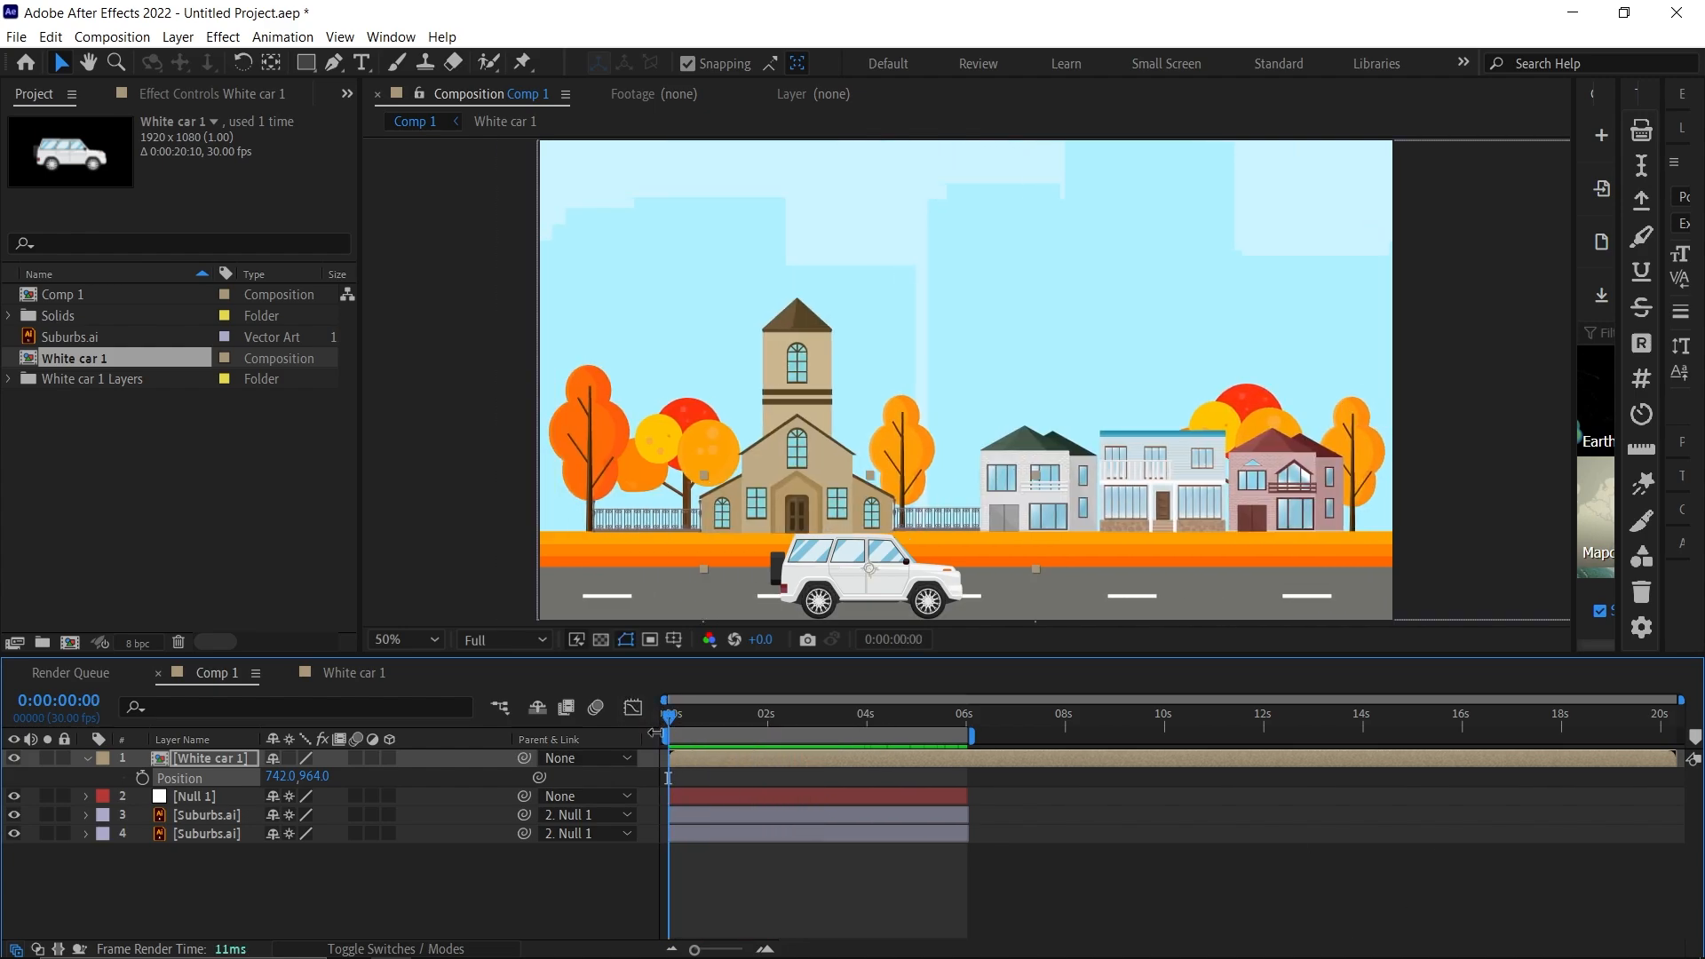
pyautogui.moveTo(657, 744)
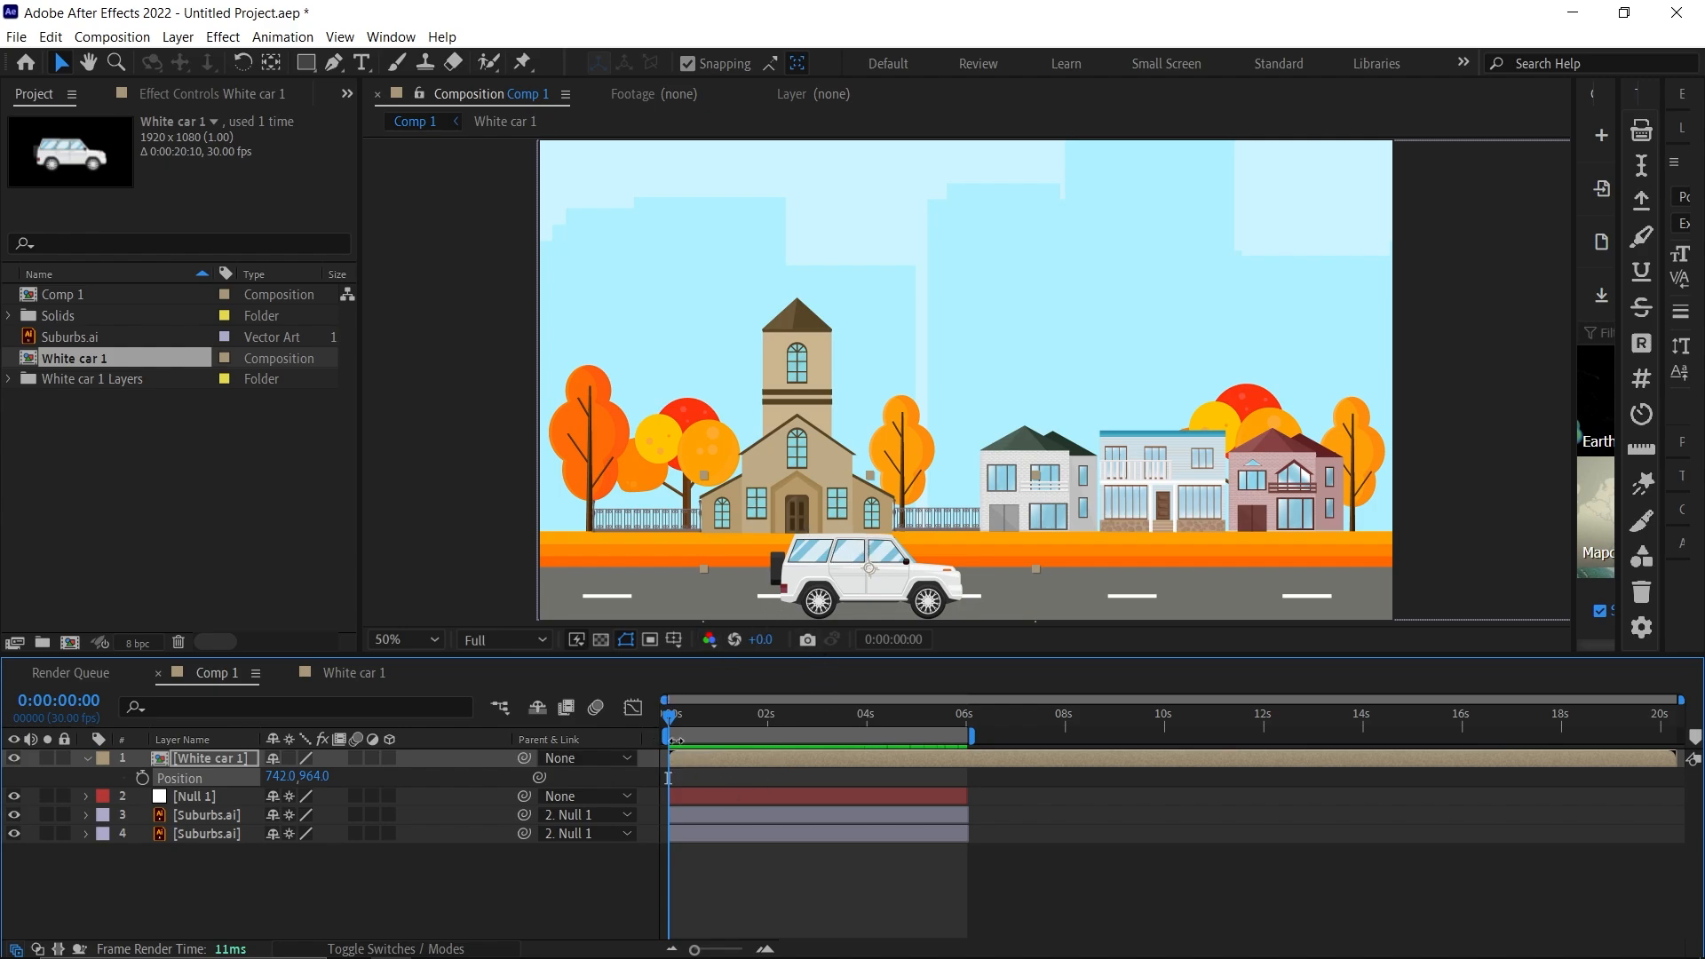
pyautogui.click(929, 714)
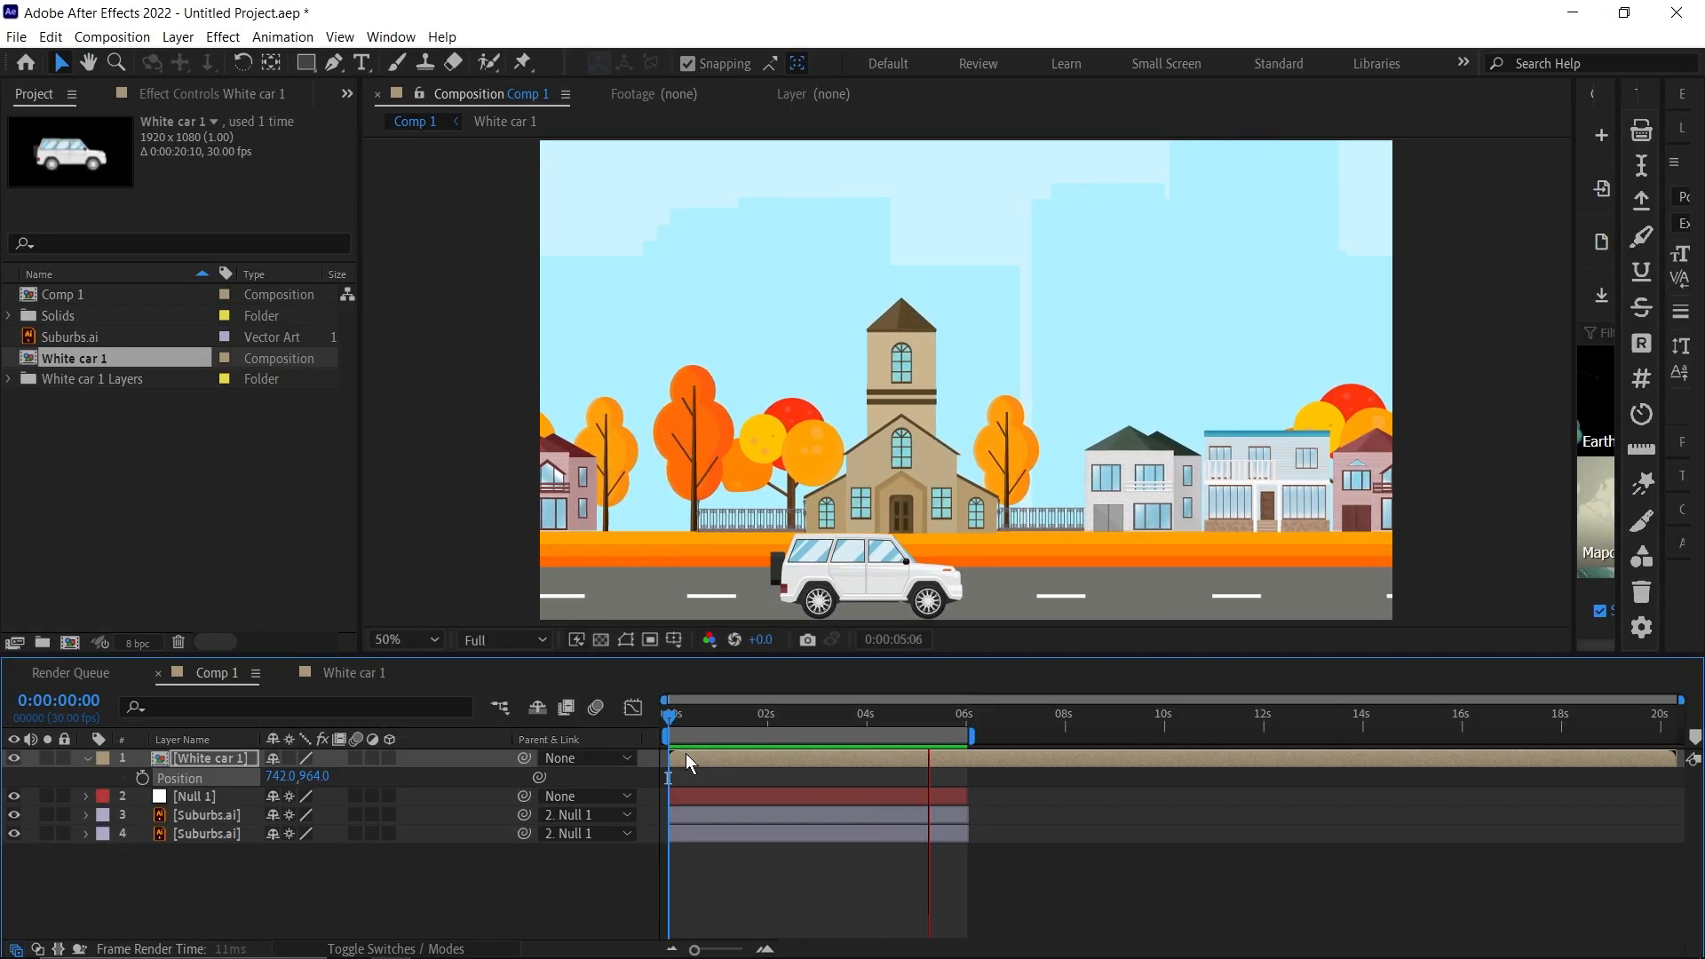